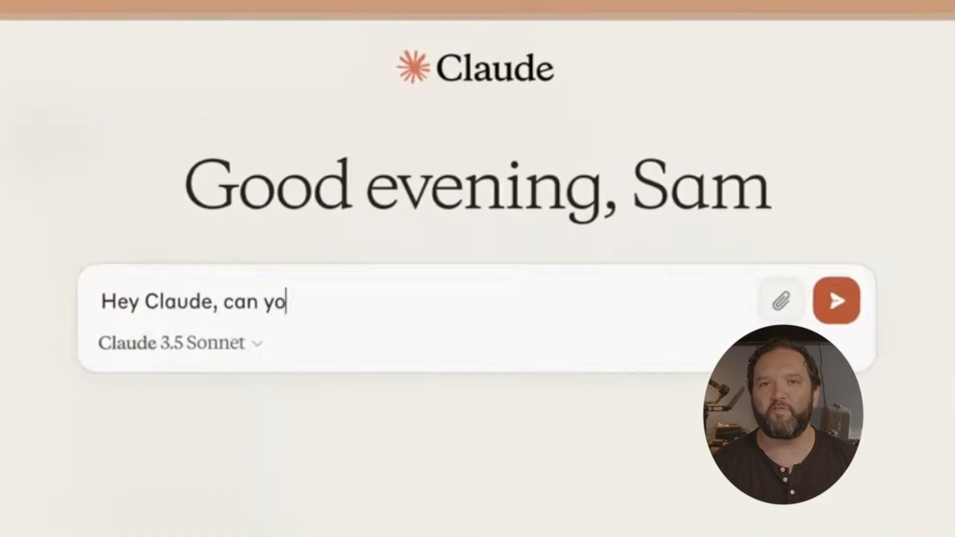
- Send 'Hey Claude, can you create an 8-bit style crab for me?' and review the returned game code
text(u create an 8-bit style crab for me?)
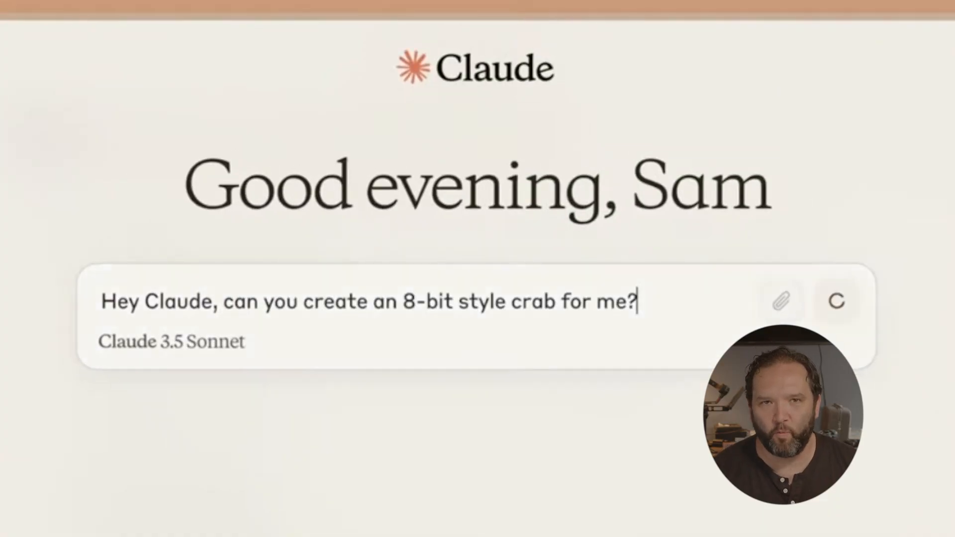
key(Return)
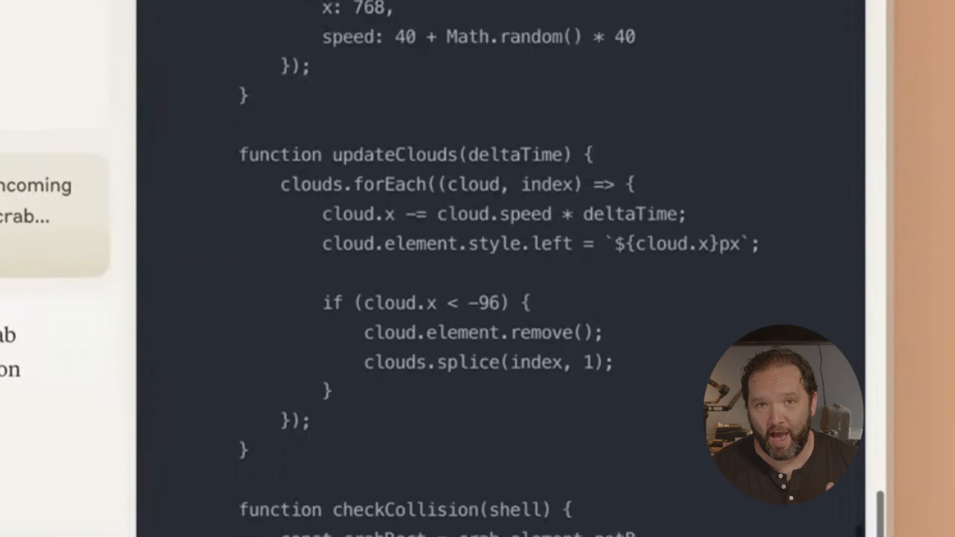
scroll(down, 3)
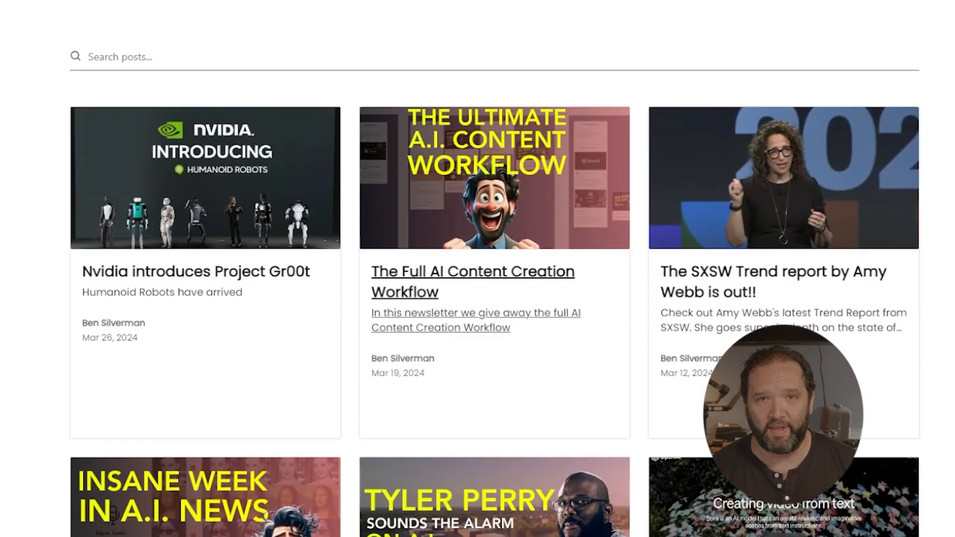
- Read The Full AI Content Creation Workflow post and scroll down to the category tiles
click(472, 281)
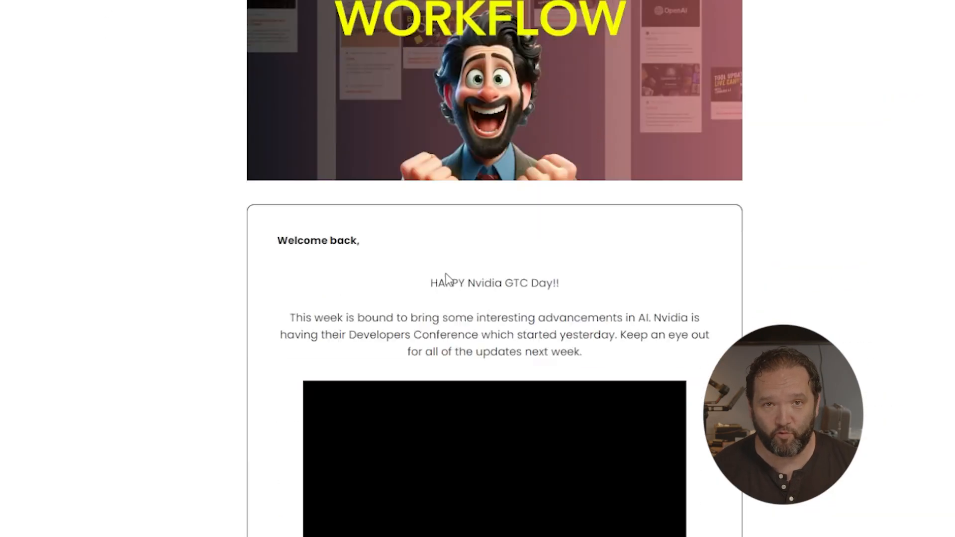
scroll(up, 3)
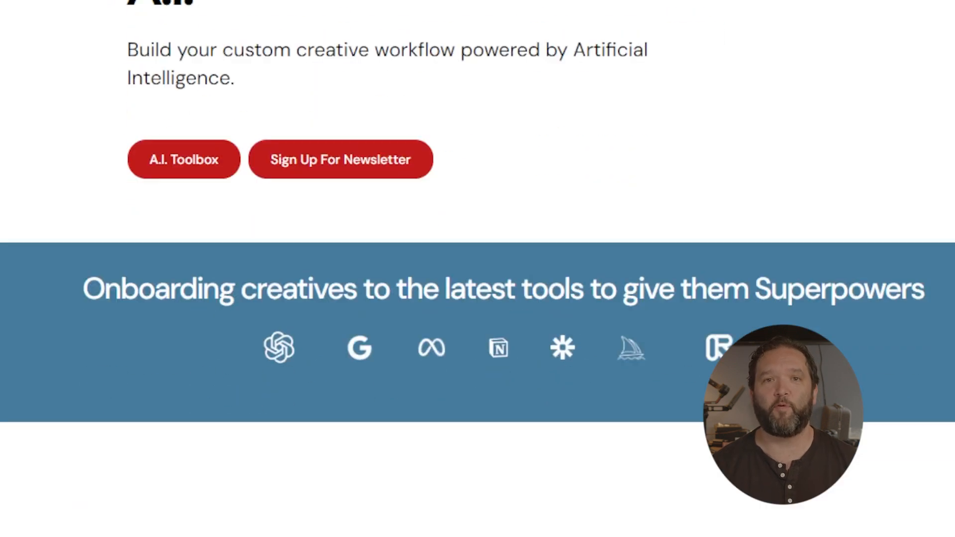
scroll(down, 3)
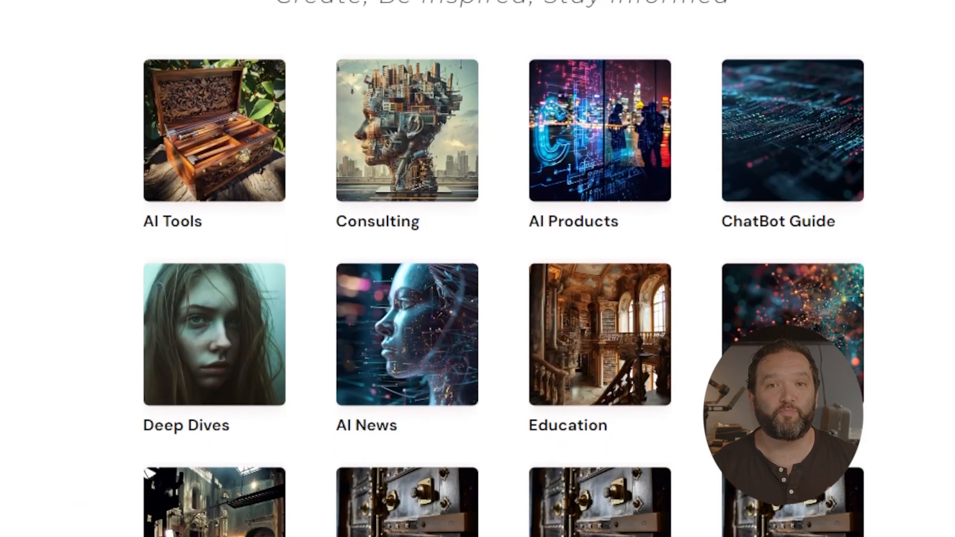
scroll(down, 3)
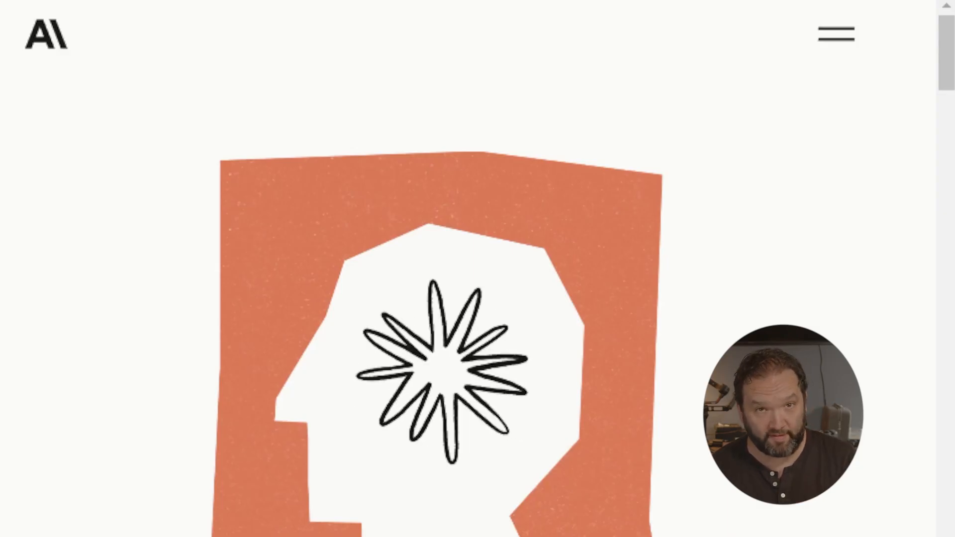
scroll(down, 3)
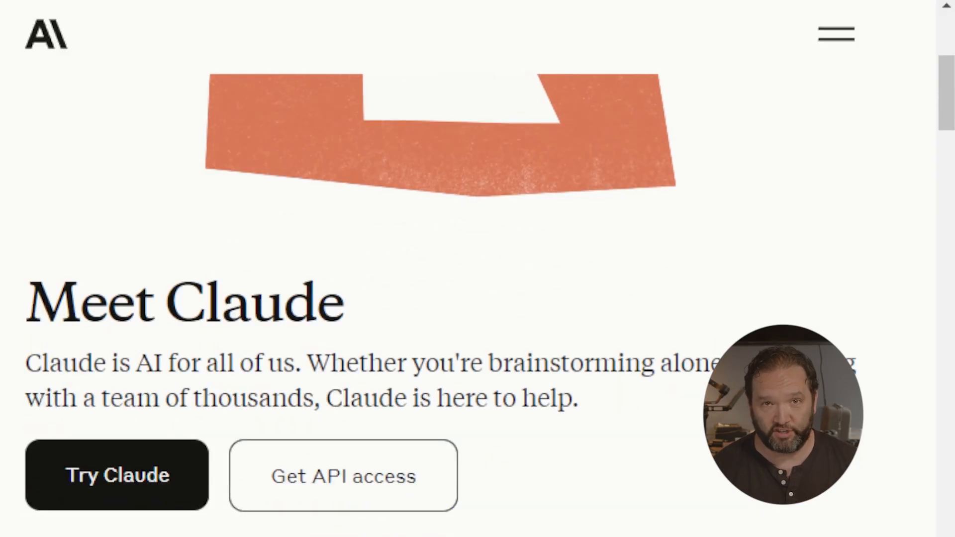
scroll(down, 3)
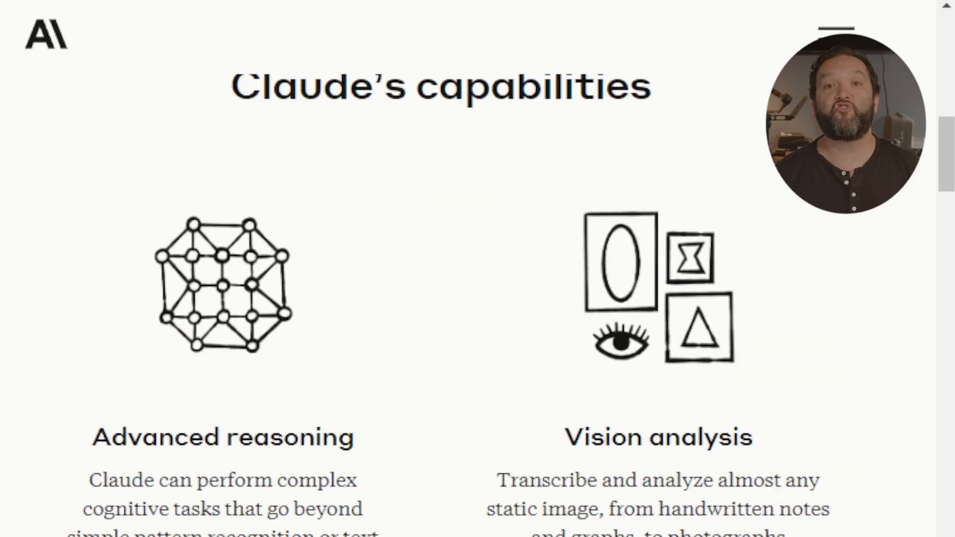
scroll(down, 3)
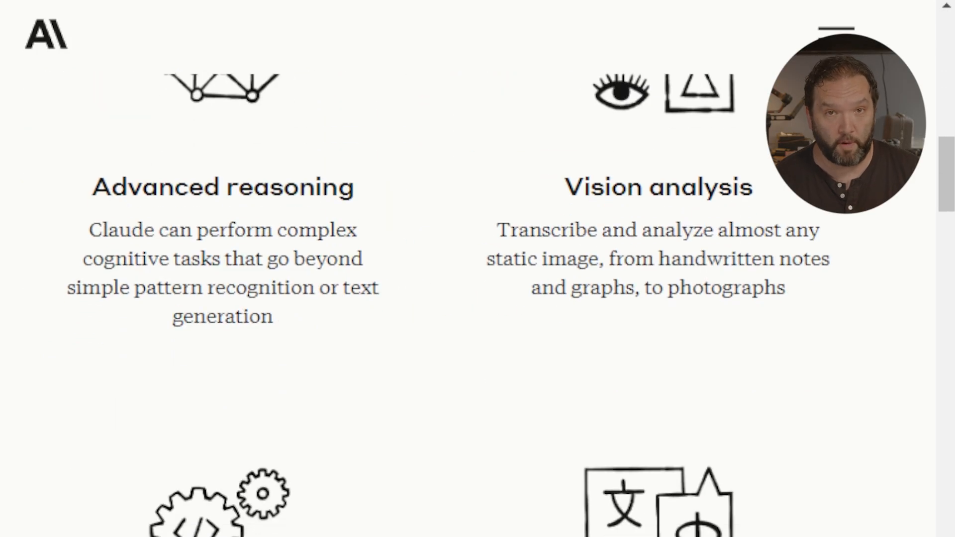
scroll(down, 3)
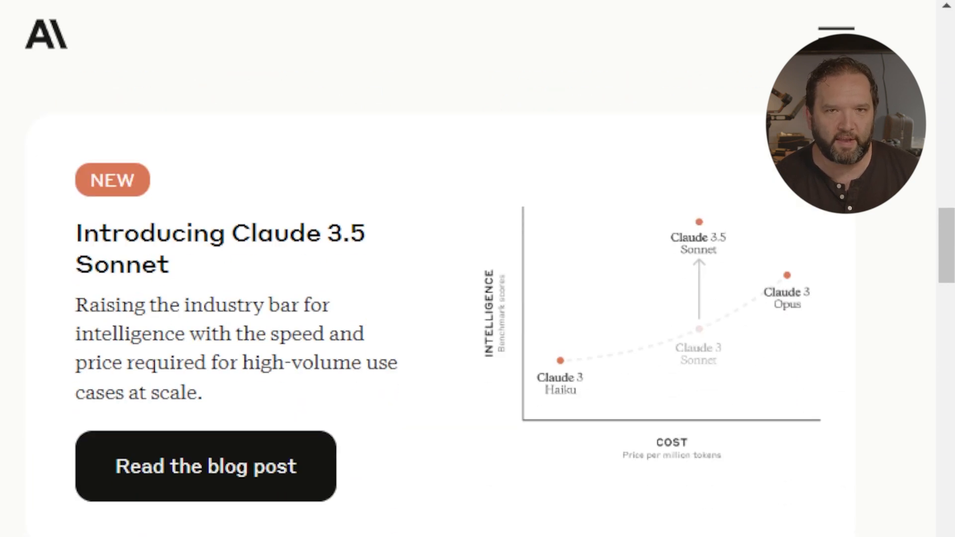
scroll(down, 3)
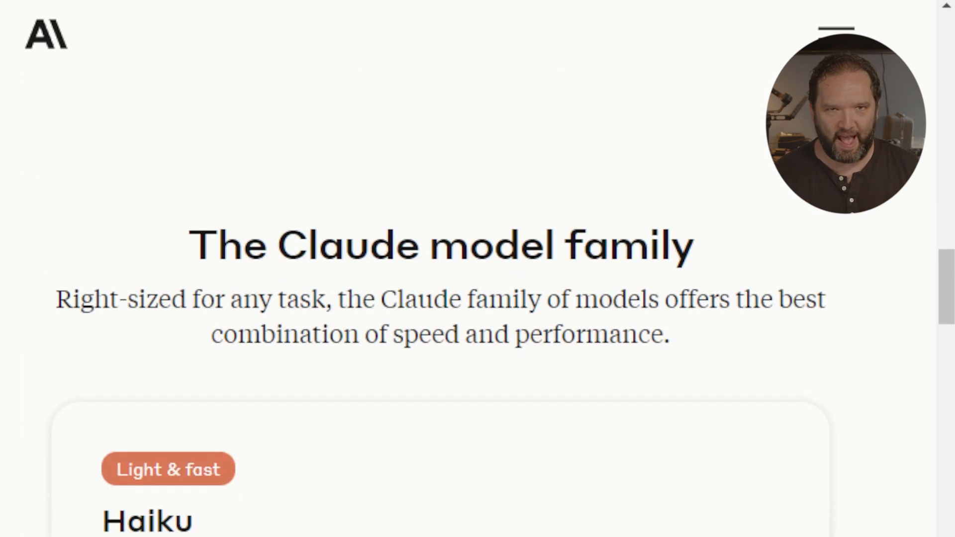
scroll(down, 3)
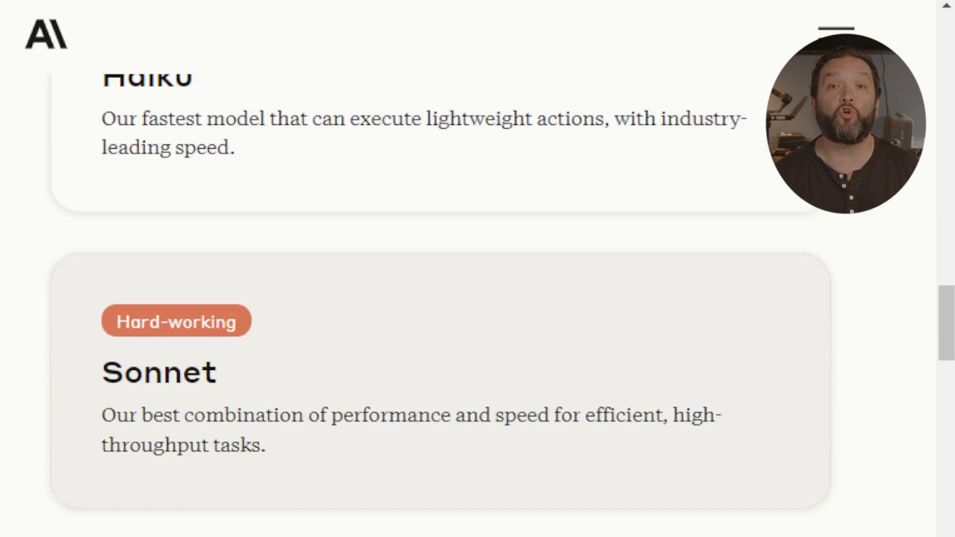
scroll(down, 3)
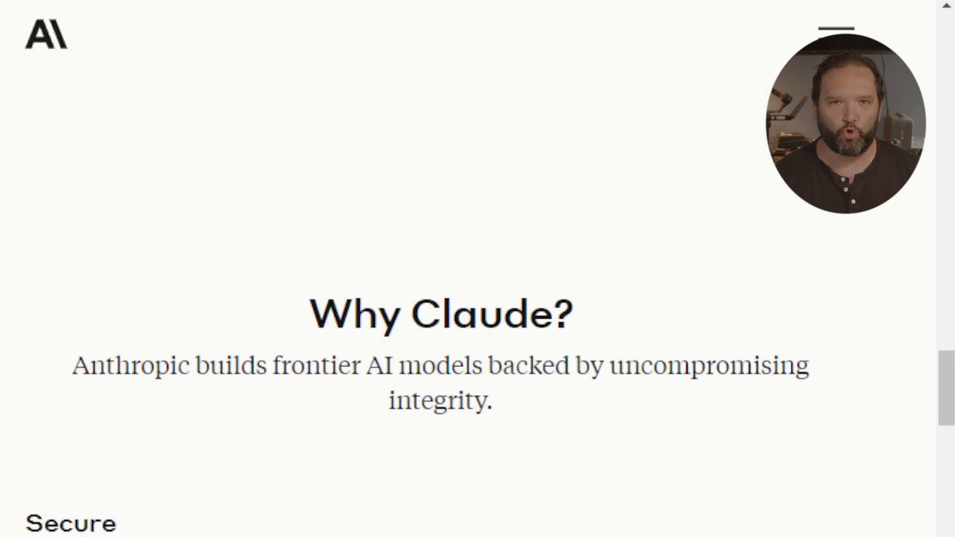
scroll(down, 3)
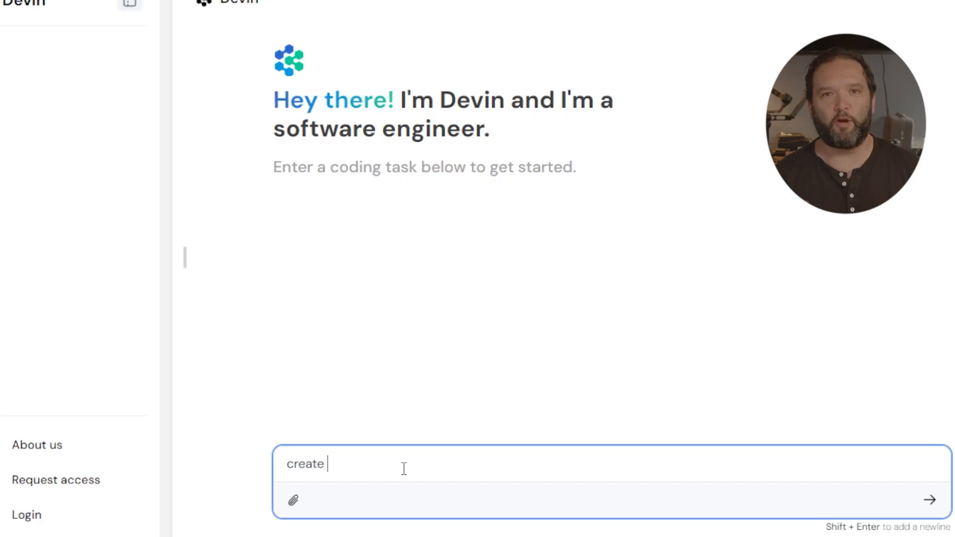
- Write the Devin task 'create me an application to understand the weather'
text(me an app)
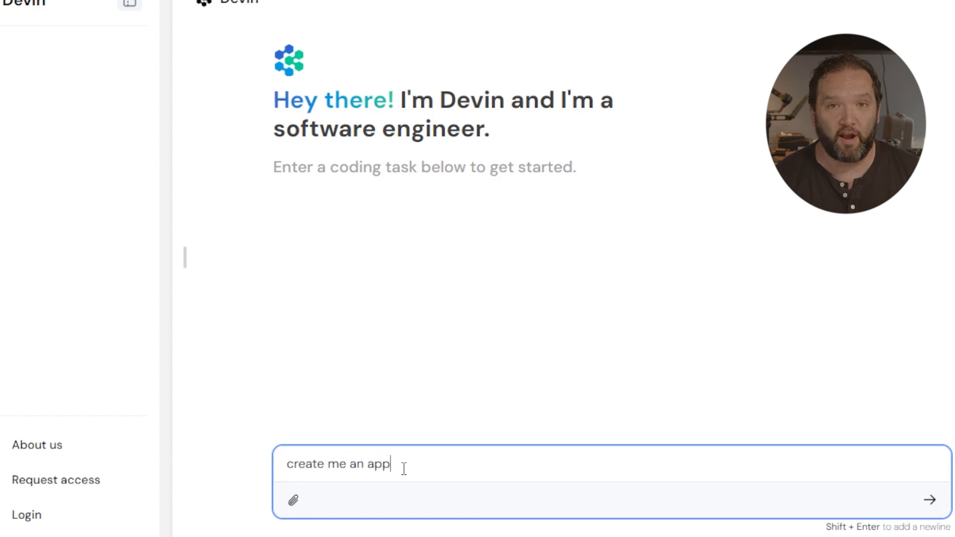
text(lication to)
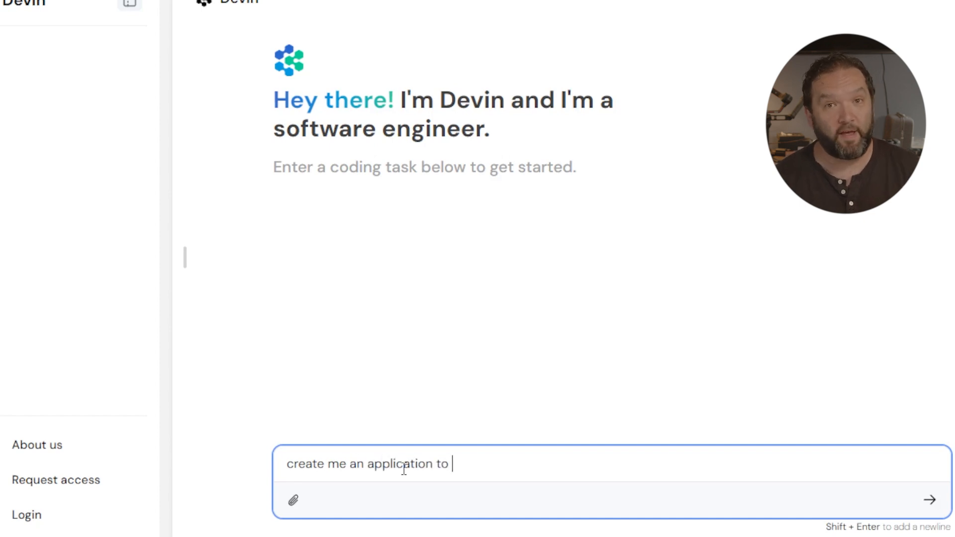
text(underst)
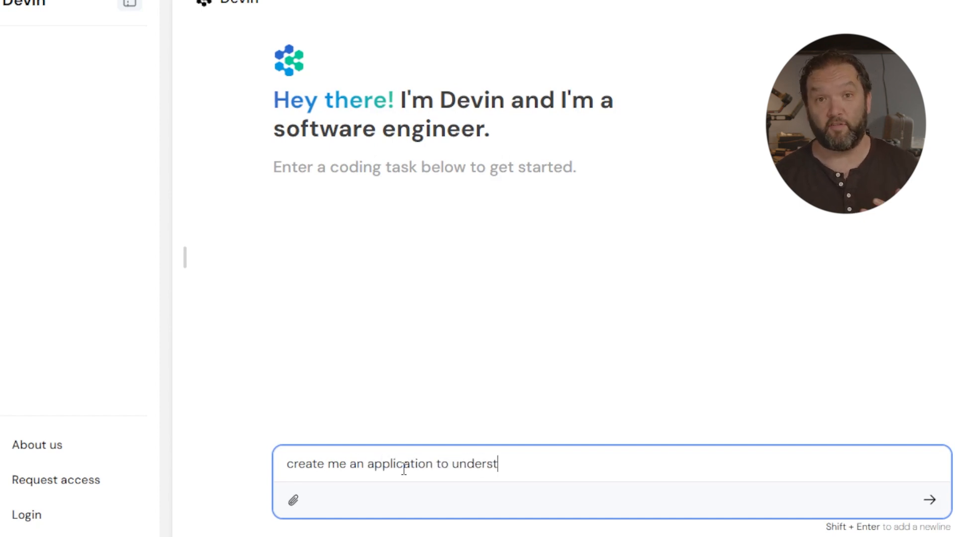
text(and the weather)
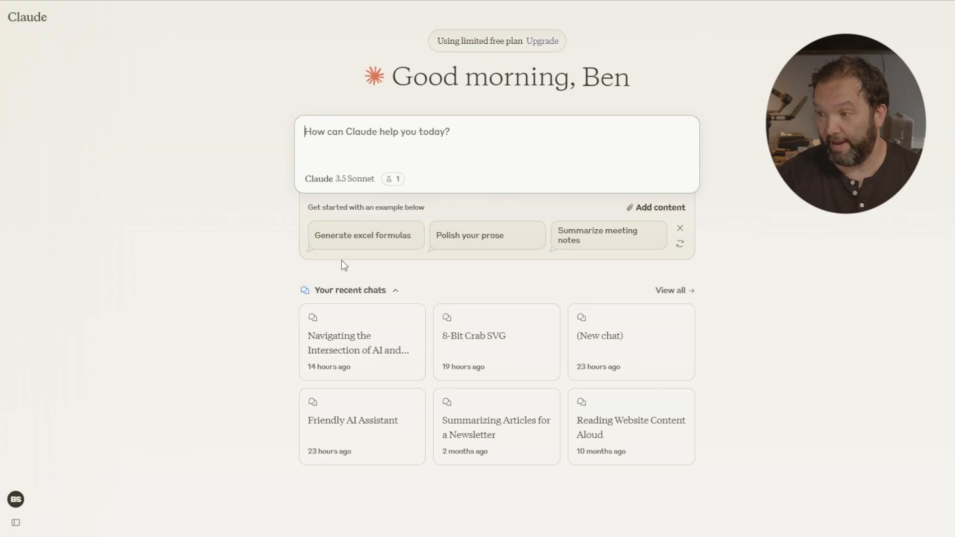
mouse_move(474, 271)
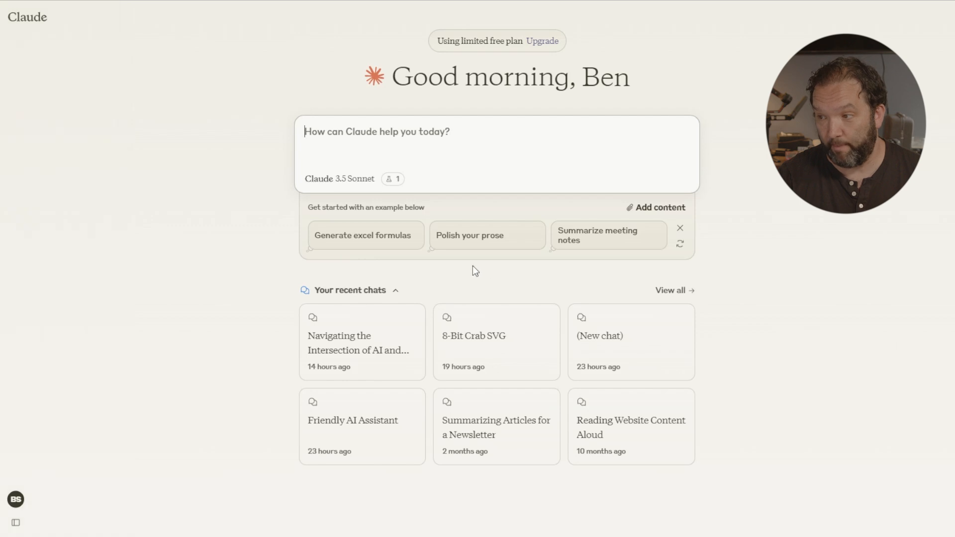
mouse_move(726, 250)
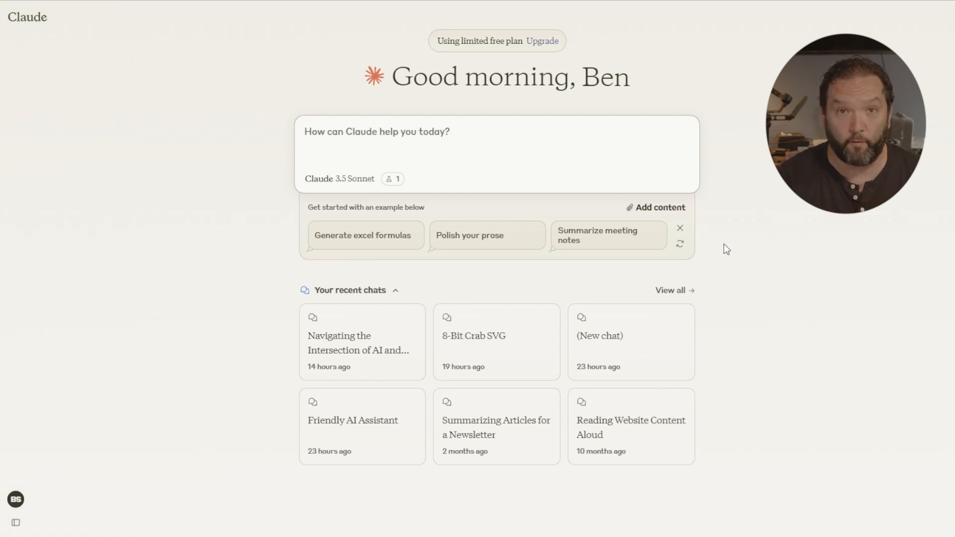
mouse_move(221, 326)
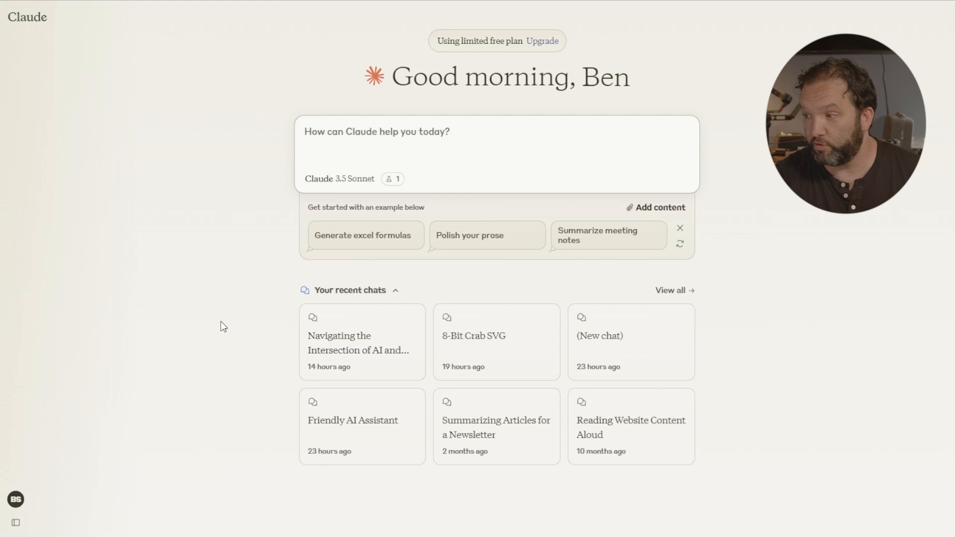
mouse_move(347, 311)
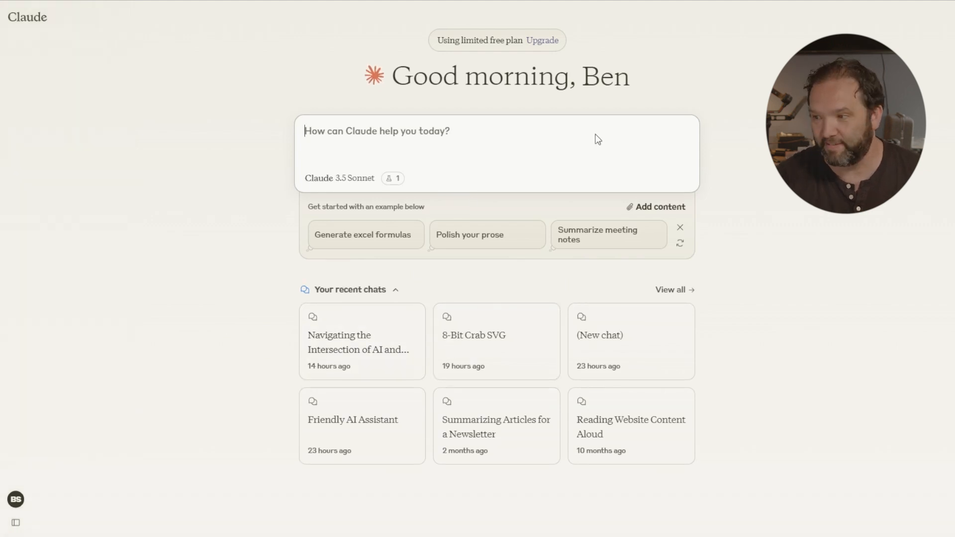
- Show the account menu from the bottom of the Claude sidebar
click(15, 522)
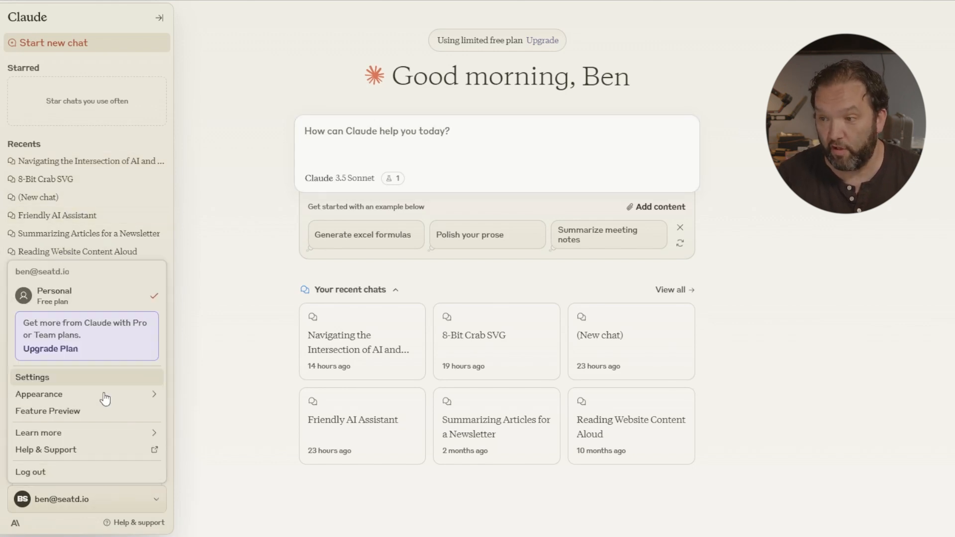
- Go to the profile settings, then choose Dark under Appearance in the account menu
click(32, 376)
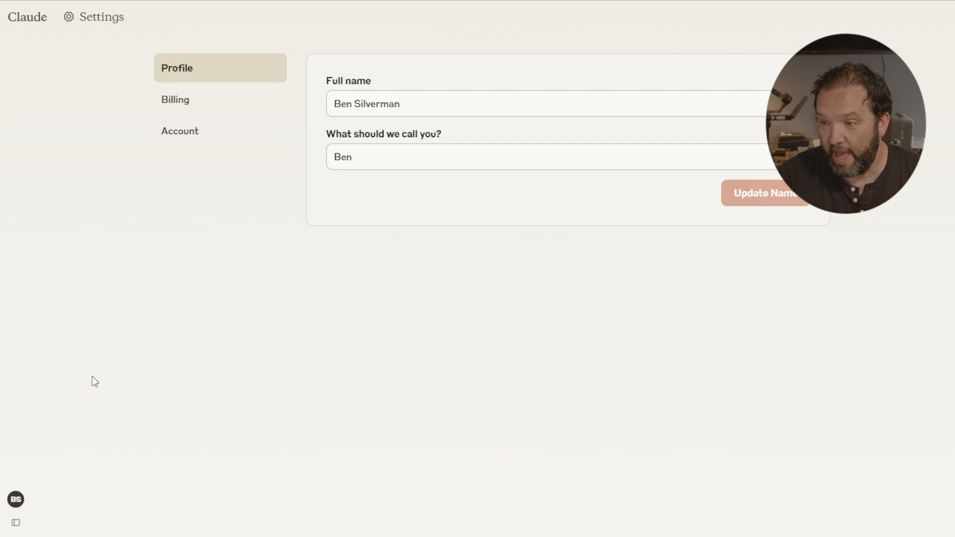
mouse_move(180, 145)
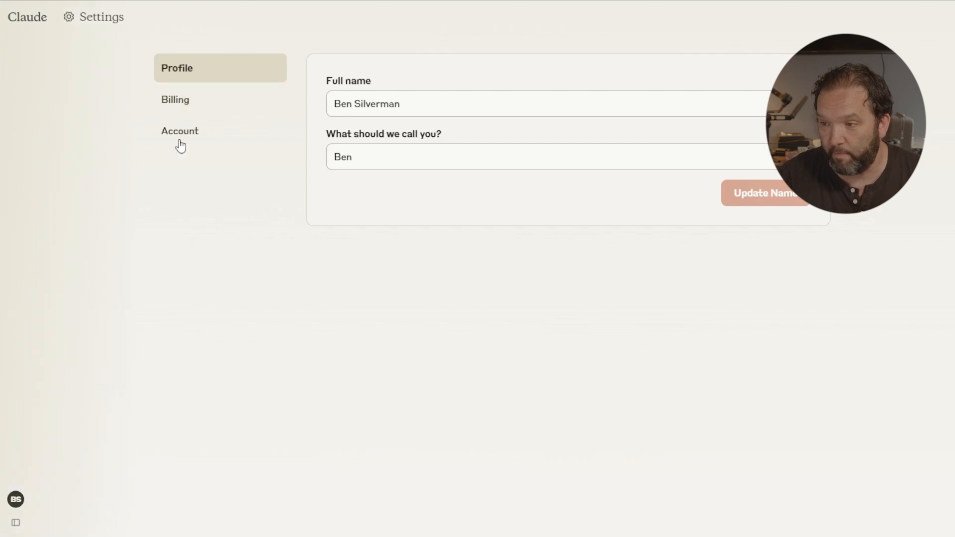
click(15, 522)
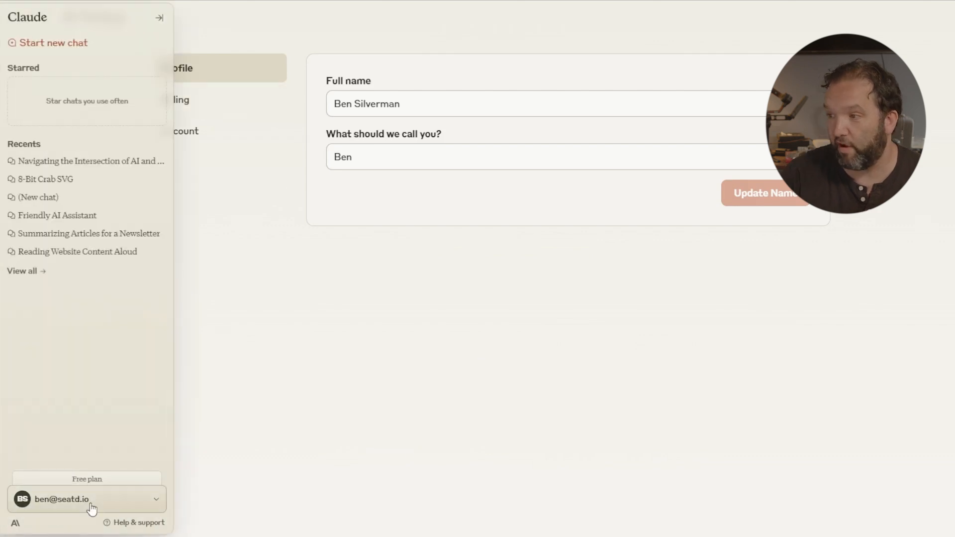
mouse_move(139, 501)
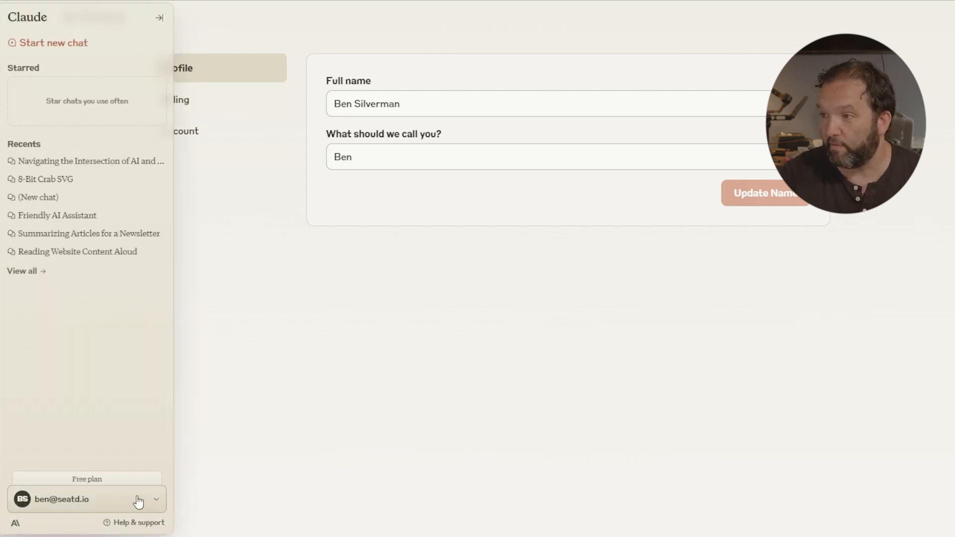
click(87, 498)
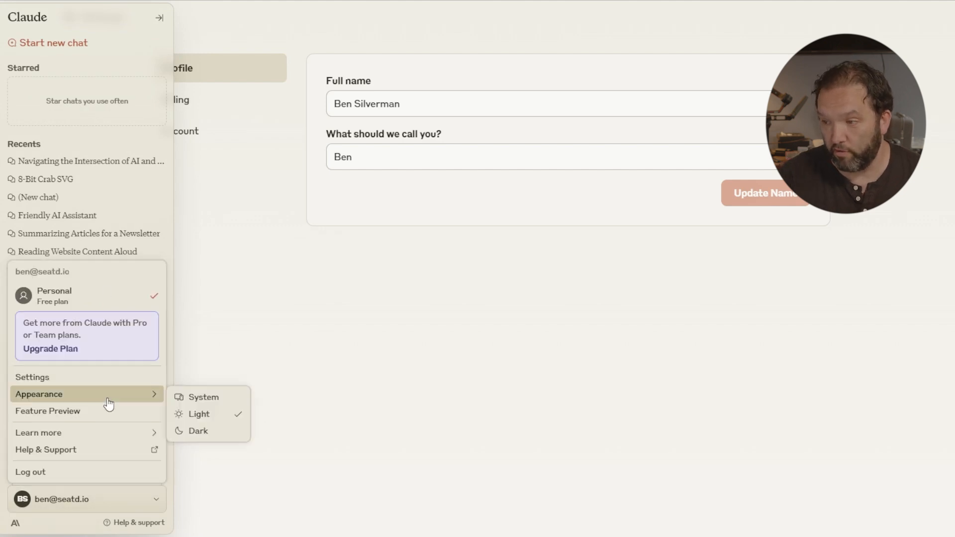
click(199, 431)
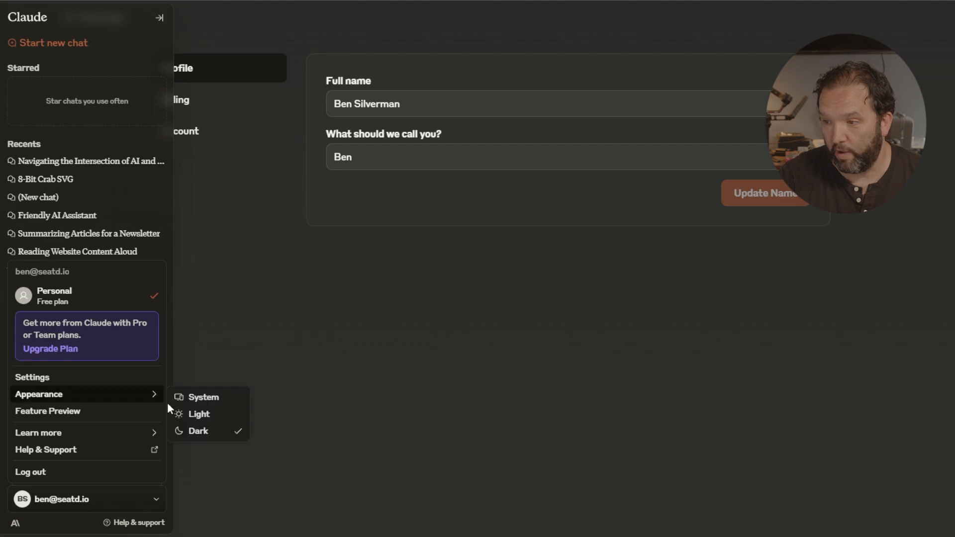
- In Feature Preview, toggle Artifacts off and back on so it stays enabled
click(47, 410)
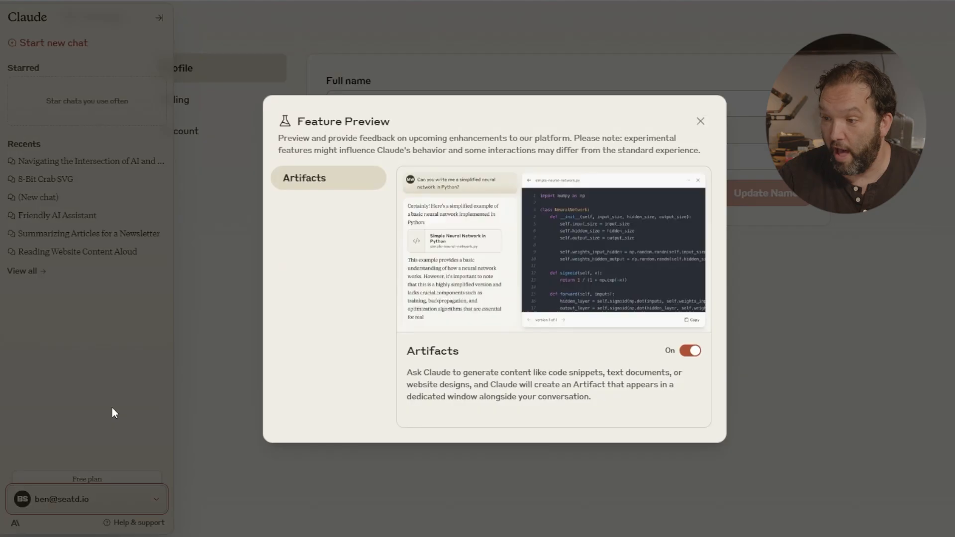
mouse_move(170, 400)
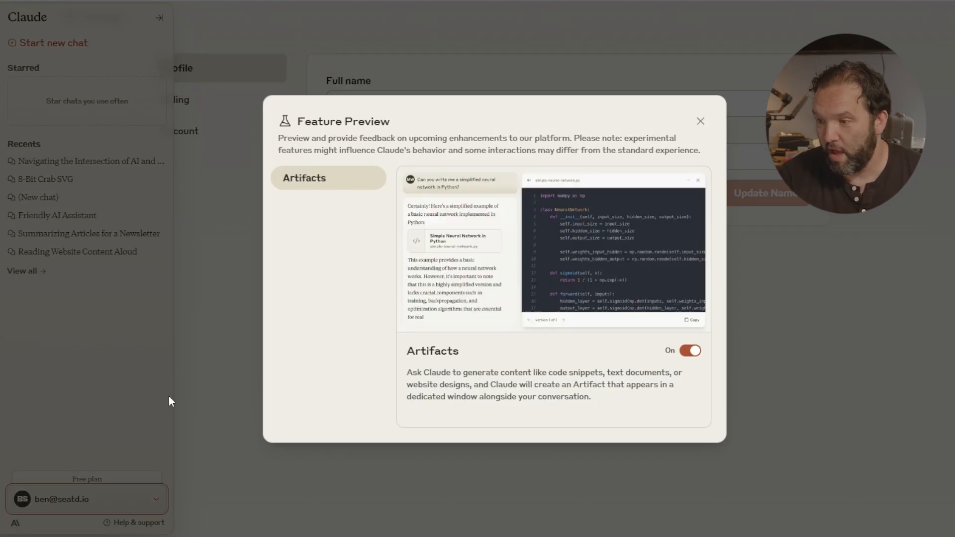
click(159, 17)
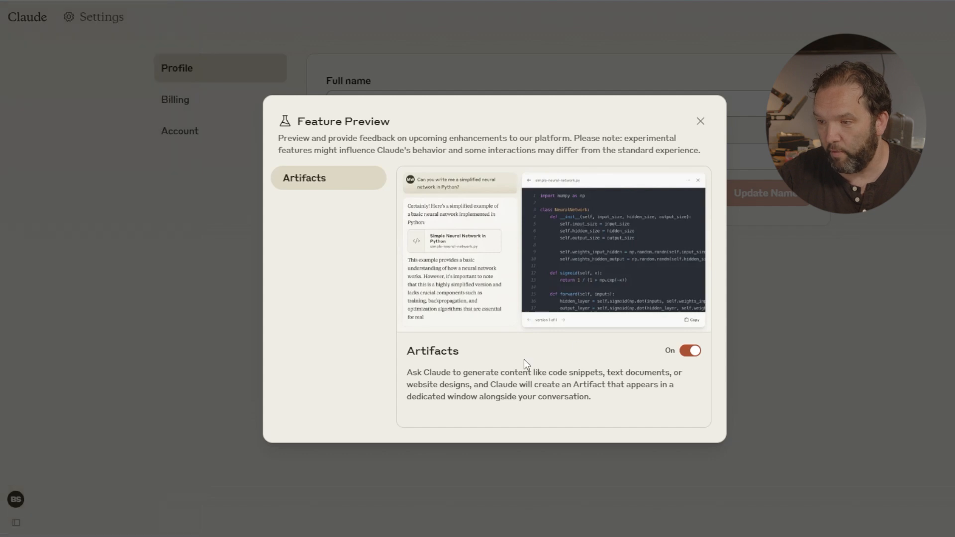
click(690, 350)
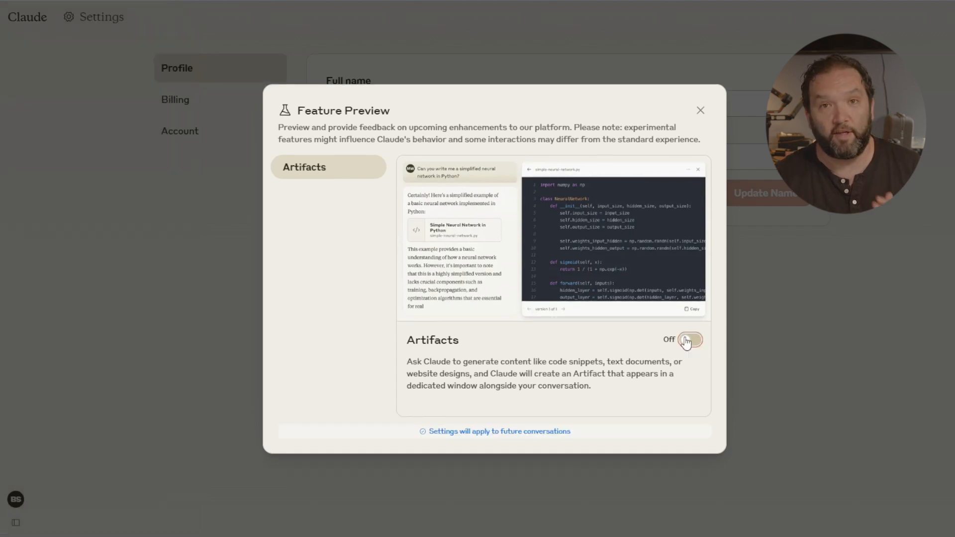
click(688, 340)
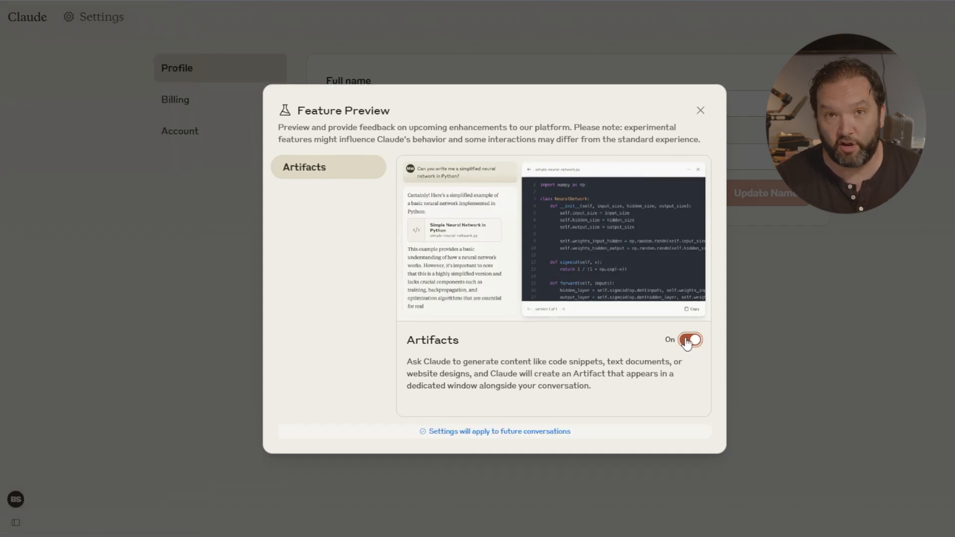
click(688, 340)
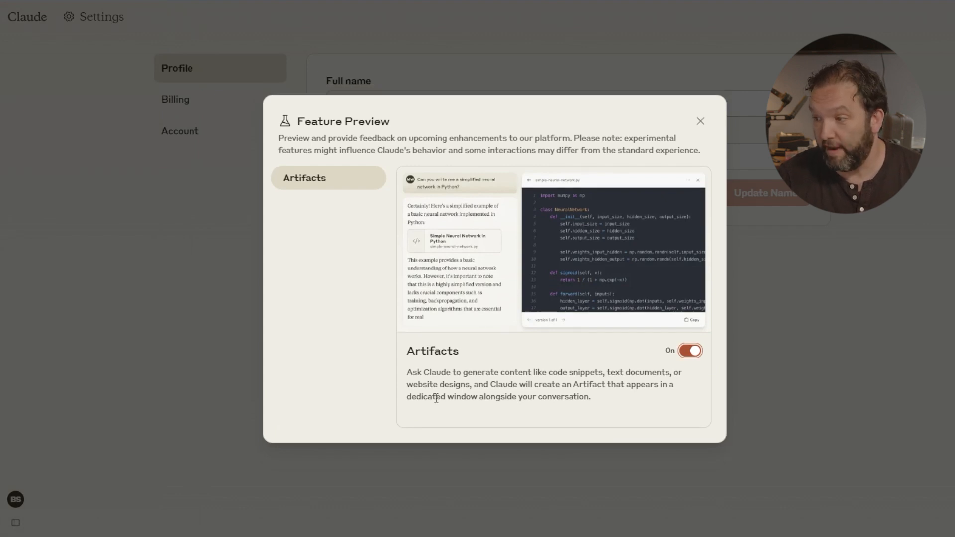
mouse_move(450, 416)
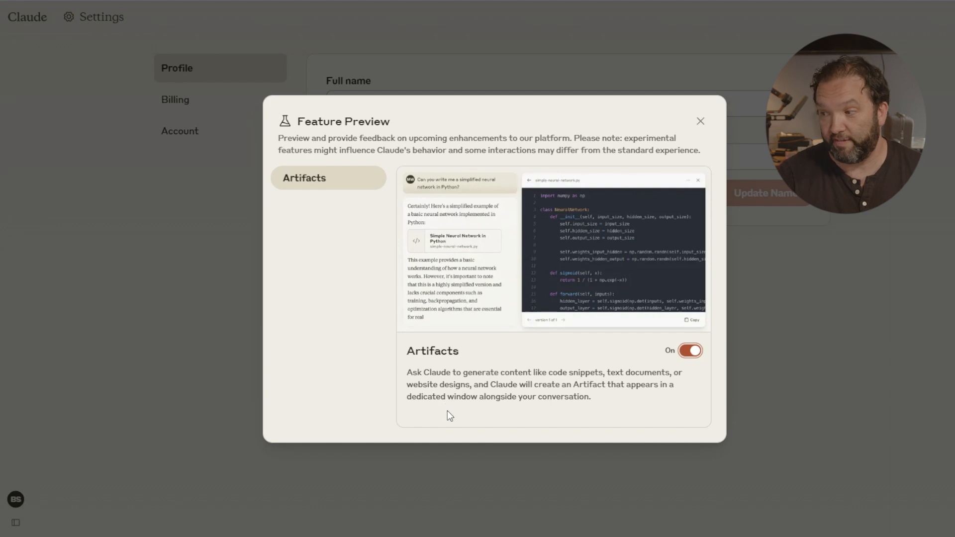
mouse_move(634, 236)
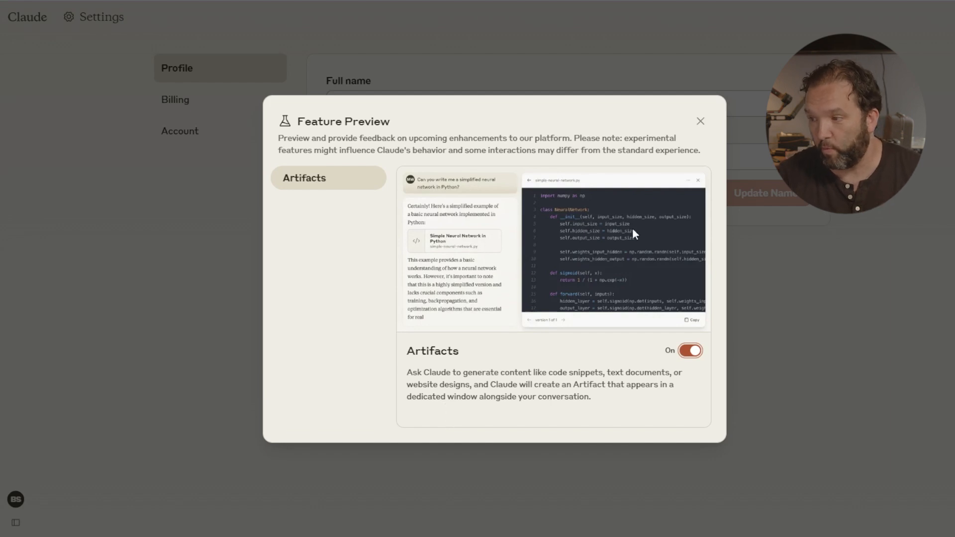
mouse_move(647, 244)
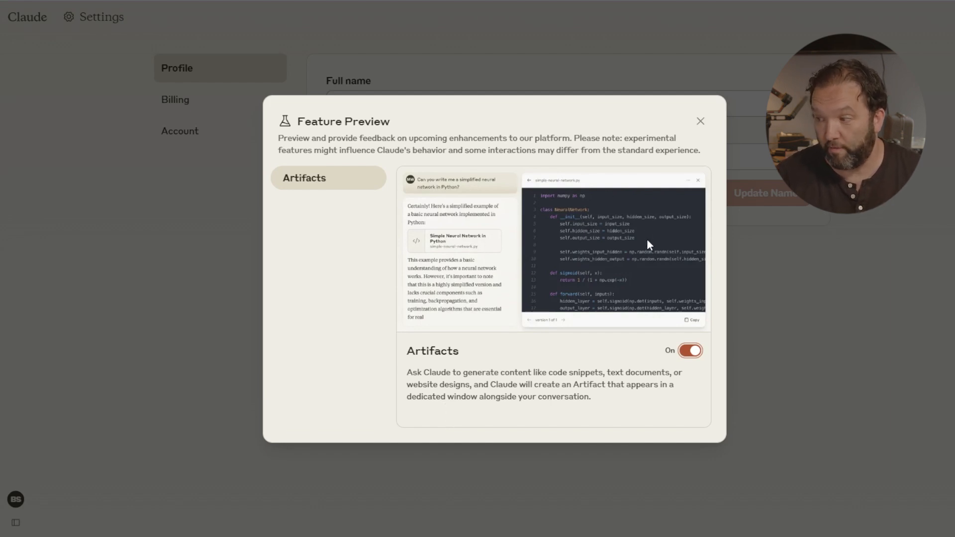
- Close the Feature Preview window and return to a new chat
click(699, 120)
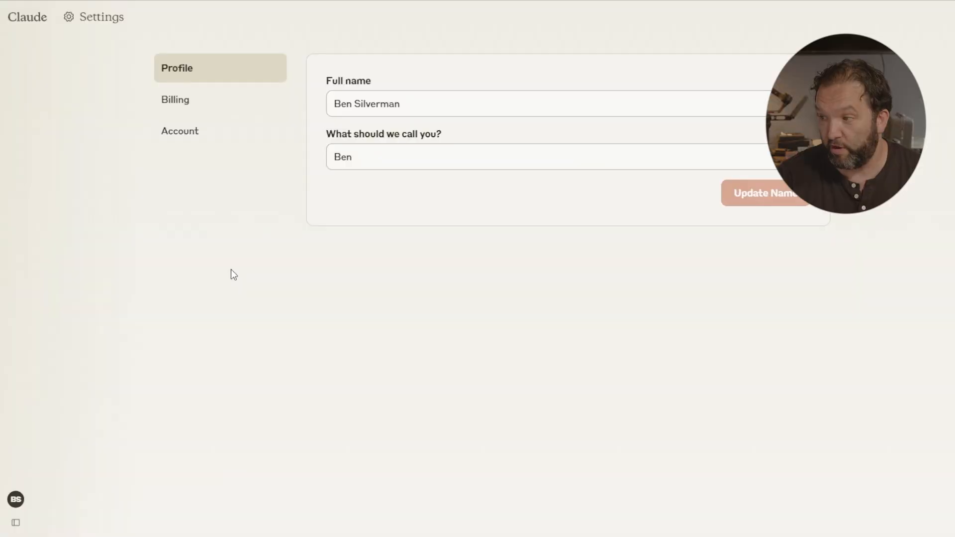
click(26, 17)
text(Can you create for me an image)
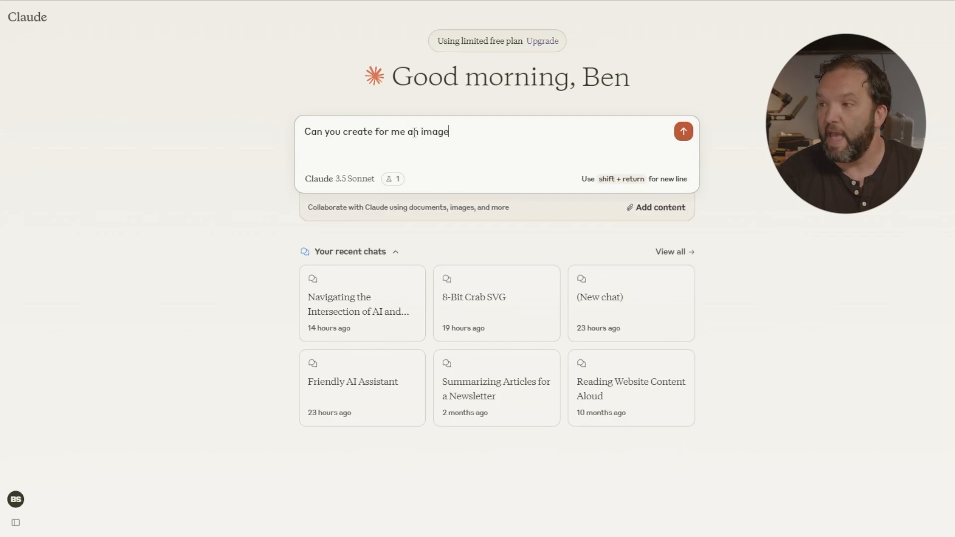
- Ask for an image of an 8-bit monkey to use as a game character
text(of an 8-)
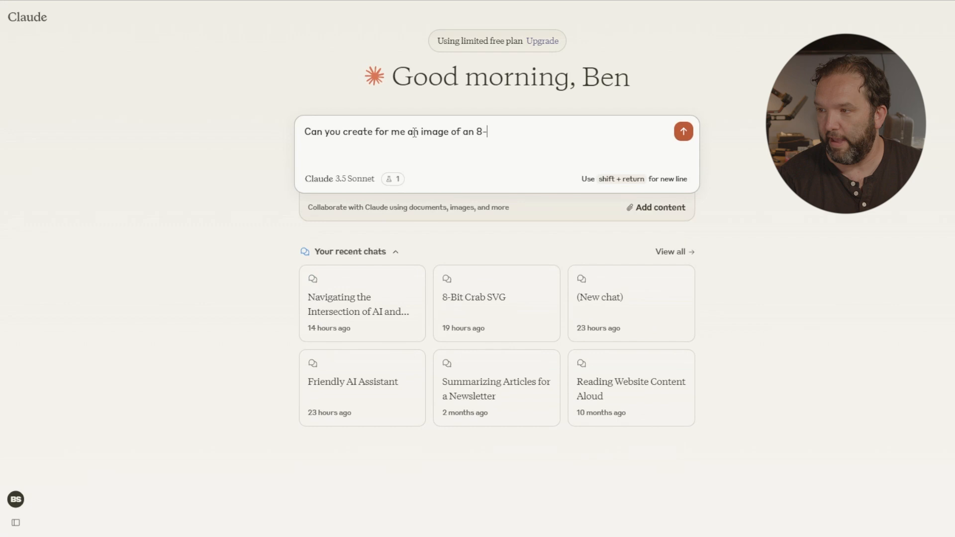
text(bit mon)
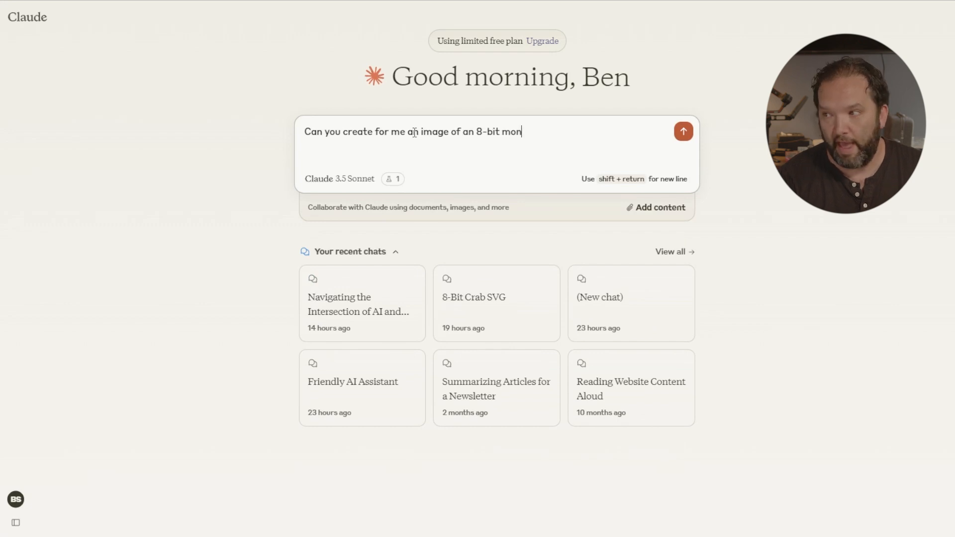
text(key that I would)
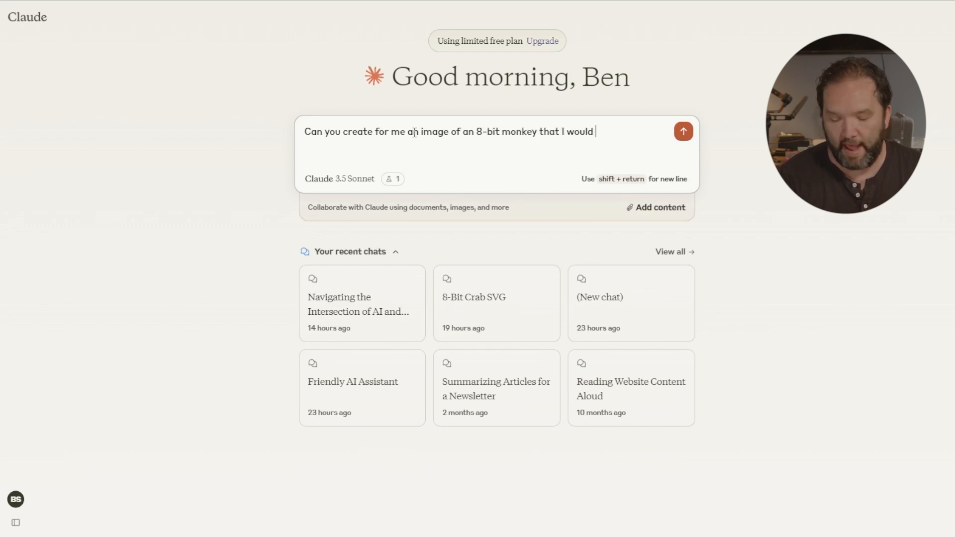
text(like to use as)
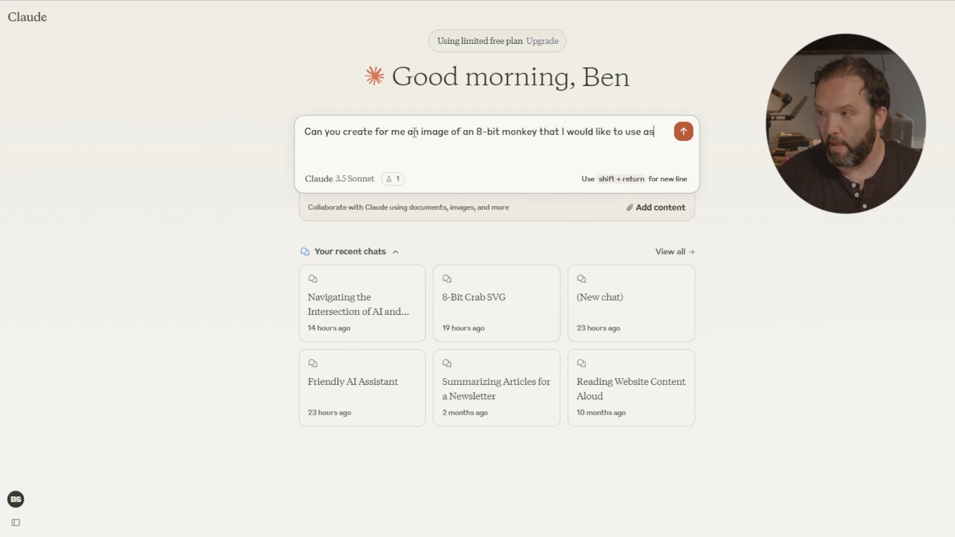
text(a character)
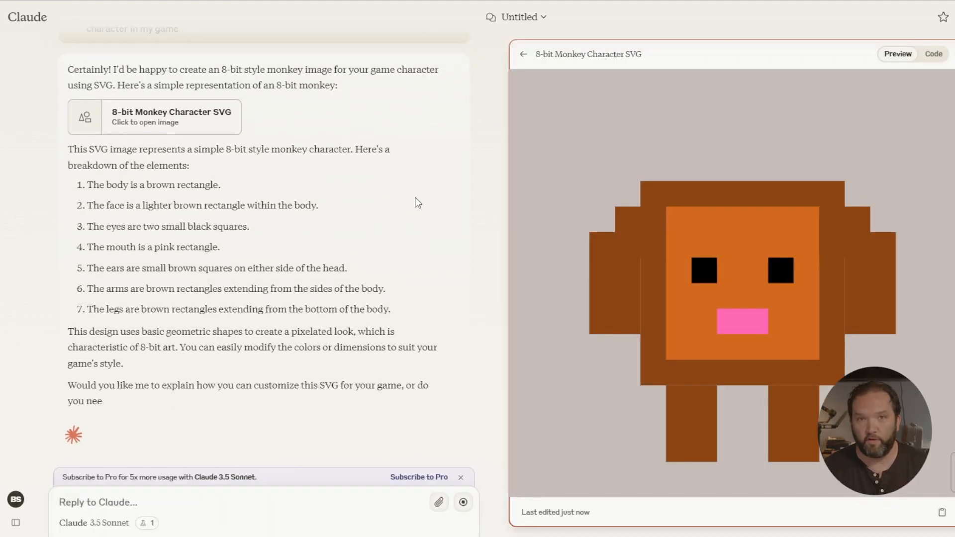
mouse_move(742, 255)
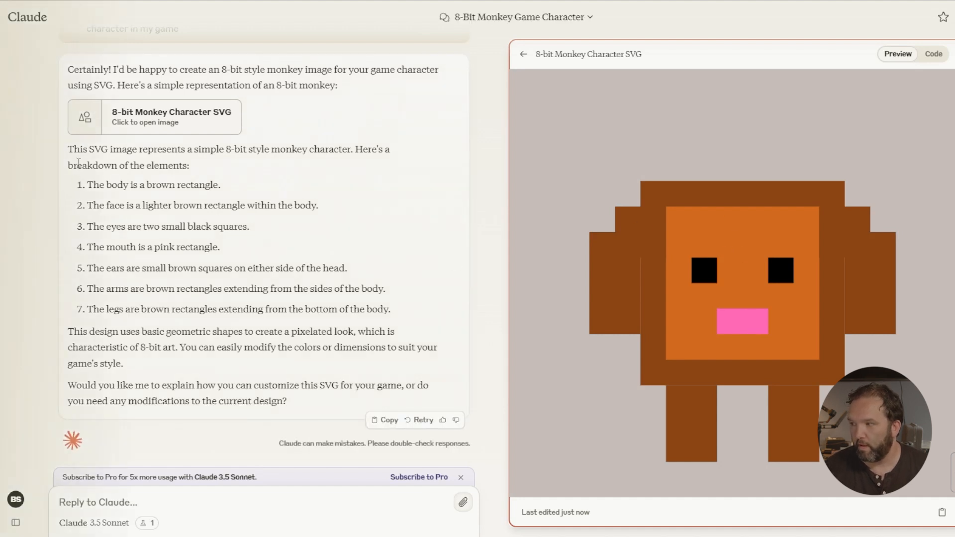
mouse_move(192, 173)
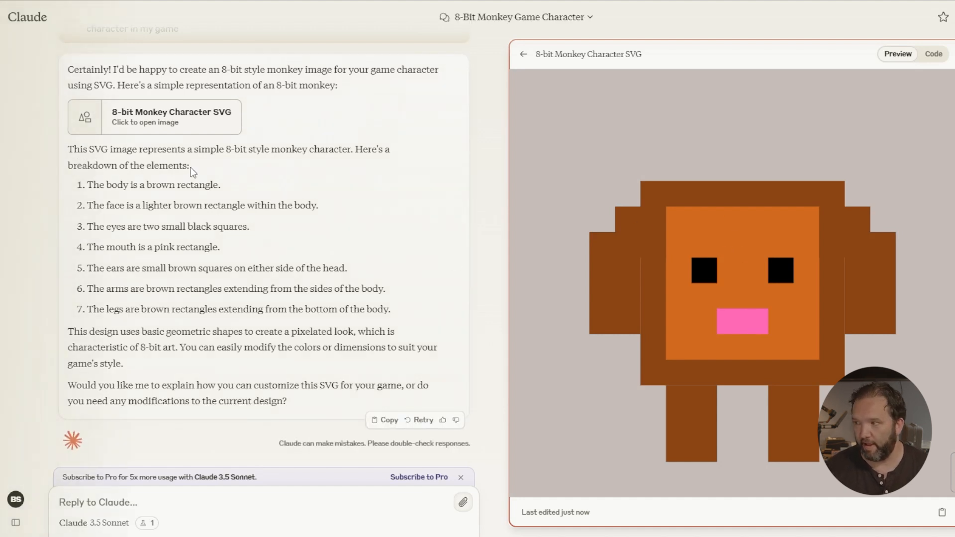
mouse_move(146, 221)
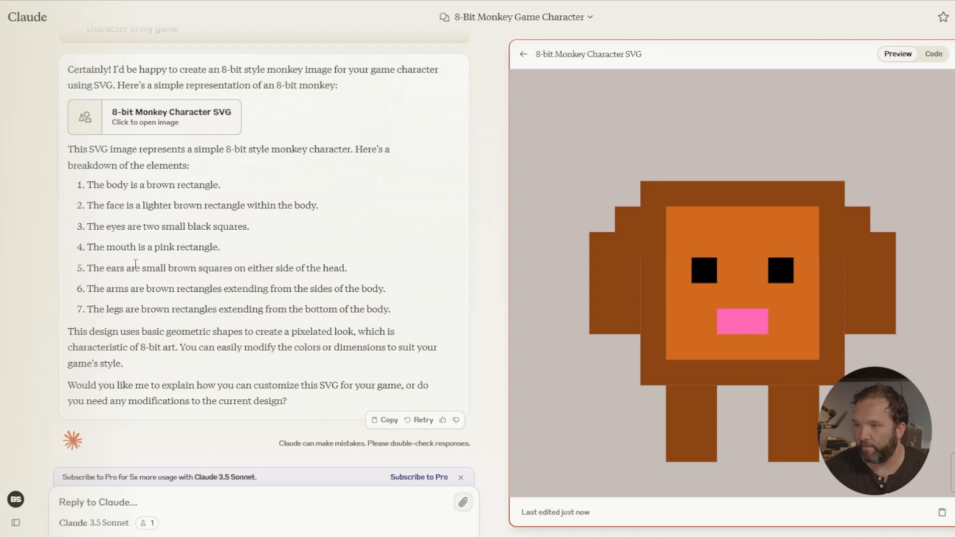
mouse_move(120, 360)
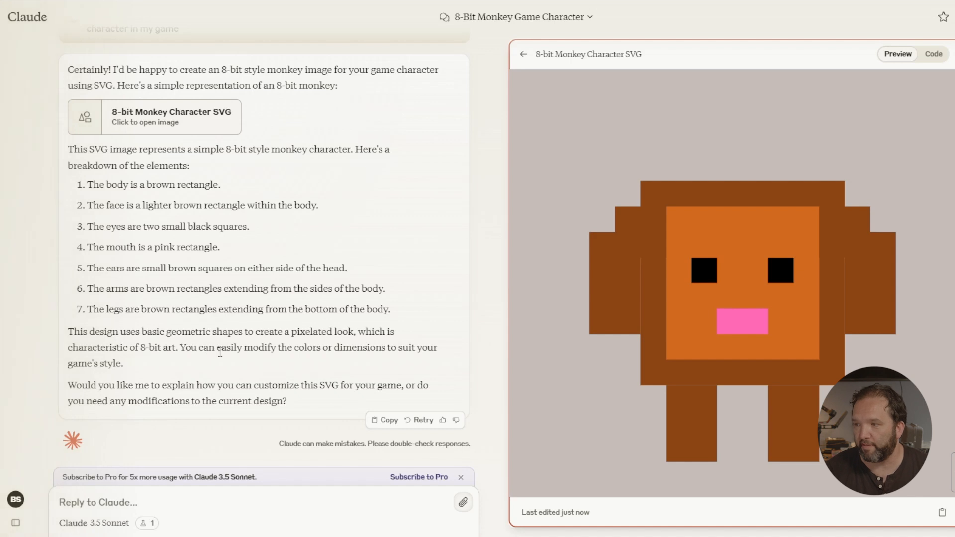
mouse_move(179, 380)
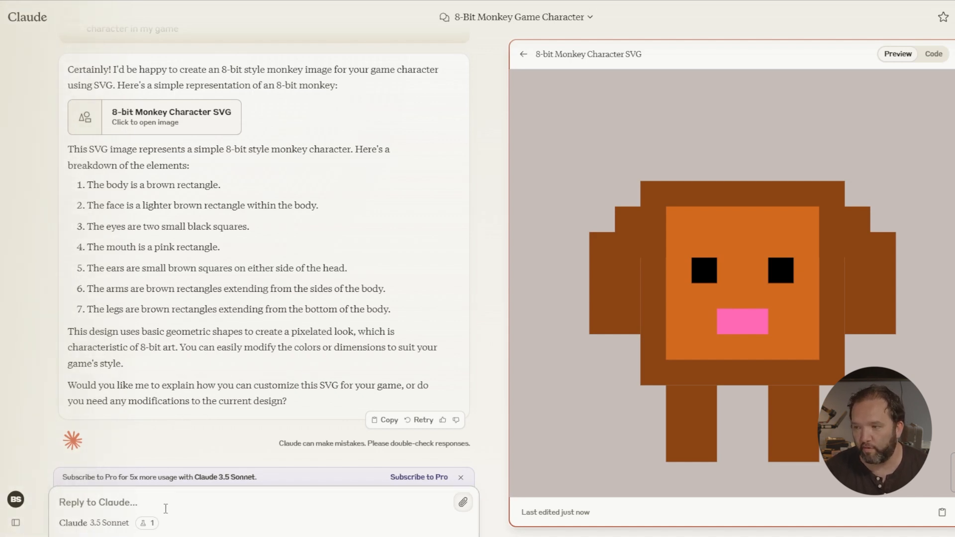
- Send 'Can you give this monkey a longer shaped body' and view the new monkey in Preview
text(C)
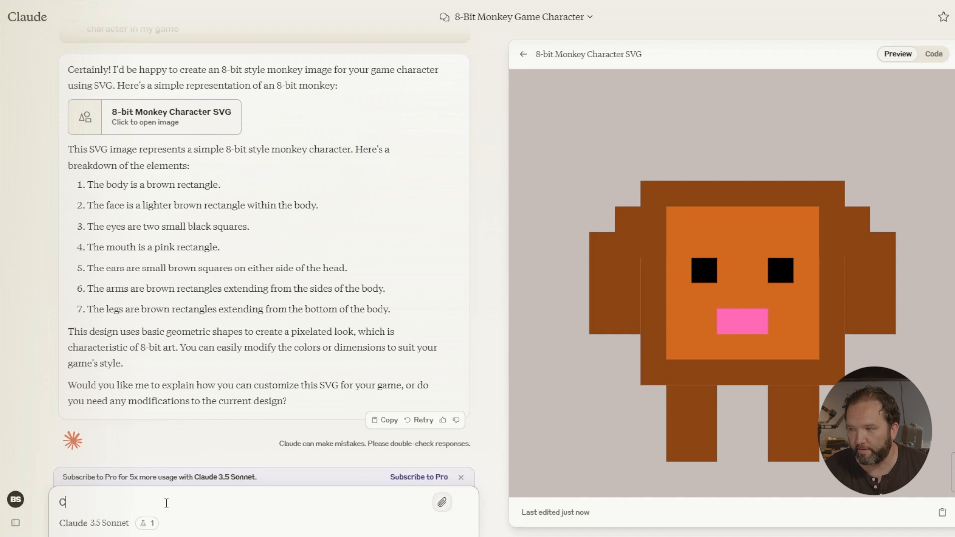
text(an you give)
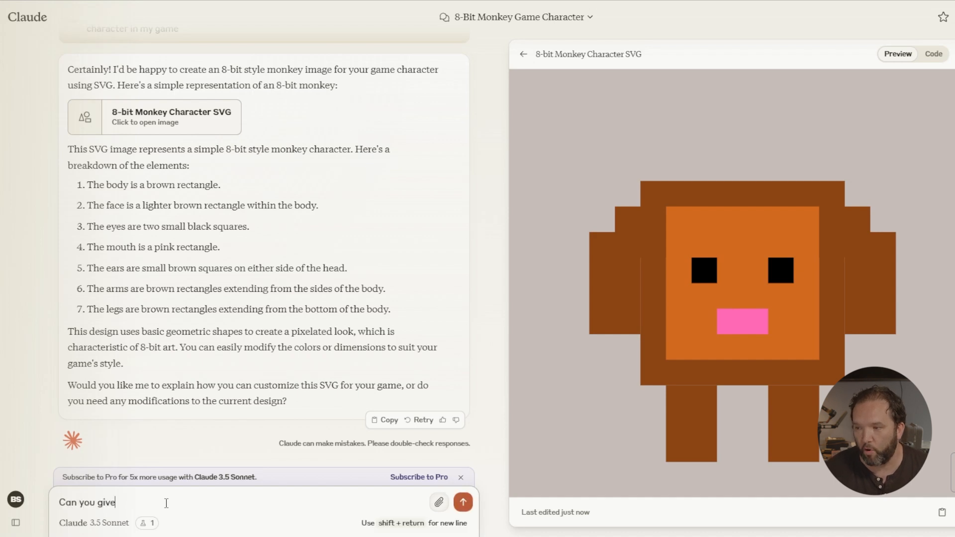
text(this monkey)
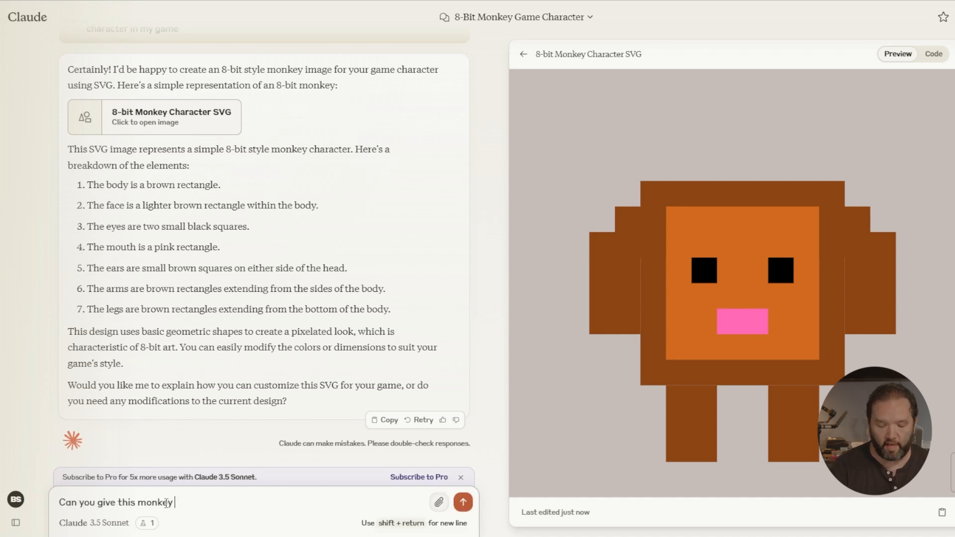
text(a longer sham)
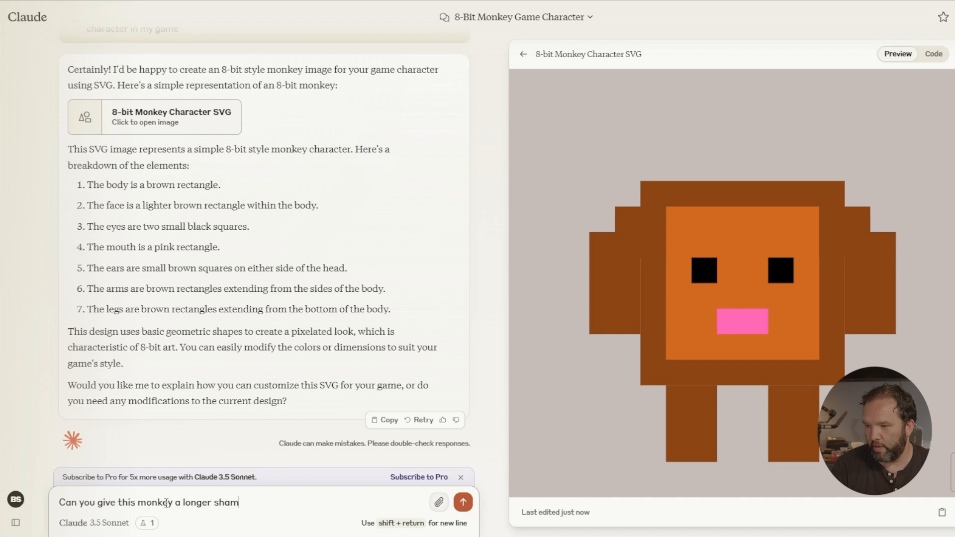
click(462, 502)
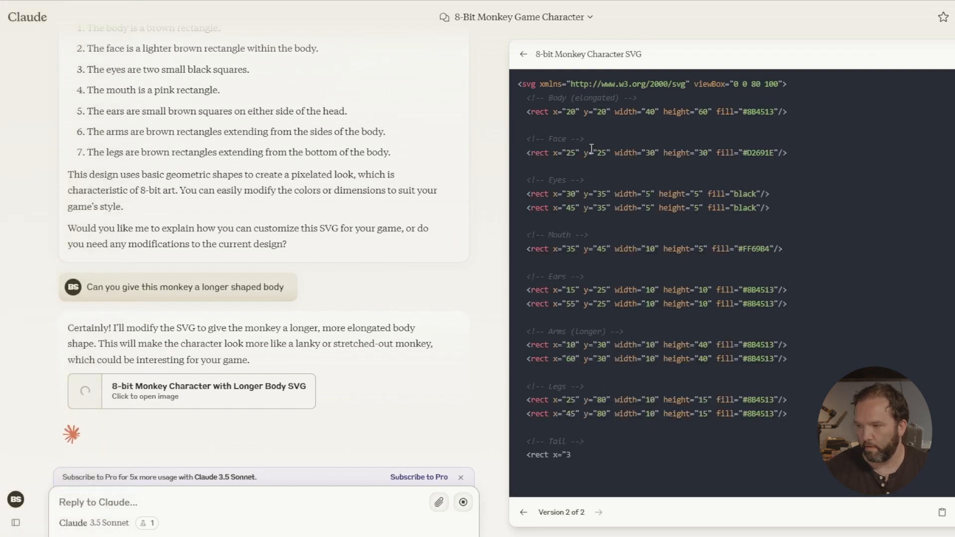
click(896, 53)
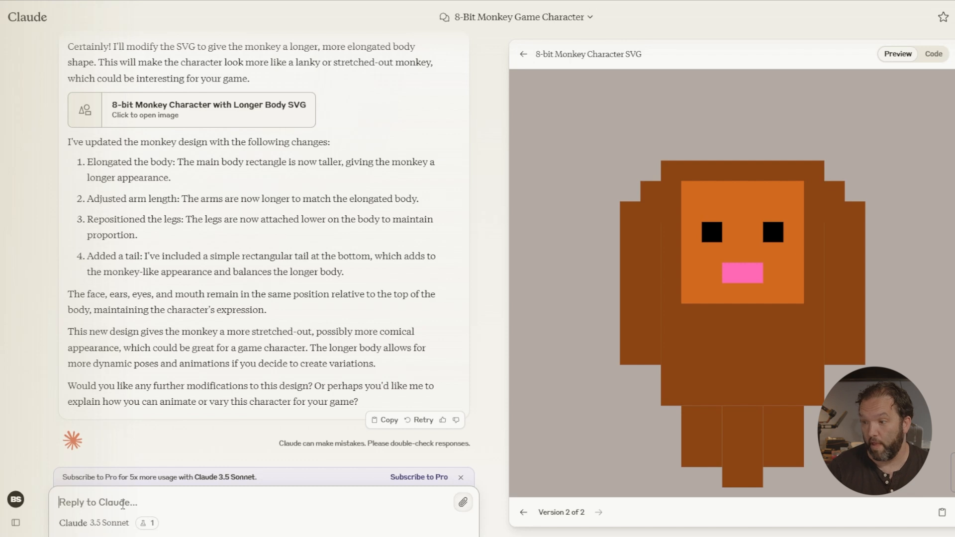
- Request a thinner body, thicker legs, a thicker head and hair for the monkey
text(I would like this)
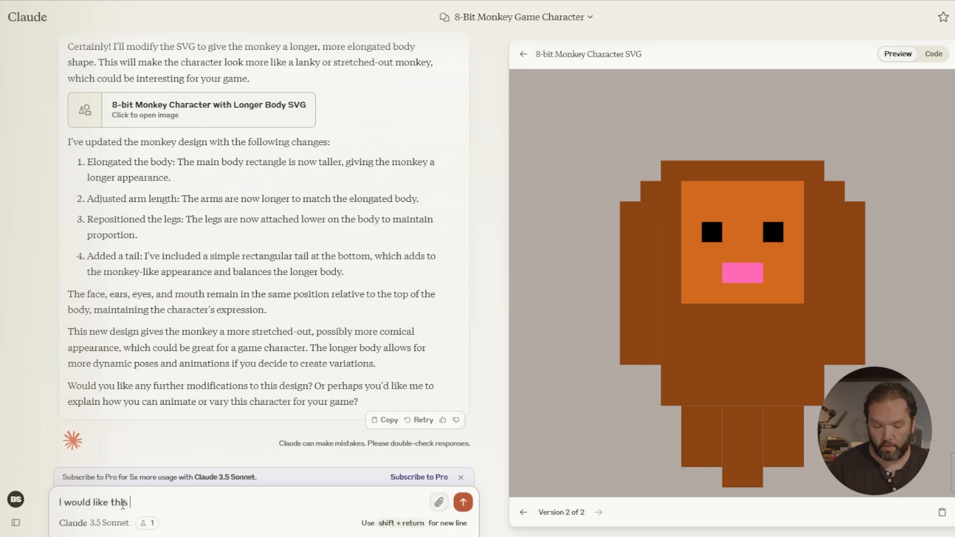
text(monkey to have)
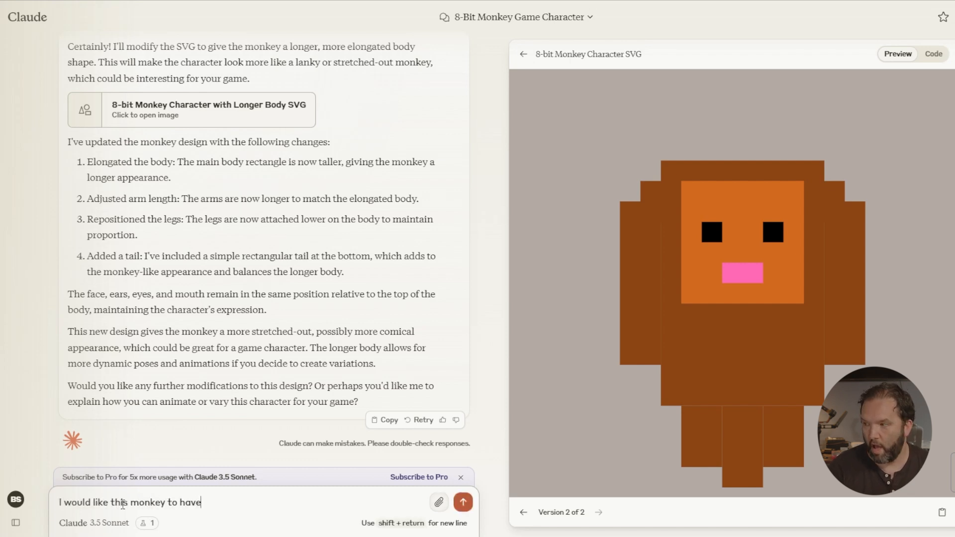
text(a thinner body, t)
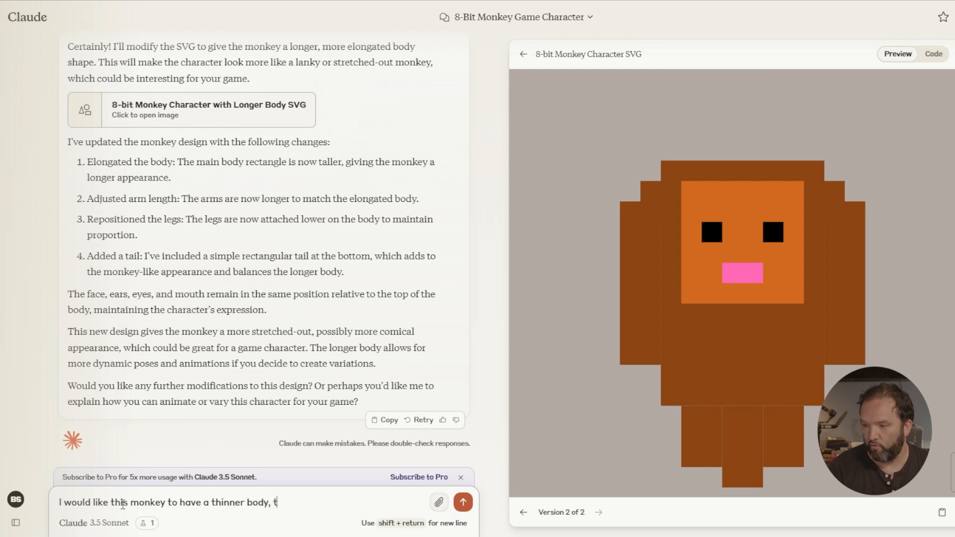
text(hicker g)
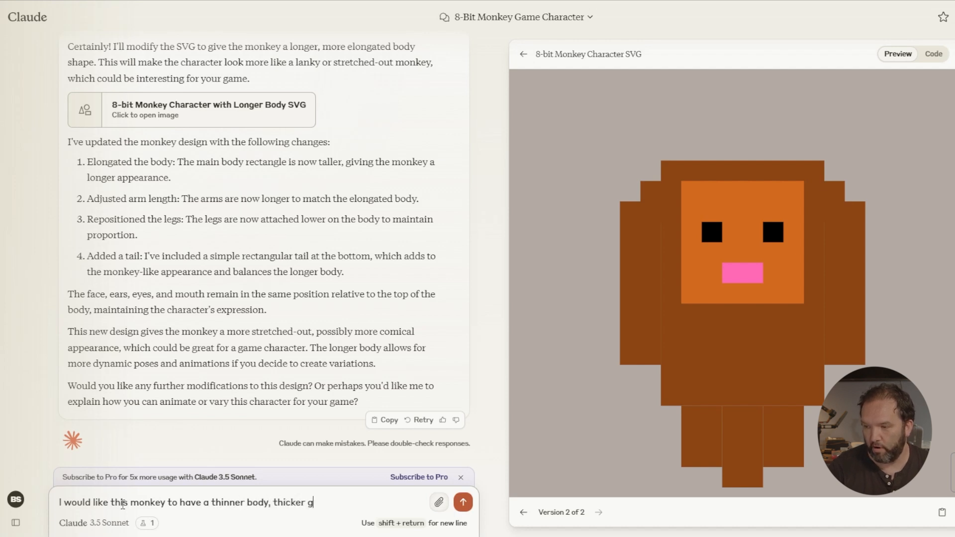
text(legs)
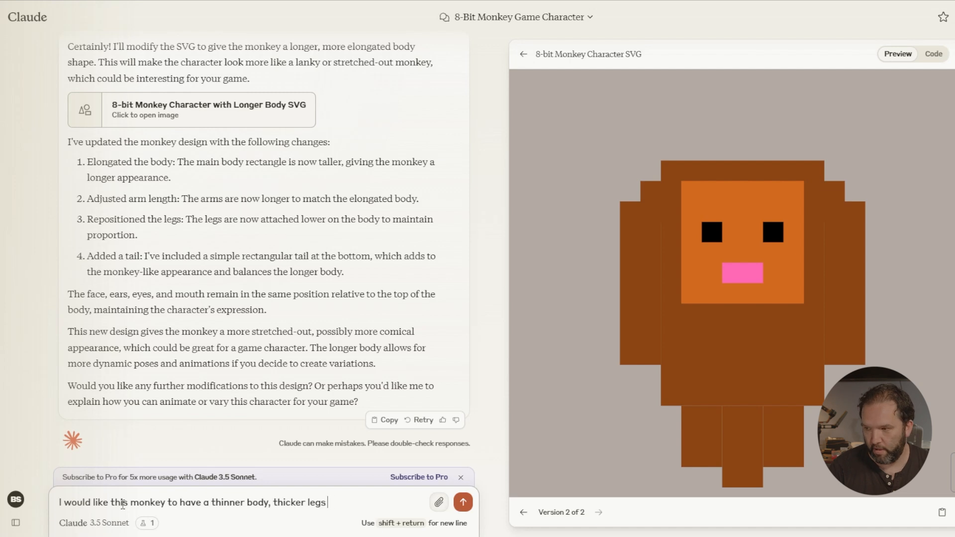
text(and a thinker)
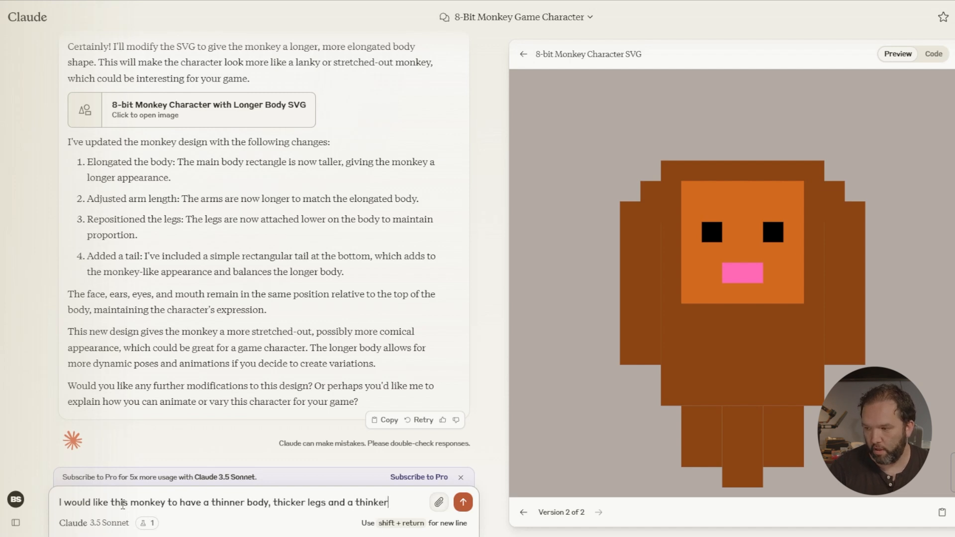
text(head. Give him h)
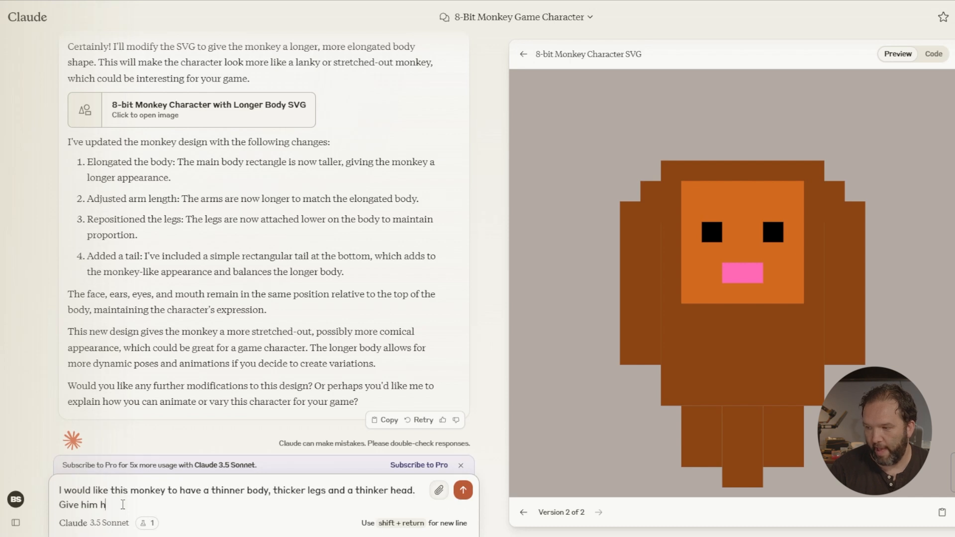
click(462, 489)
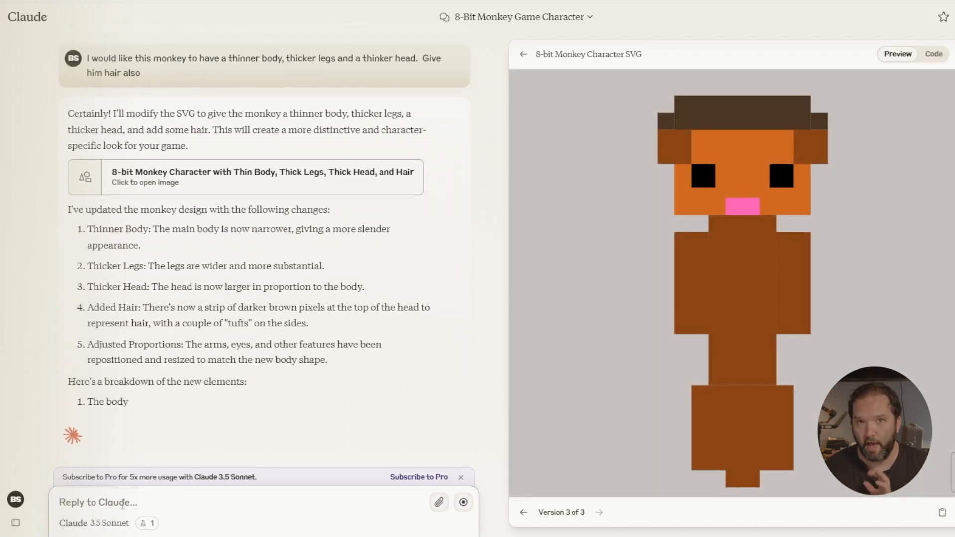
- Scroll through Claude's explanation of the third monkey version
scroll(down, 3)
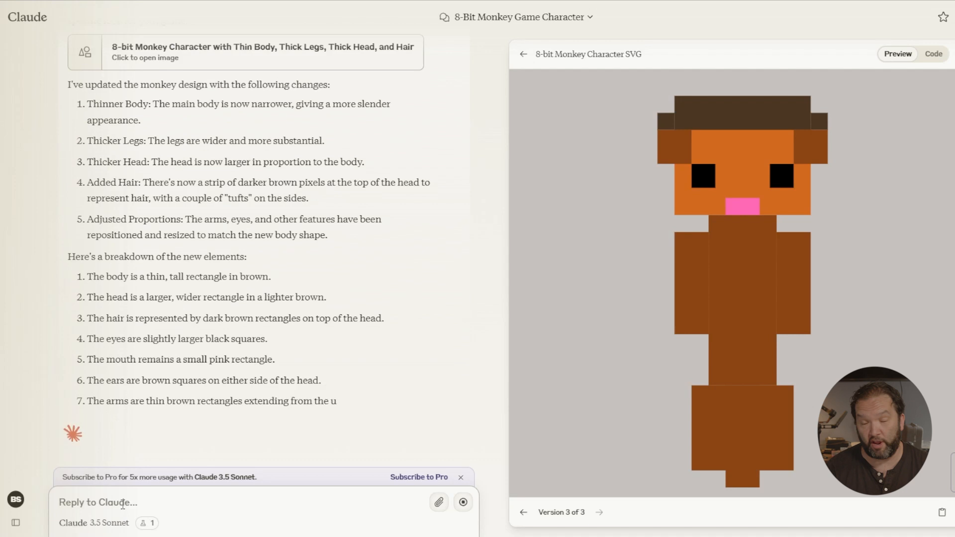
scroll(down, 3)
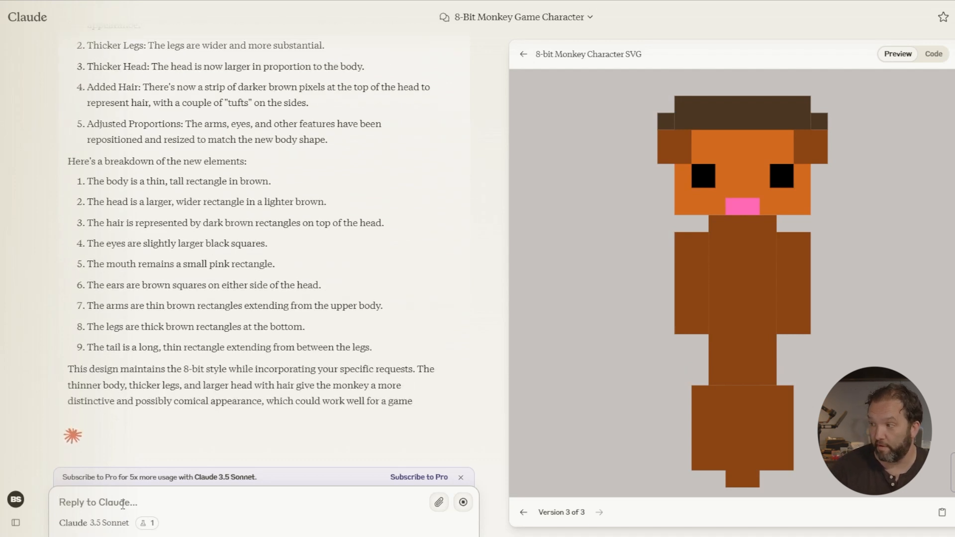
scroll(down, 3)
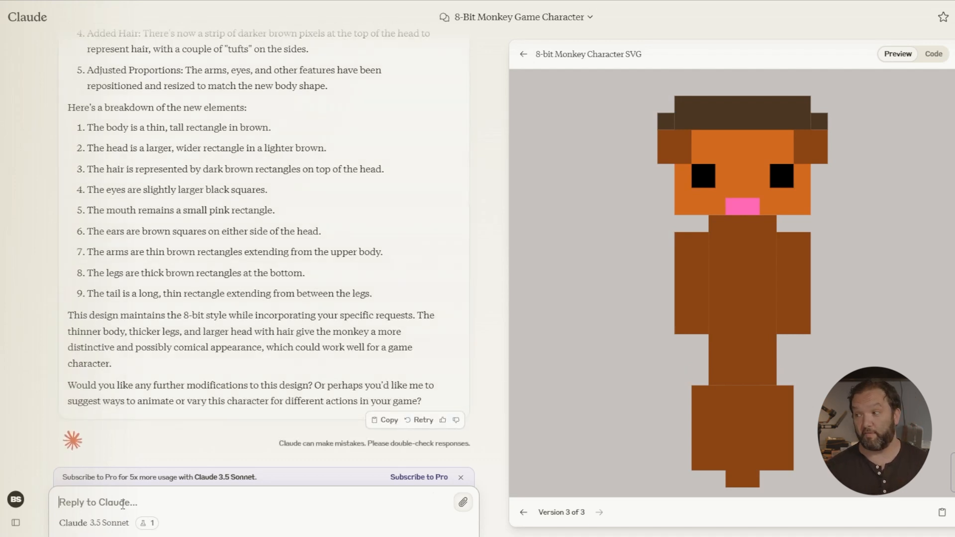
- Send 'Make his arms longer' and view the fourth monkey version in Preview
text(Make his arm)
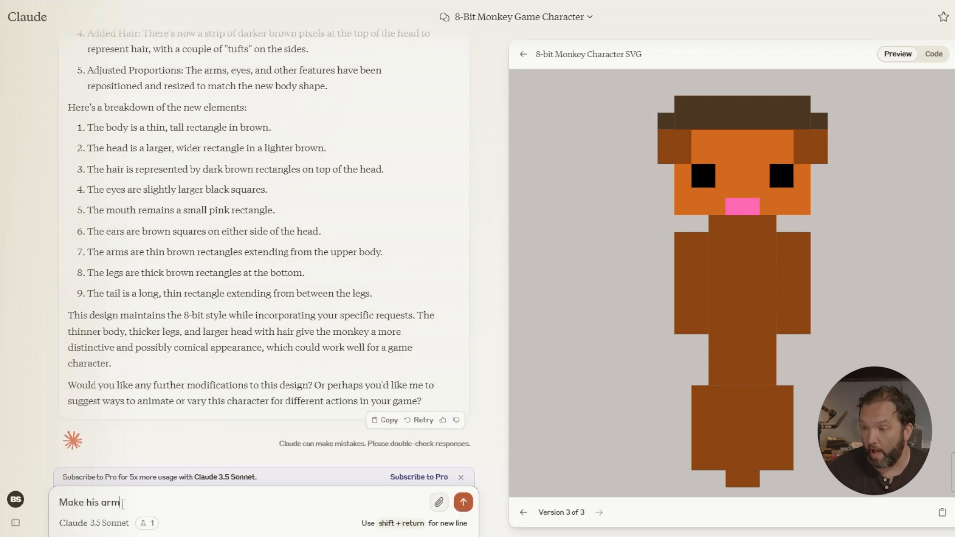
click(463, 501)
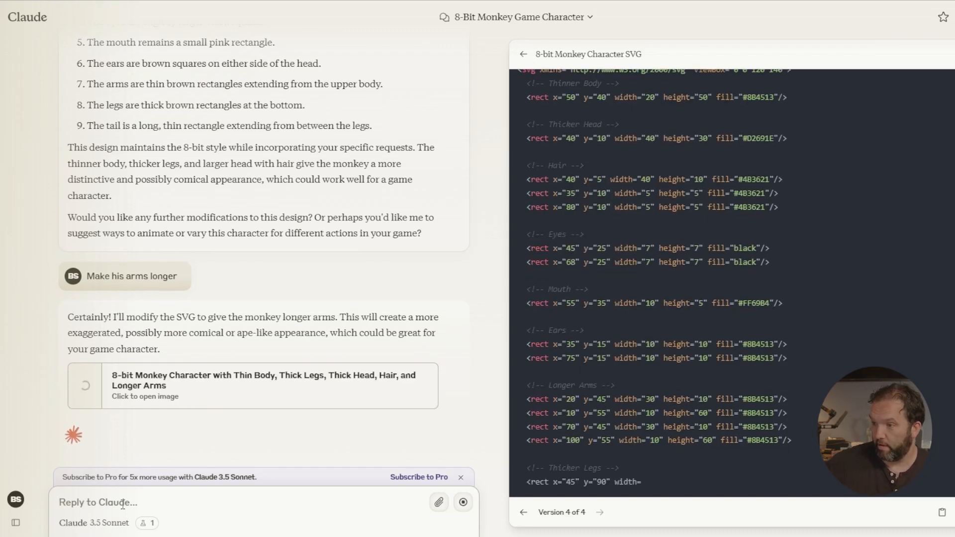
click(896, 54)
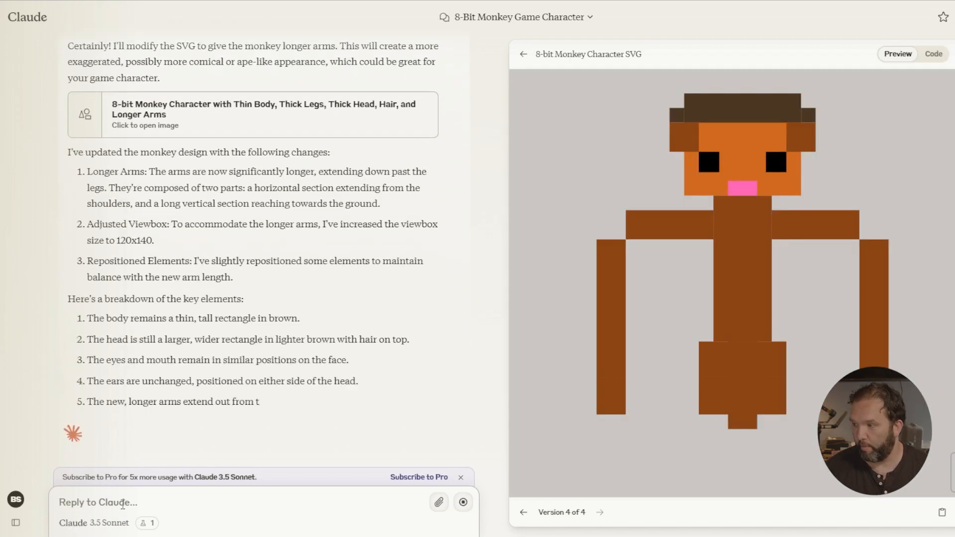
scroll(down, 3)
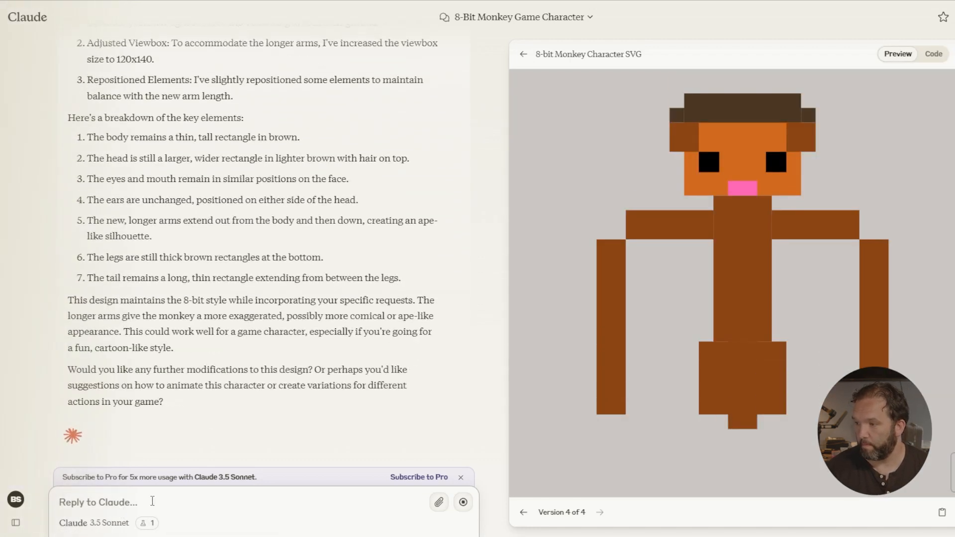
- Send 'His arms are way too long. Meet me in the middle with shorter arms' and review the fifth monkey
text(His a rm)
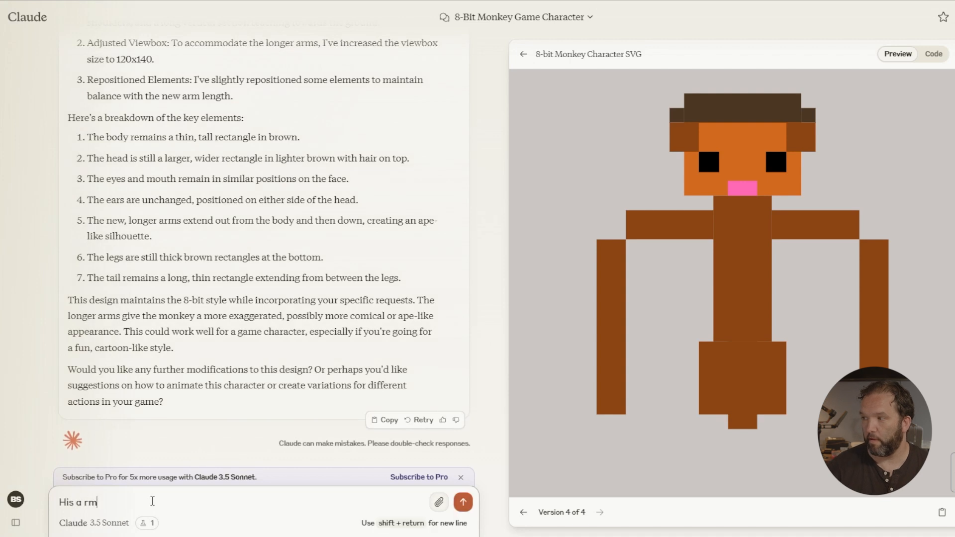
key(Backspace)
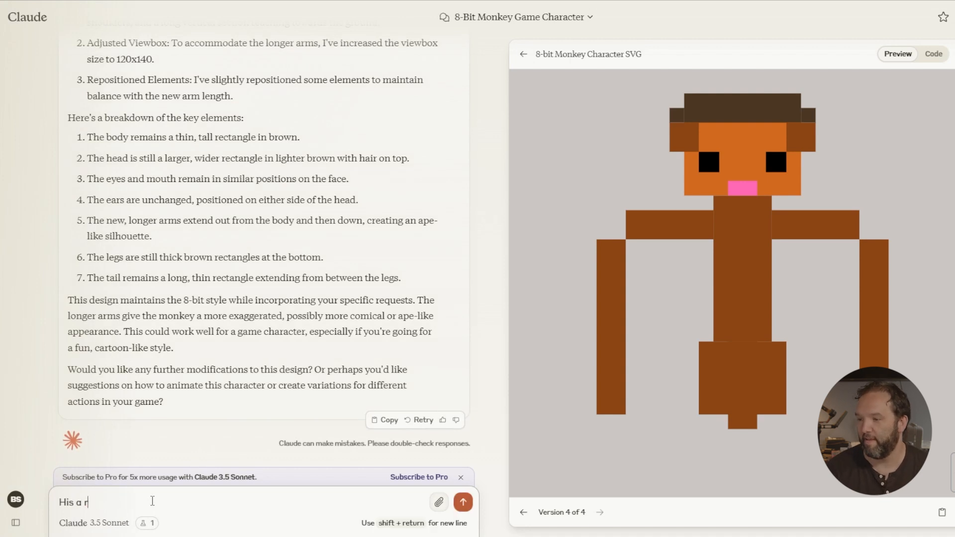
text(rms)
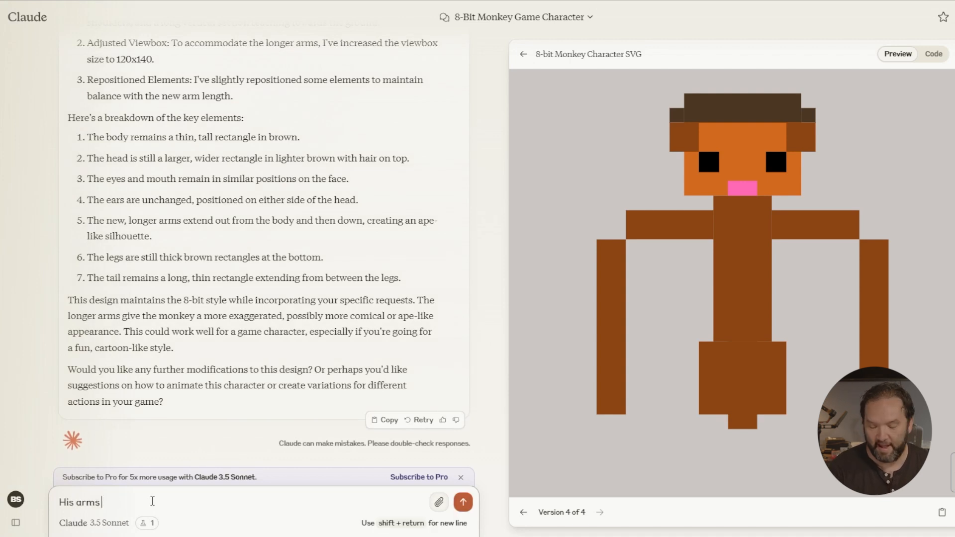
text(are way to)
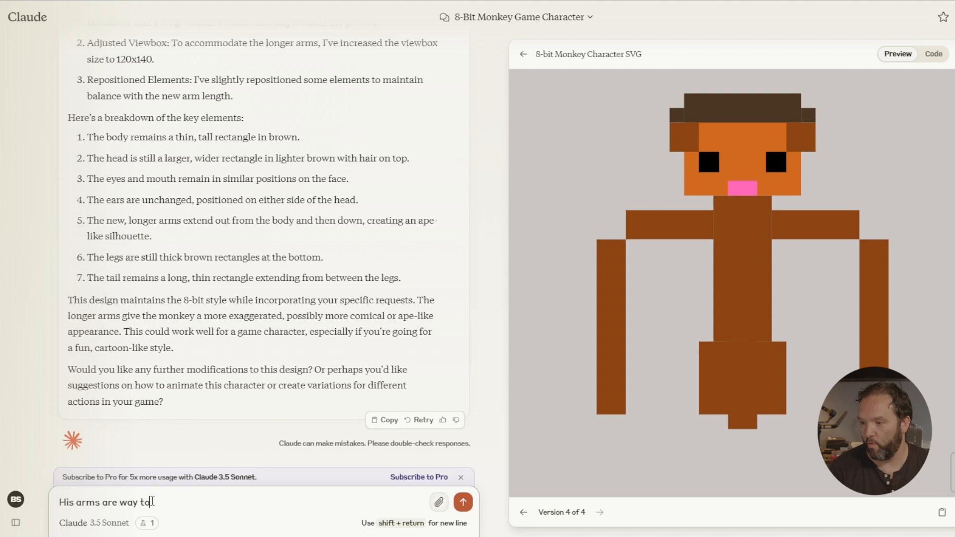
text(o long.)
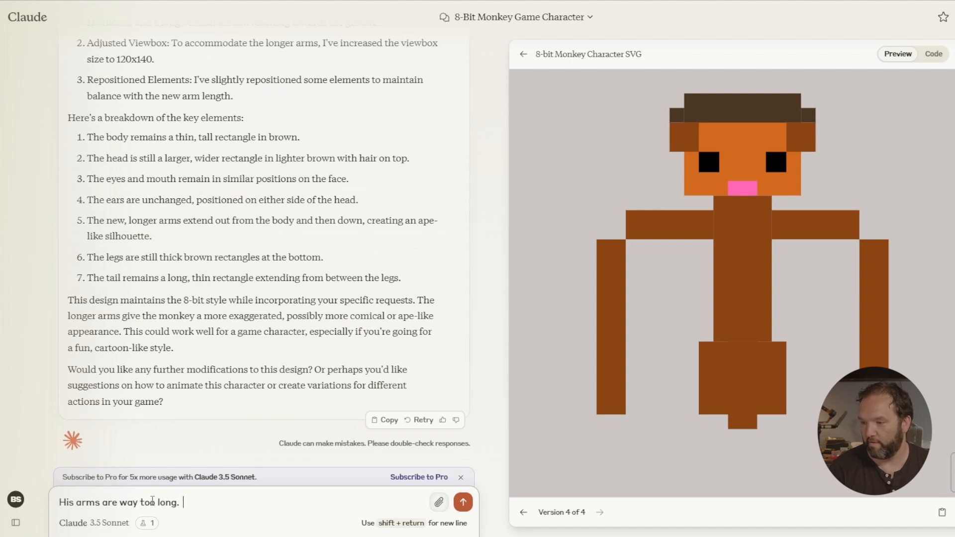
text(Meet)
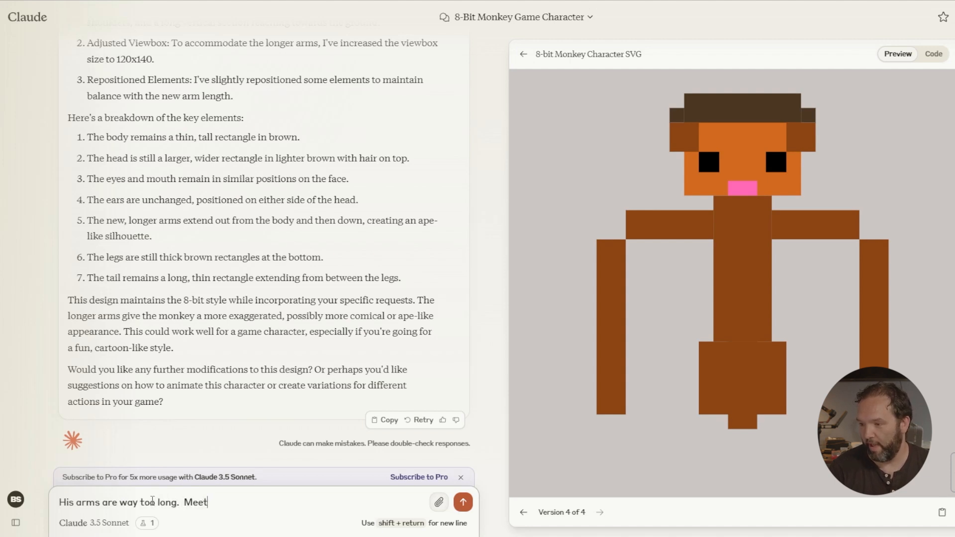
text(me in the midd)
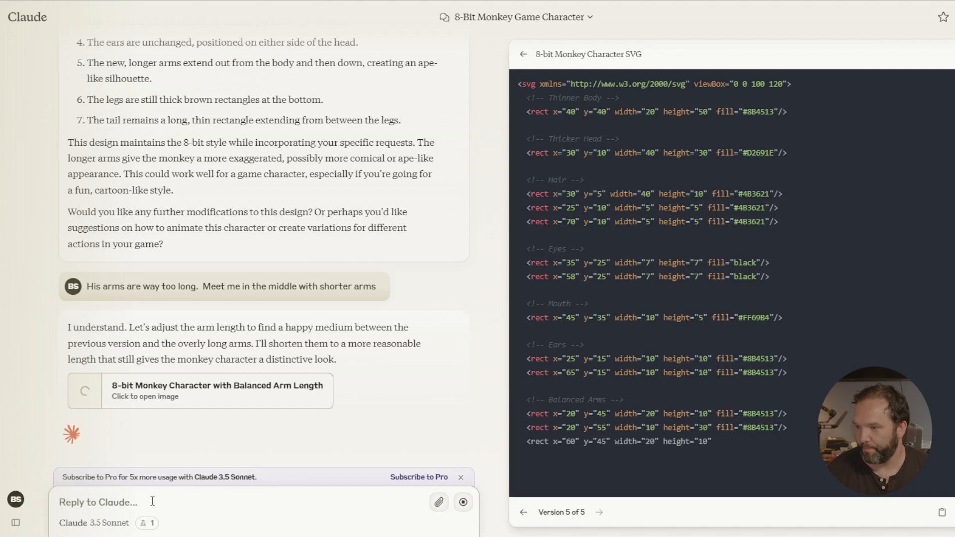
click(896, 54)
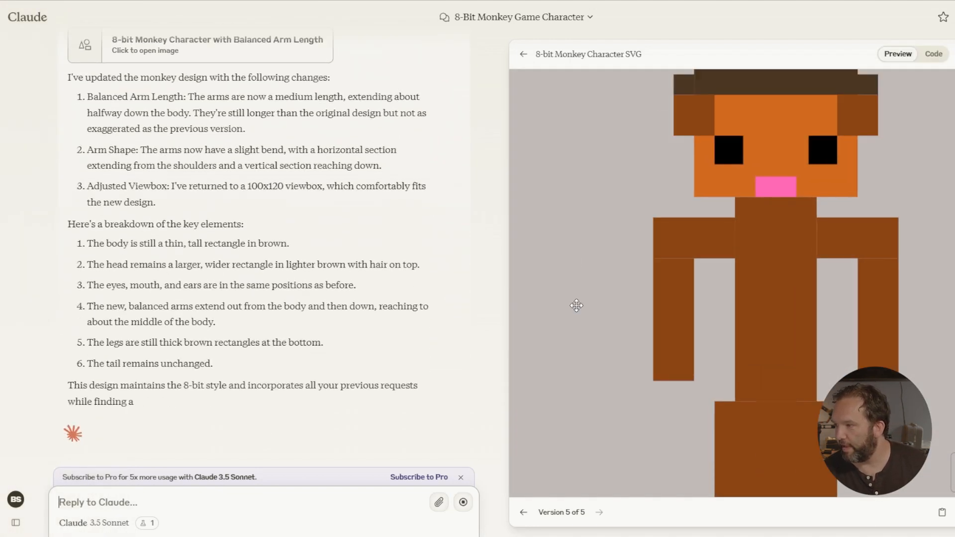
scroll(down, 3)
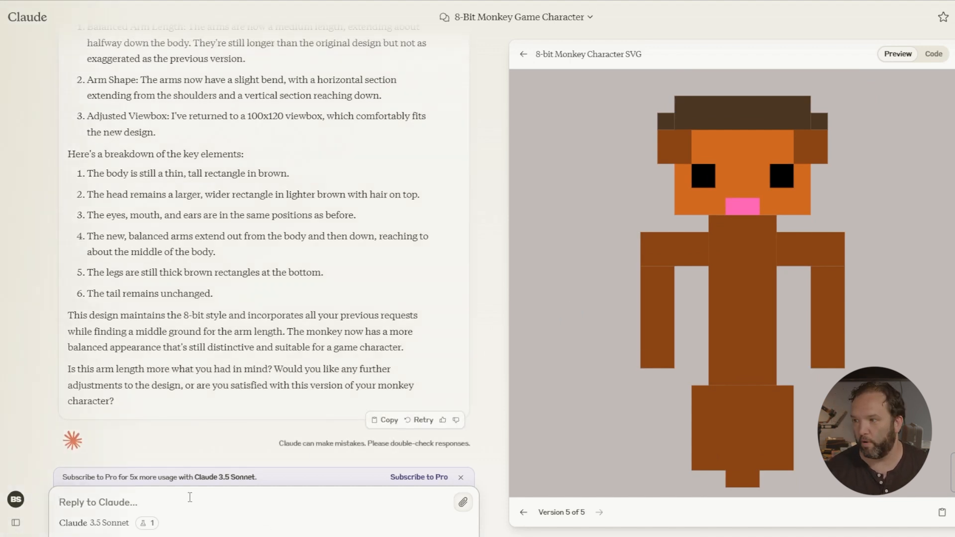
- Write a request for an Amazon-like jungle environment where the monkey can jump and swing on vines
text(This is great.)
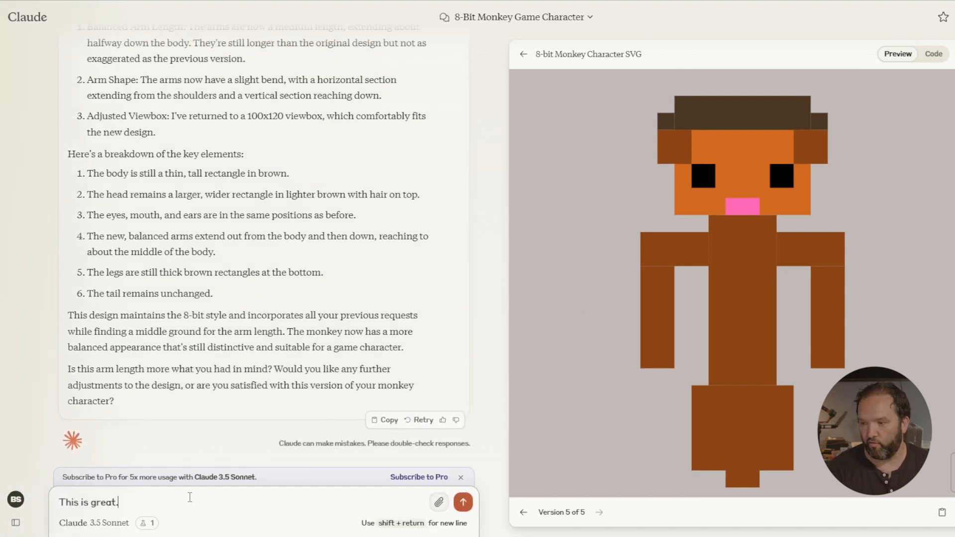
text(Now I want)
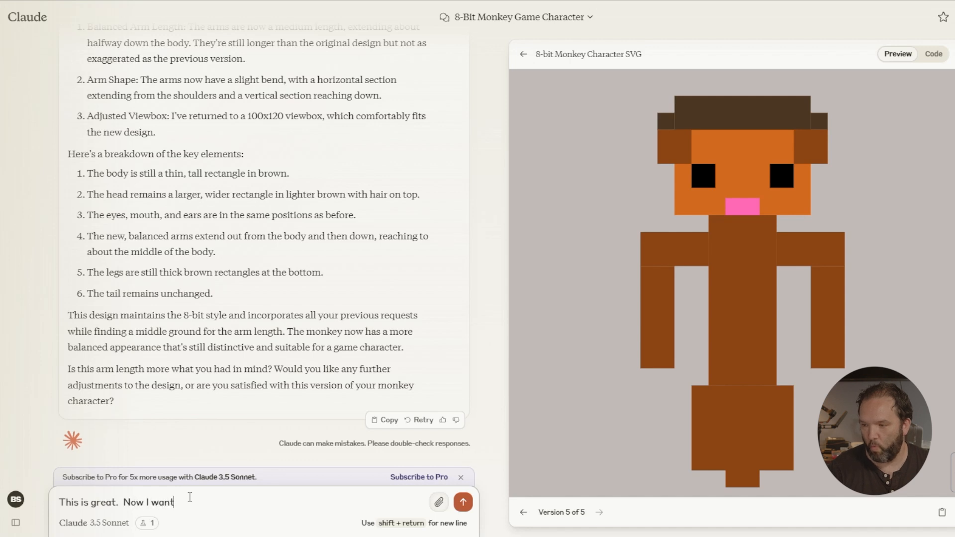
text(to generate a background for)
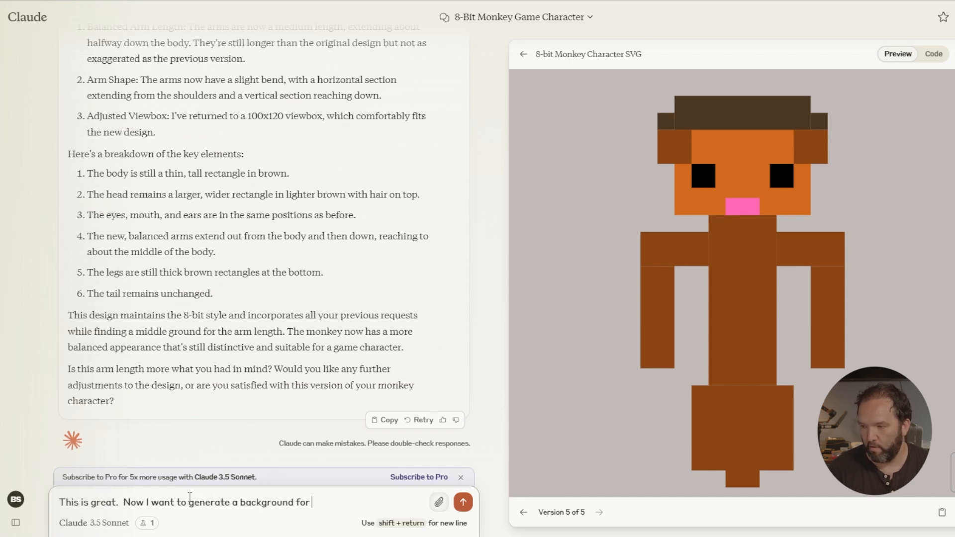
text(my game. M)
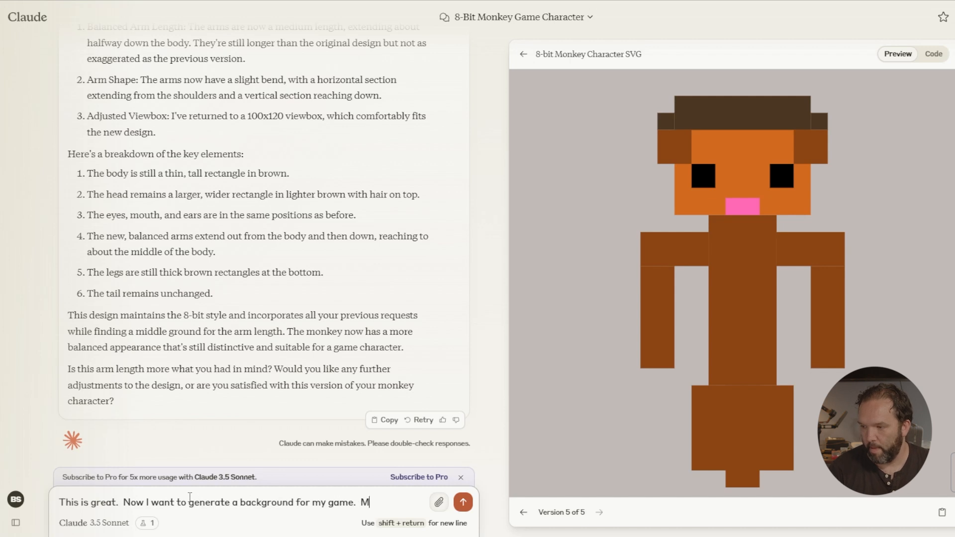
text(ake a jun)
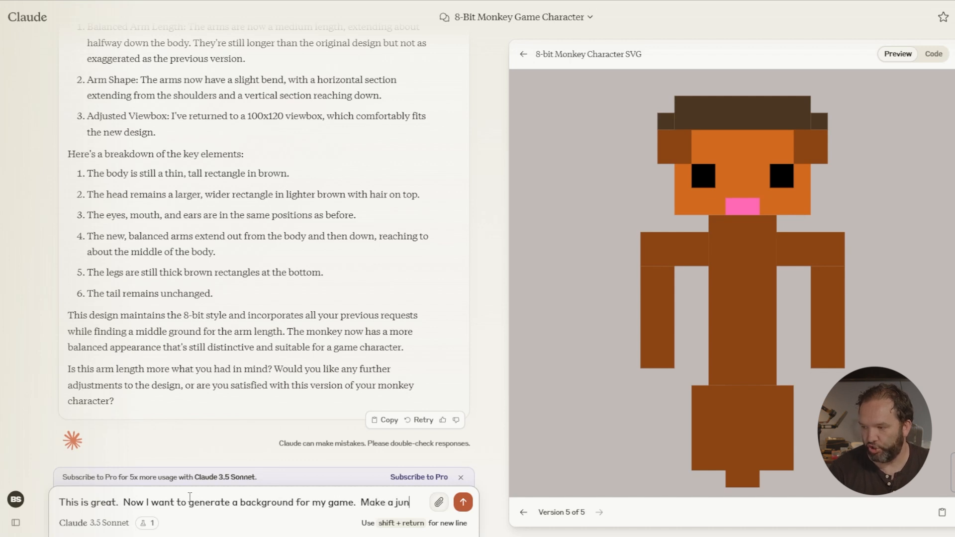
text(gle enviro)
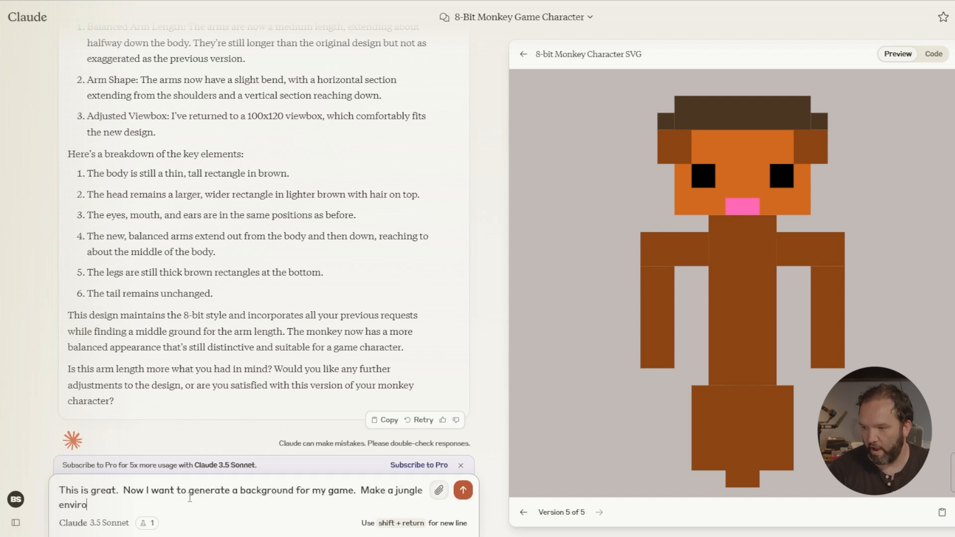
text(nment similar)
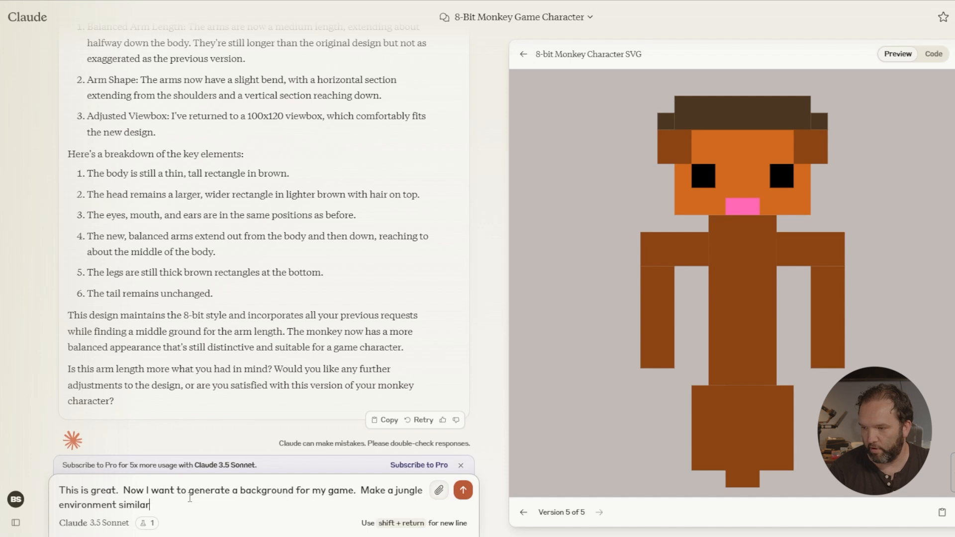
text(to the amazon)
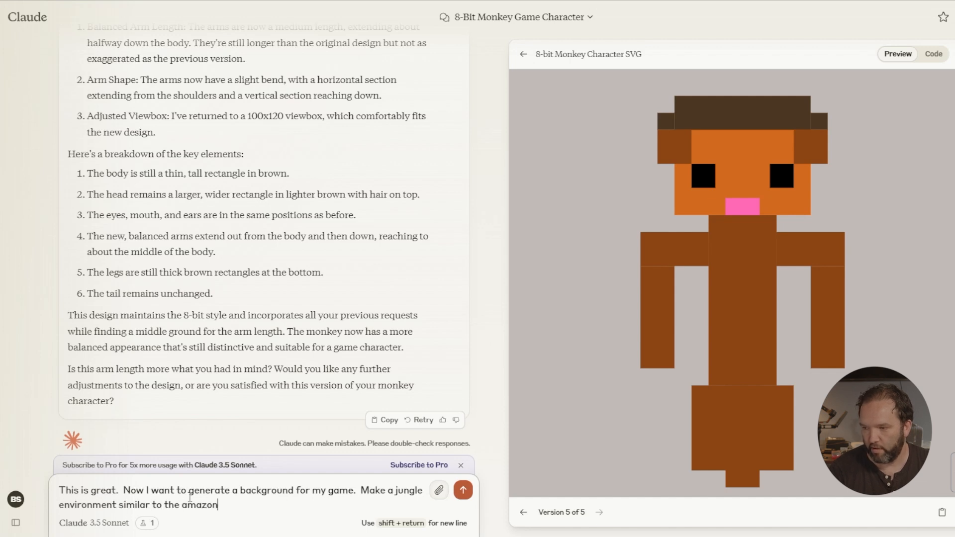
text(where my m)
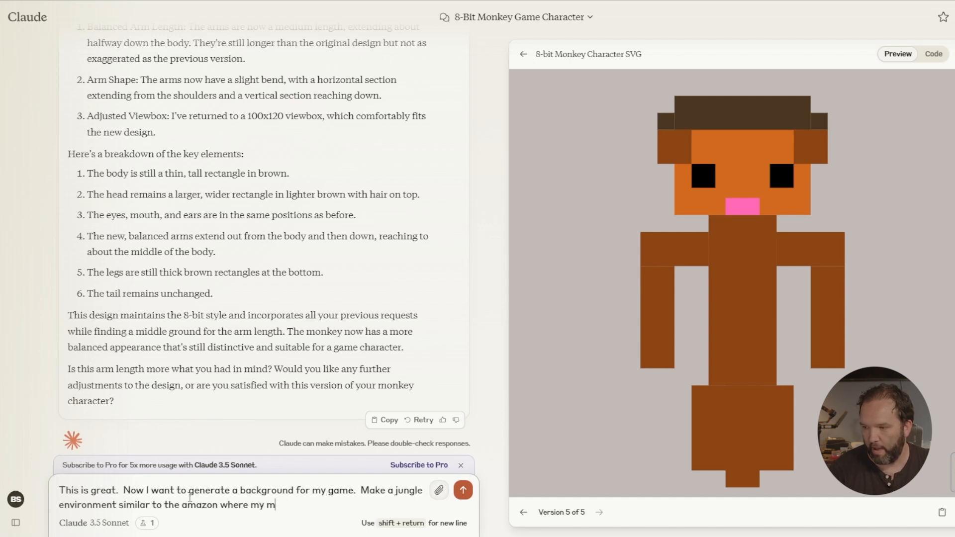
text(onkey can)
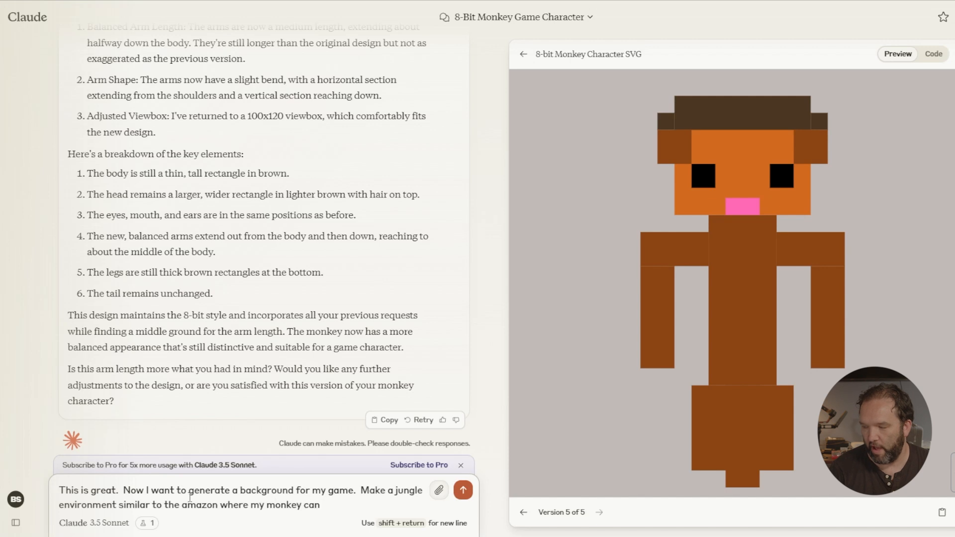
text(jump around a)
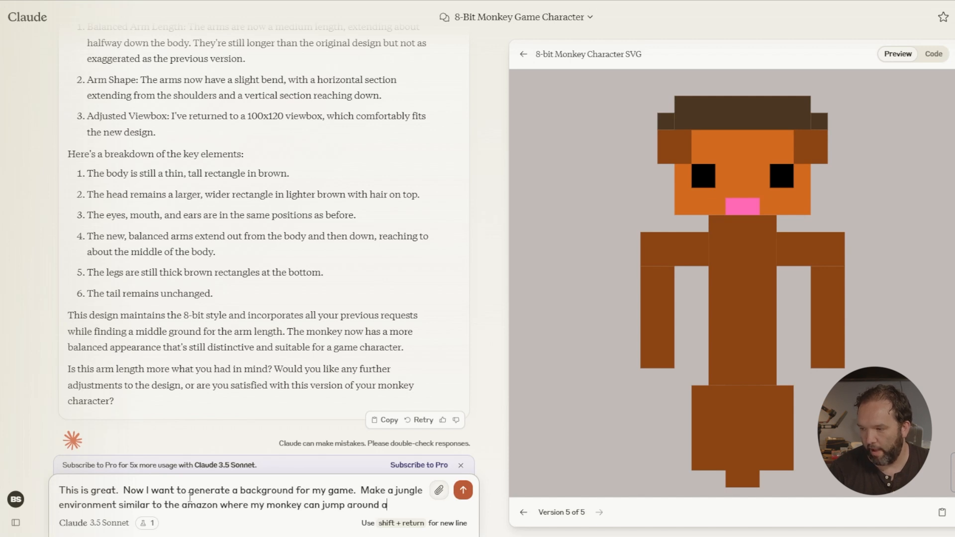
text(nd swing on vin)
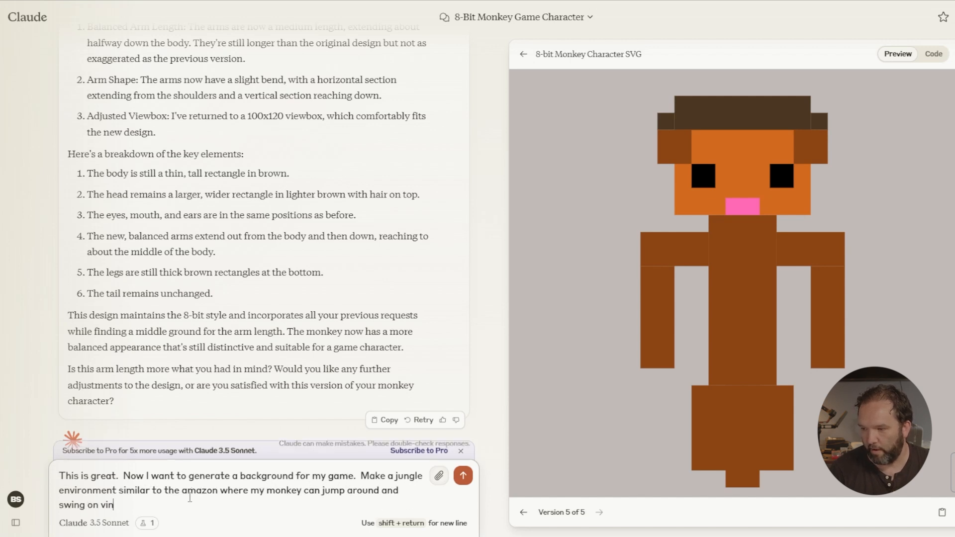
- Send the request and review the generated 8-bit Jungle Background artifact in the preview panel
click(462, 475)
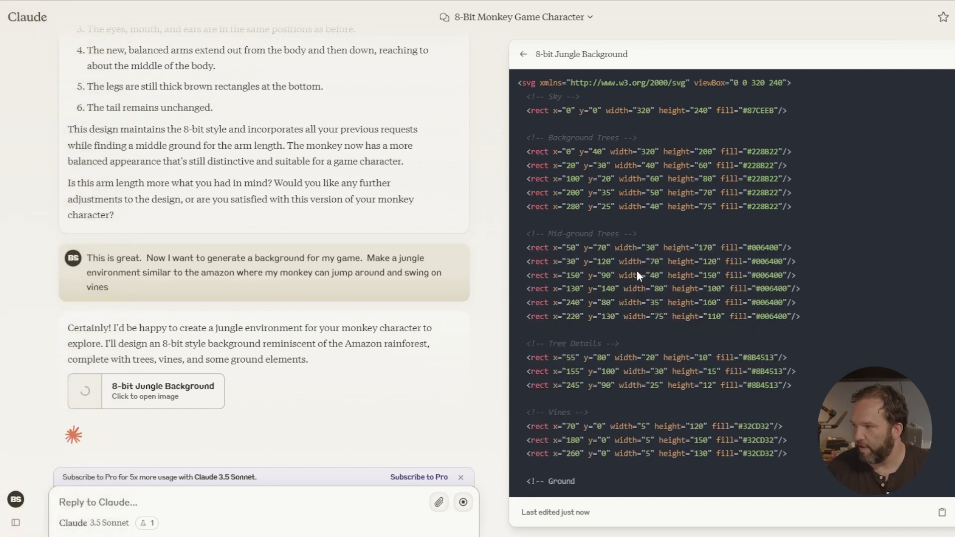
click(897, 54)
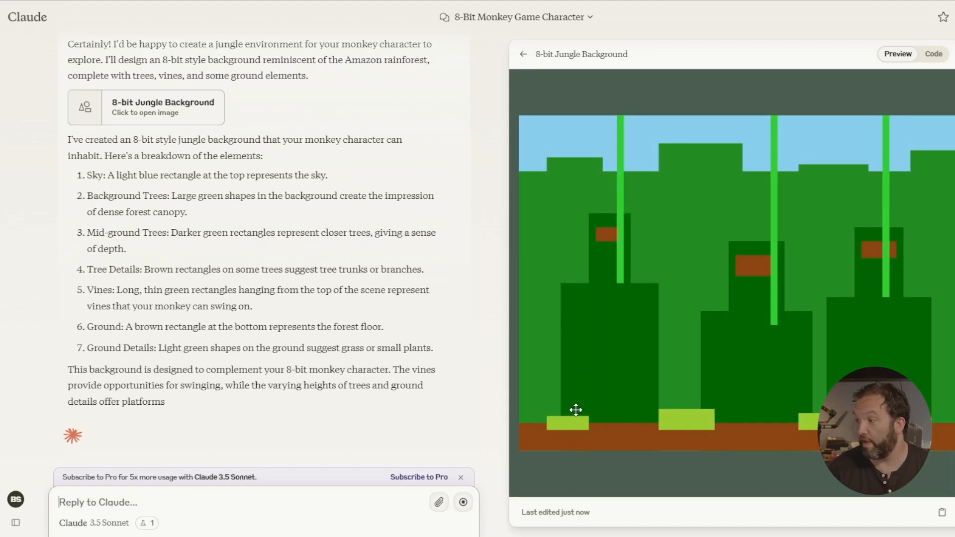
scroll(down, 3)
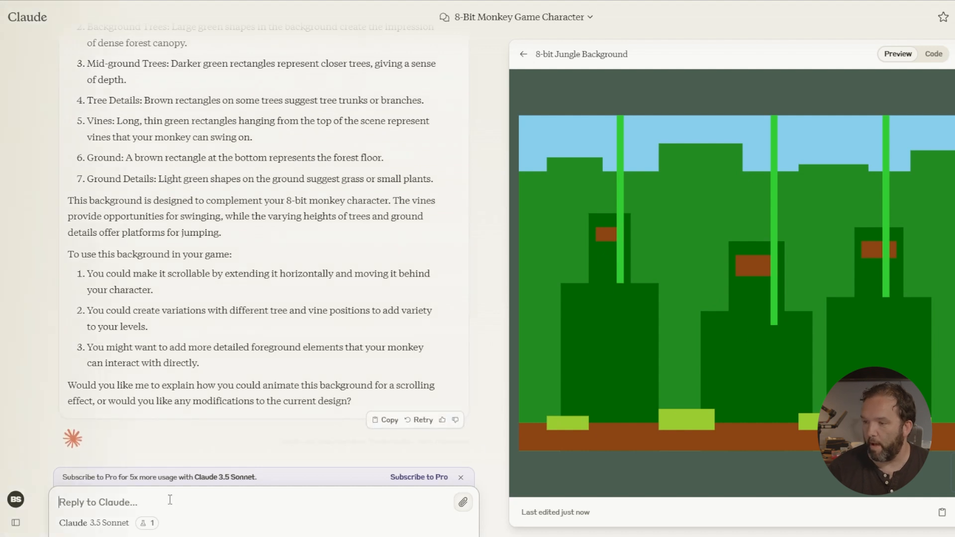
- Send a request to add water with alligators and tree spots where the monkey can sit and rest
text(Can you)
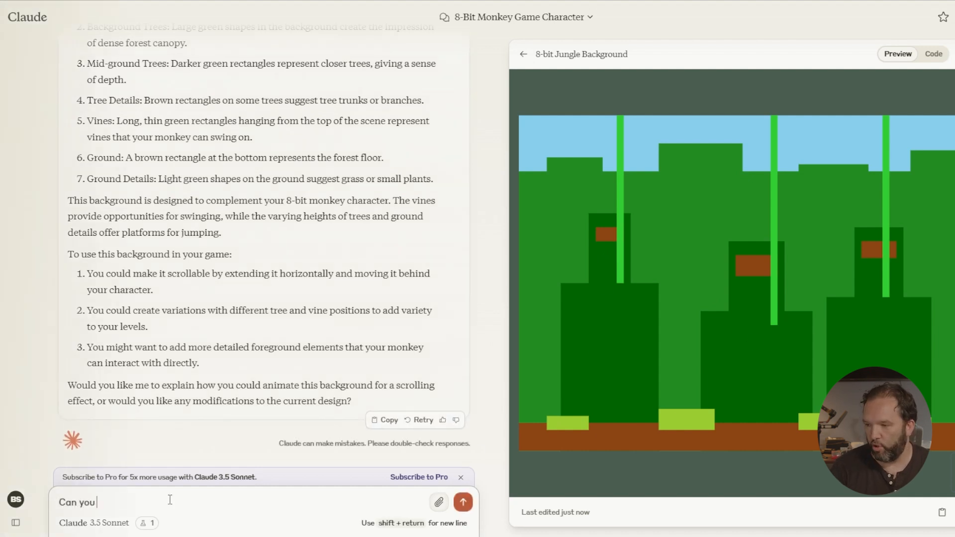
text(add)
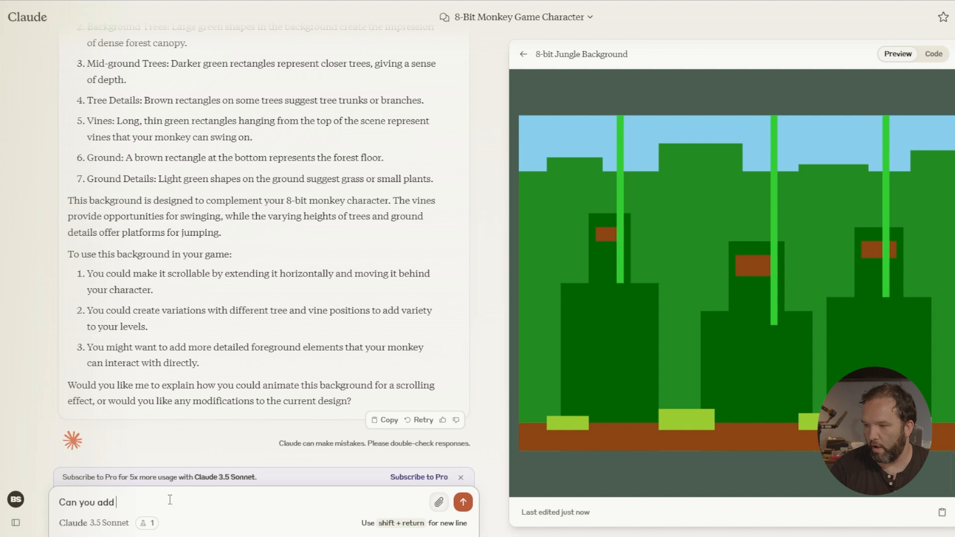
text(place for water and alli)
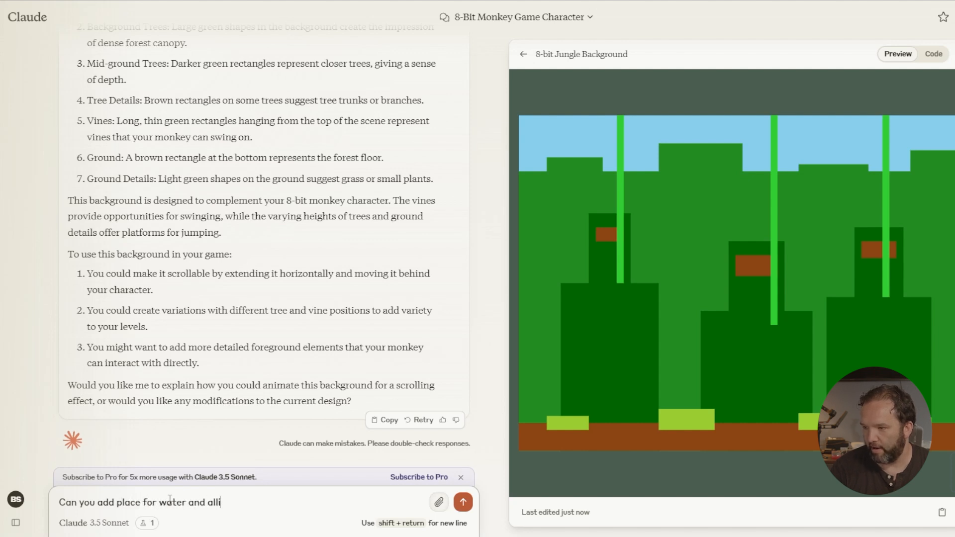
text(gators)
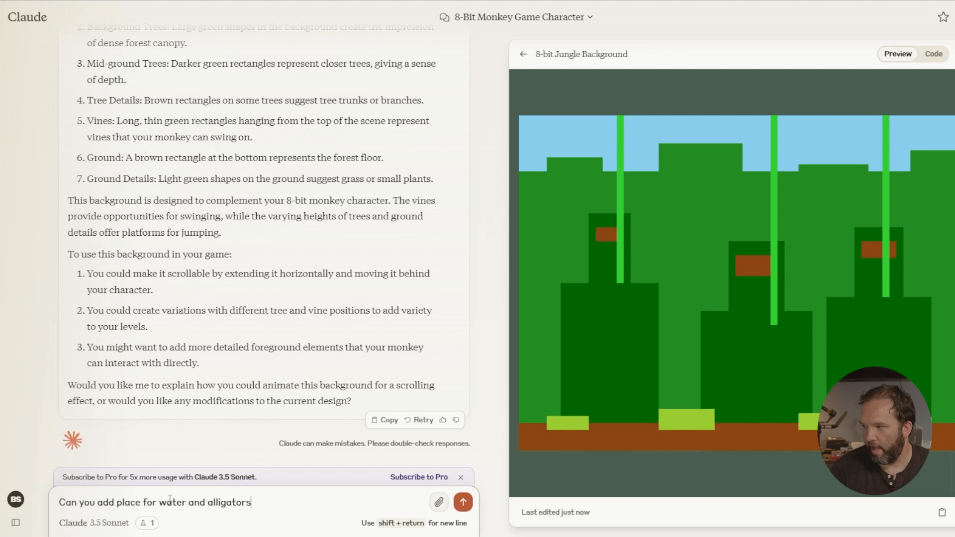
text(and)
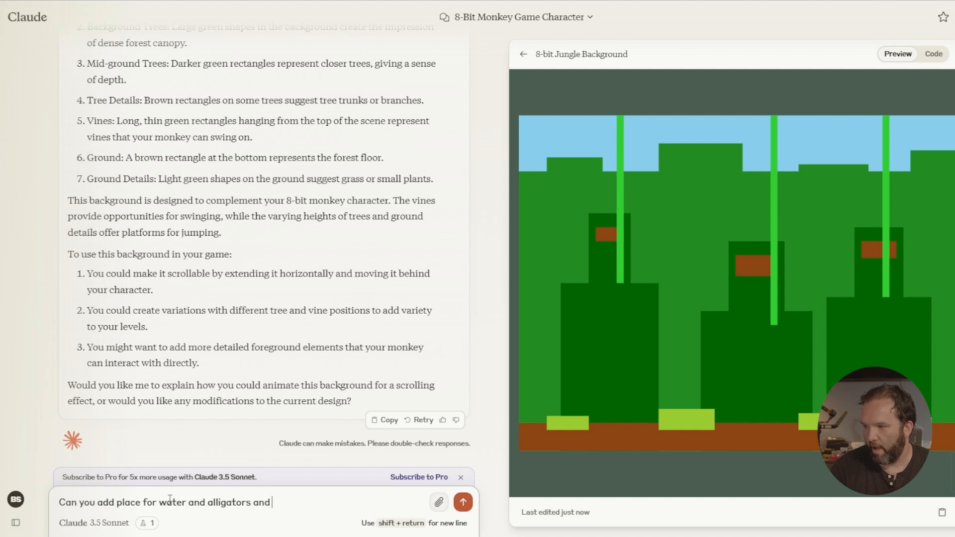
text(places in)
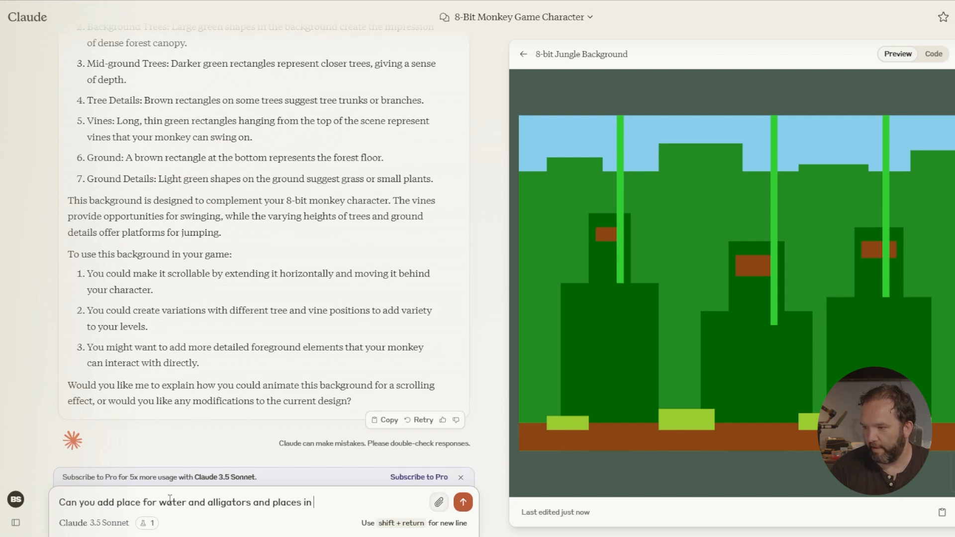
text(the trees whe)
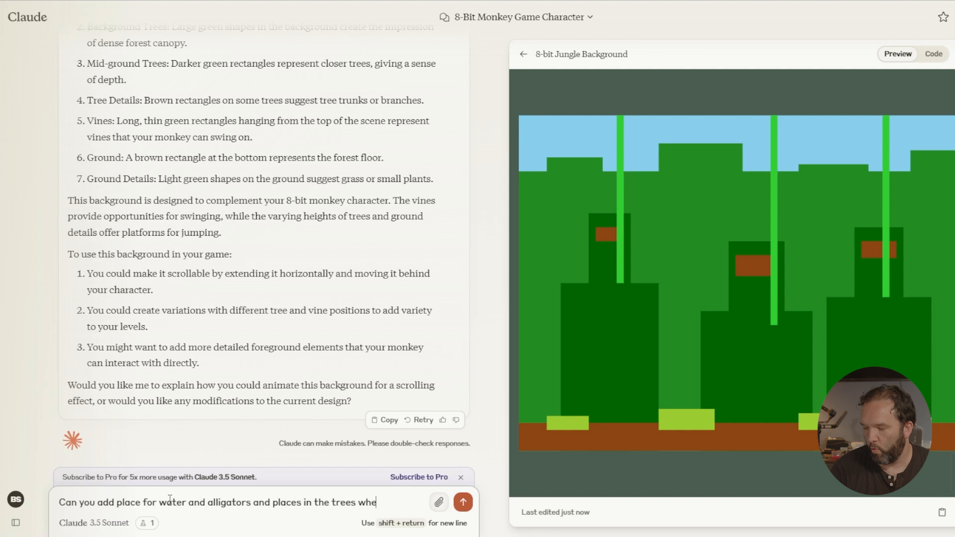
text(re the monkey)
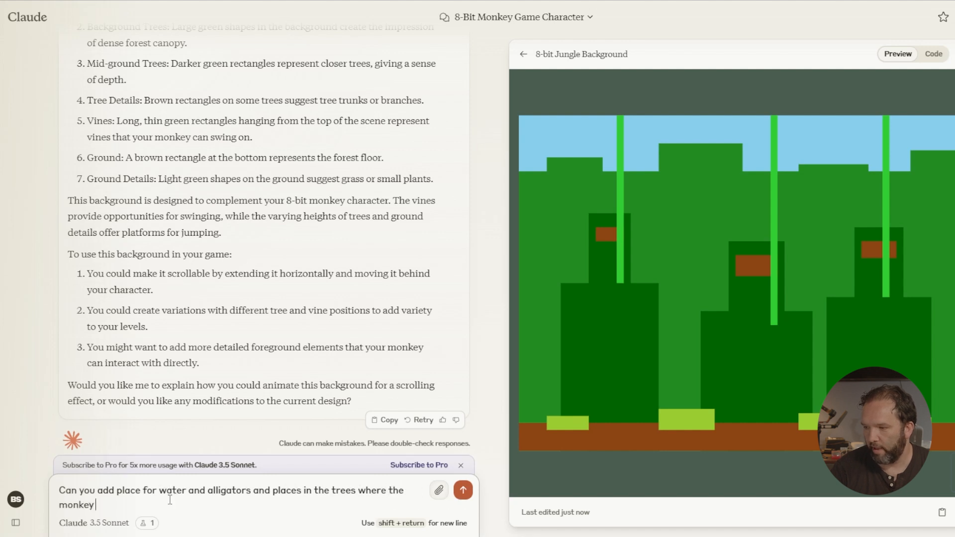
text(might sit and)
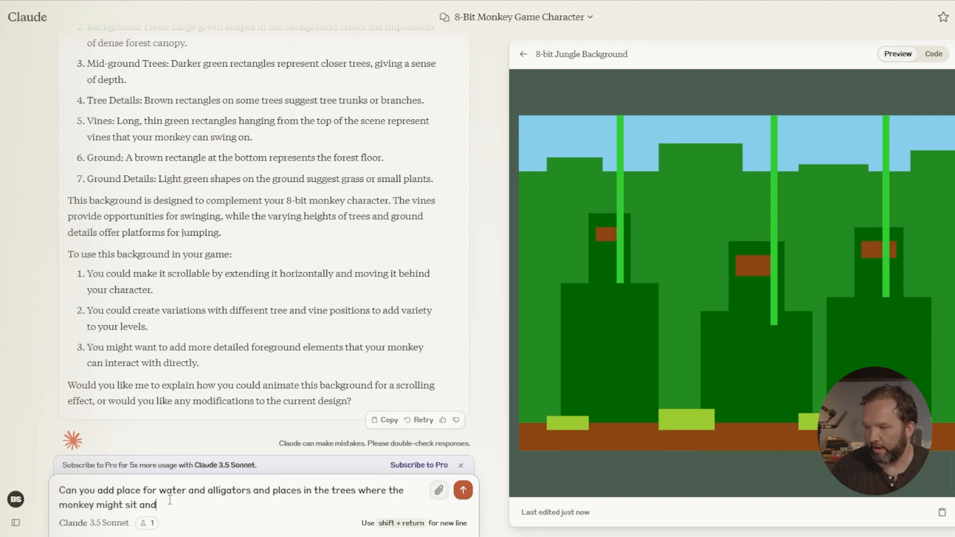
text(rest for a sec)
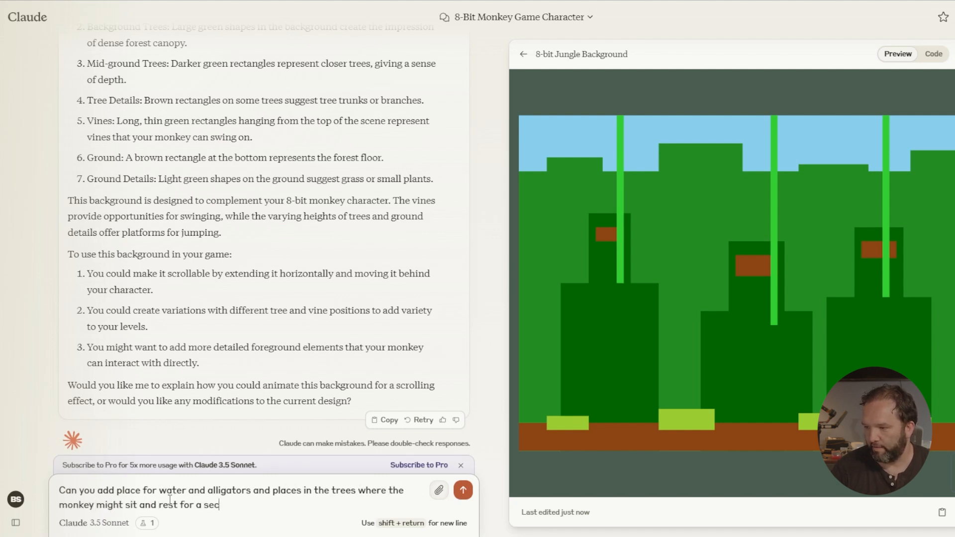
click(463, 489)
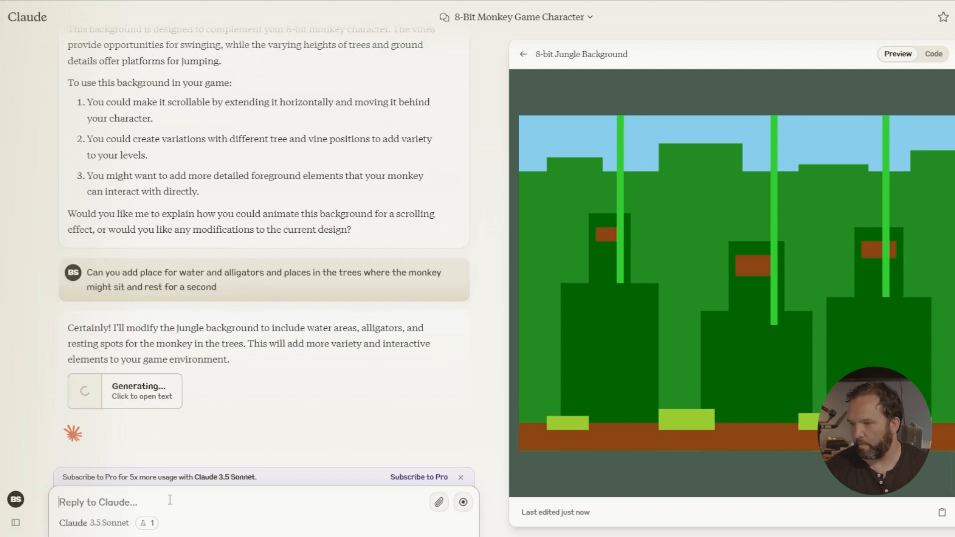
- Watch the version 2 background code as it generates
click(932, 54)
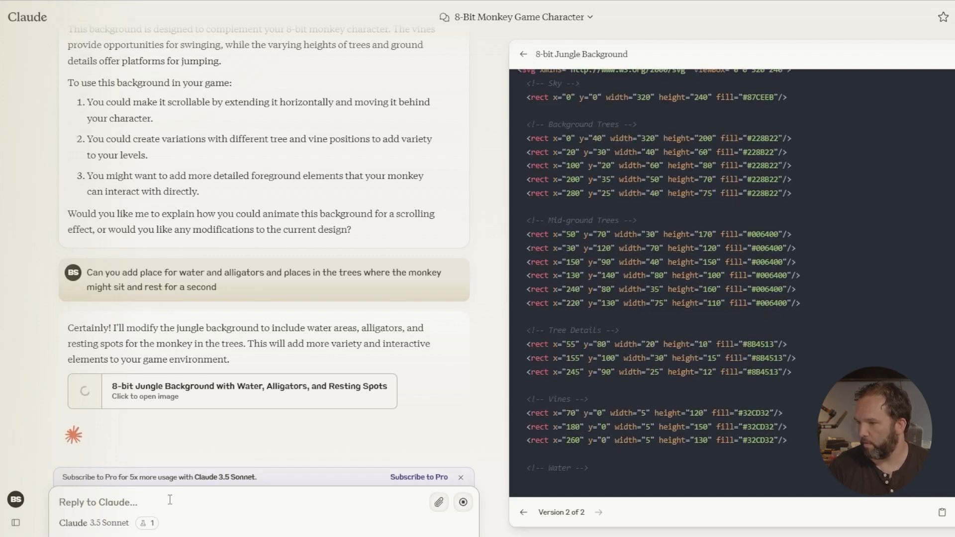
scroll(down, 3)
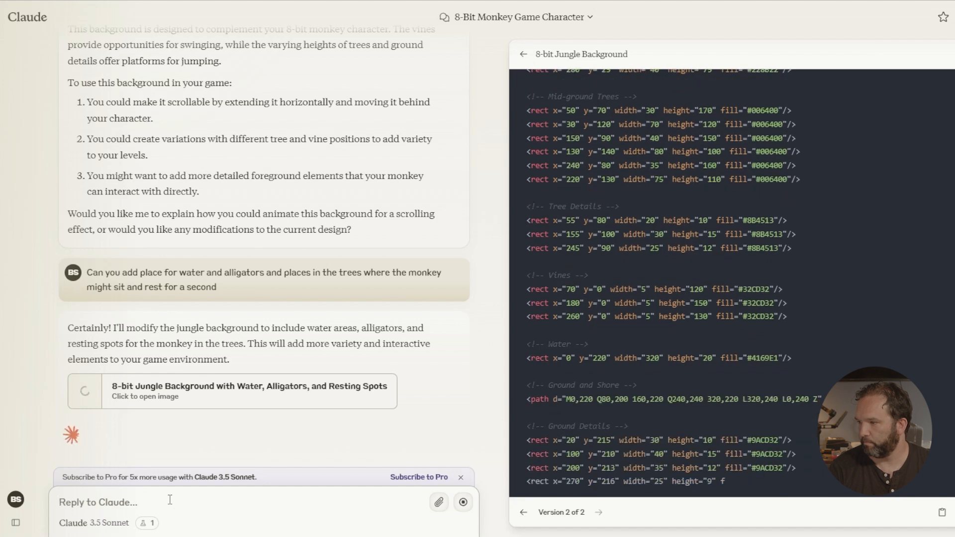
scroll(down, 3)
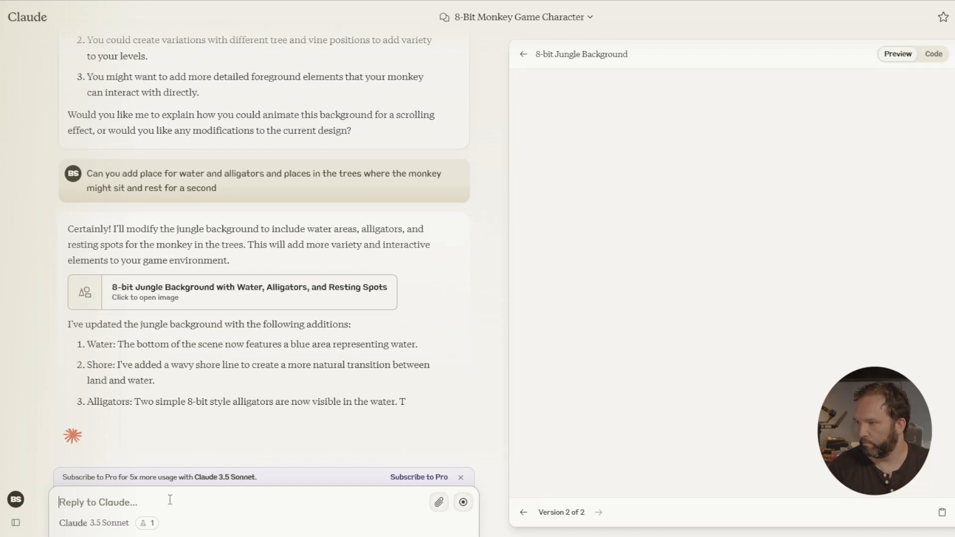
- Send a request for bananas the monkey can collect and view the version 3 background preview
text(Perfect.  Now I need)
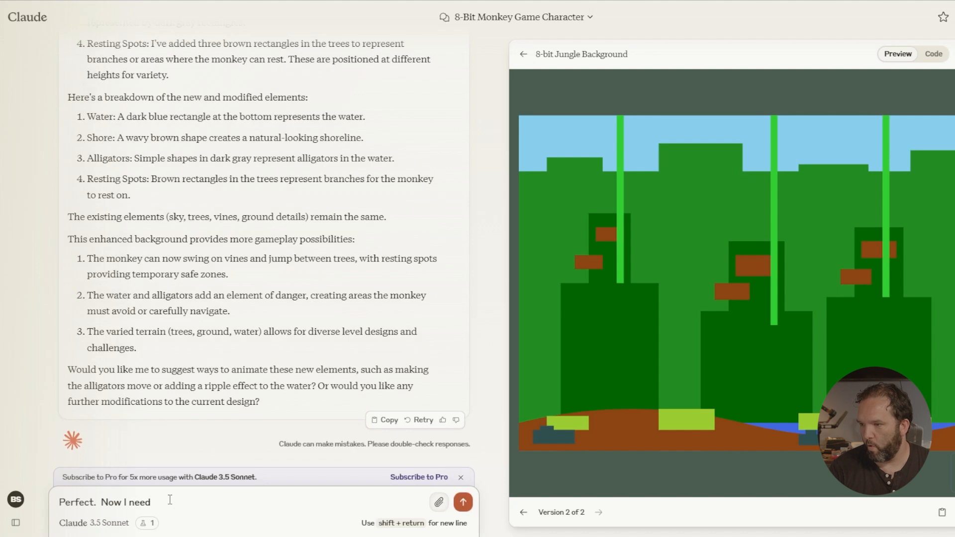
text(banaz)
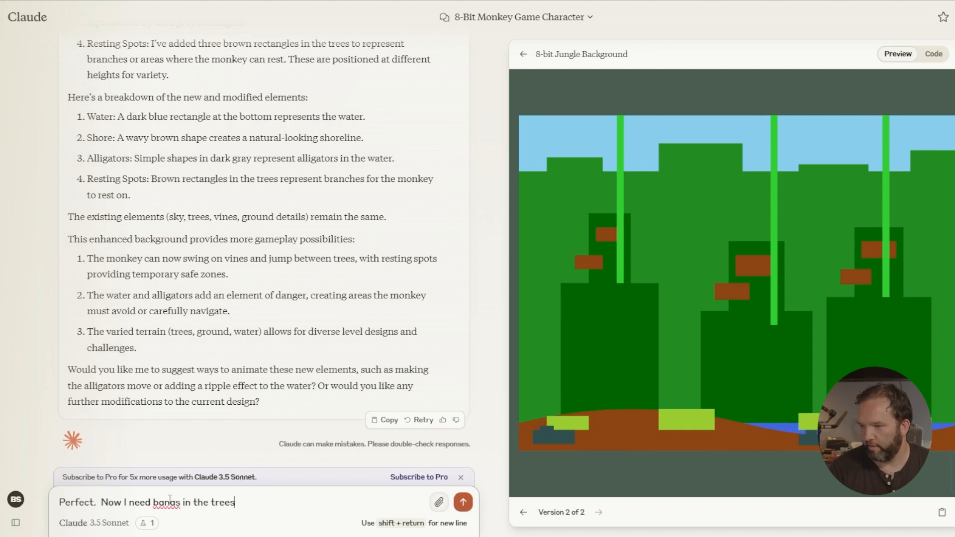
text(that the monkey will be collecting al)
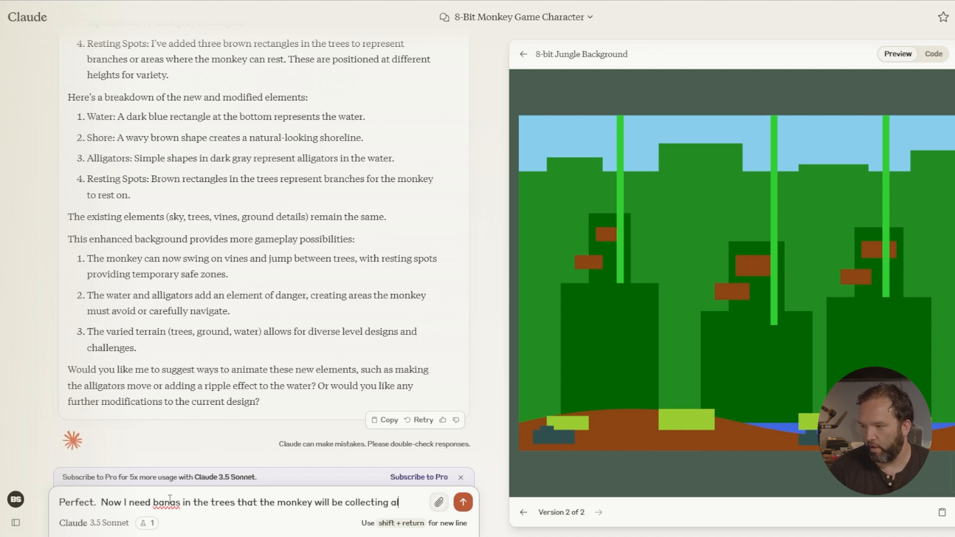
click(462, 501)
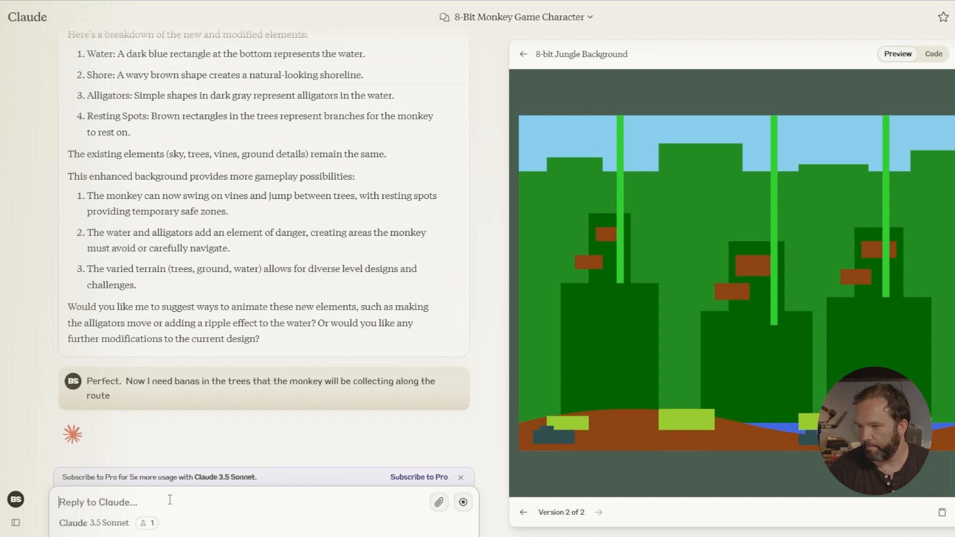
scroll(down, 3)
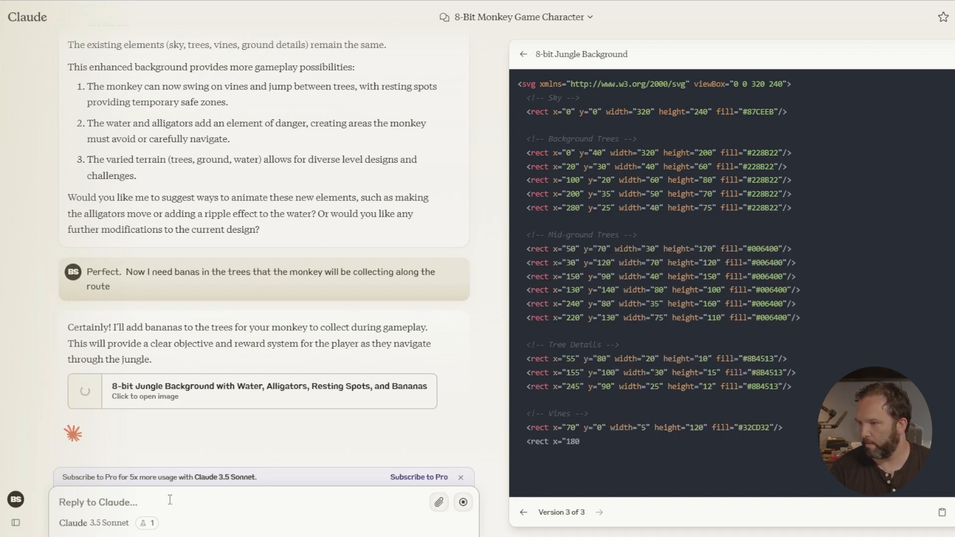
scroll(down, 3)
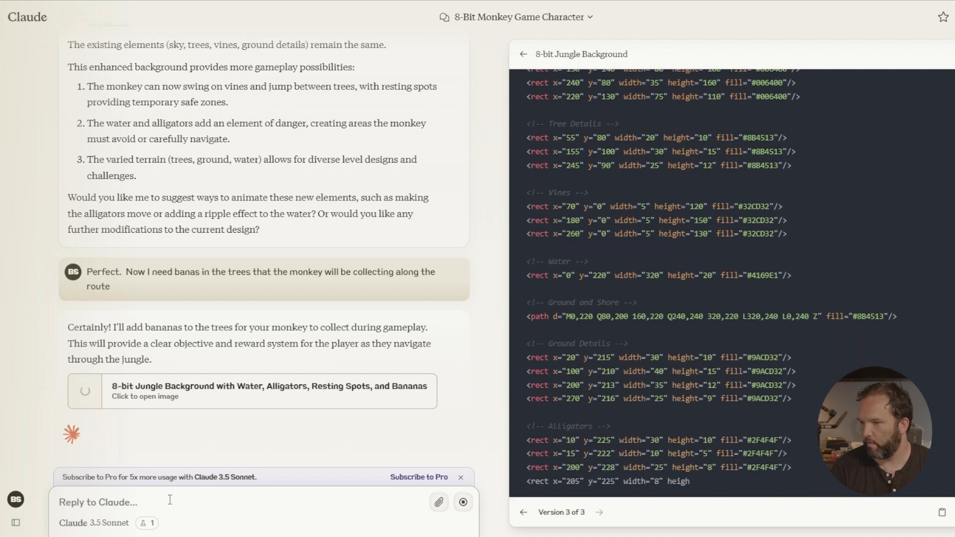
scroll(down, 3)
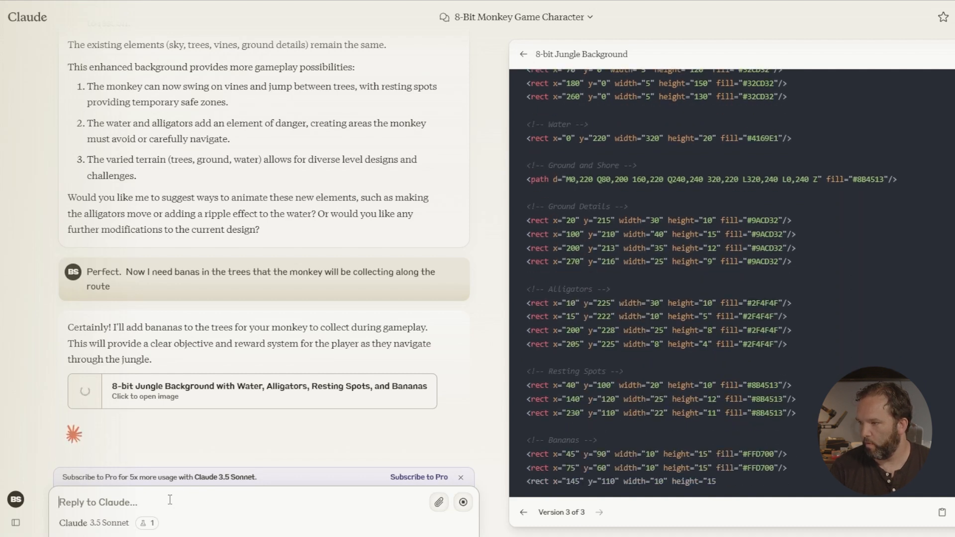
click(897, 54)
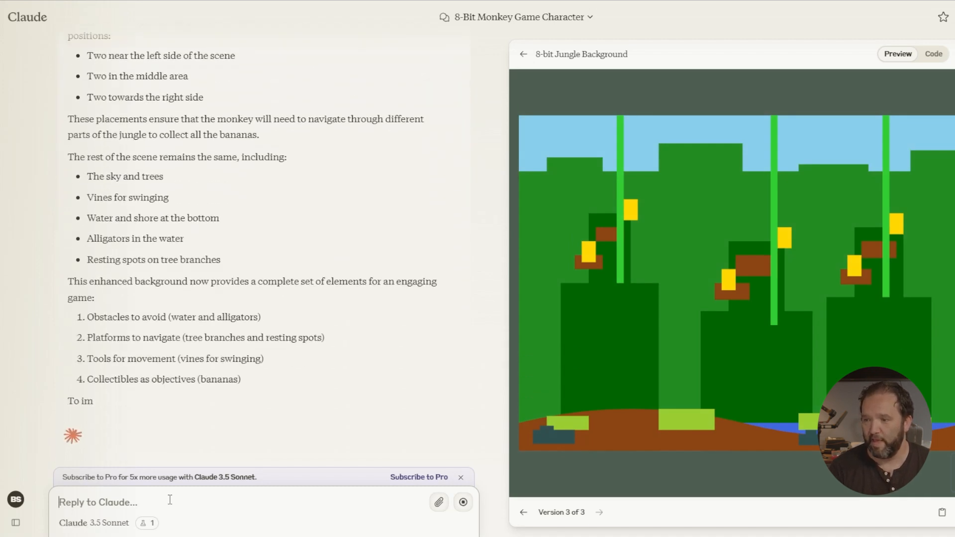
- Send a request for snakes, toucans and other animals, plus logs to jump on to avoid the alligator
text(He is going to have to avoid)
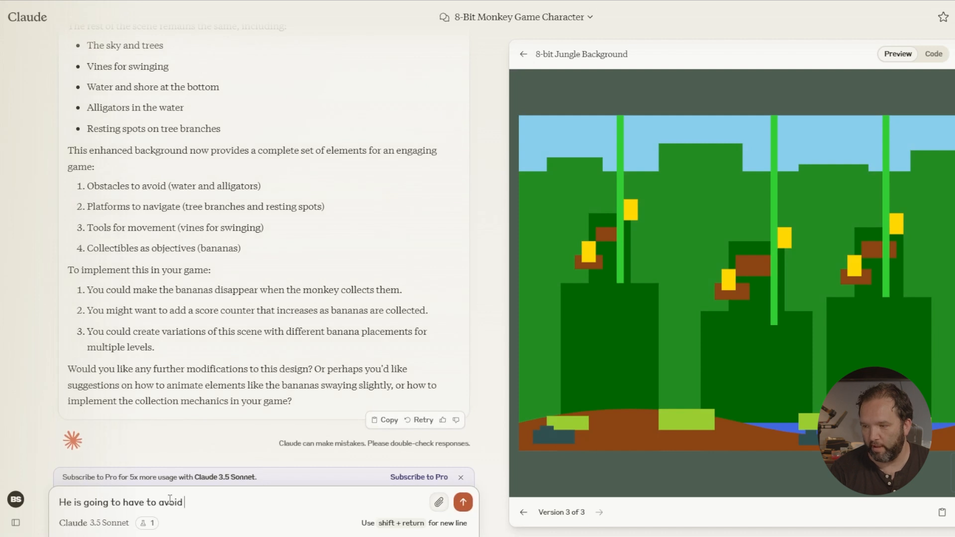
text(snakes an)
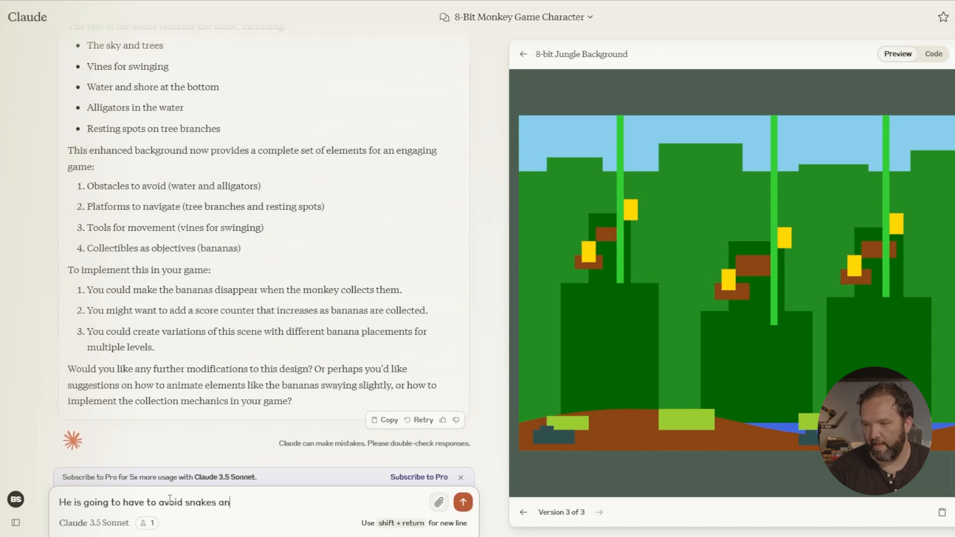
text(d Toucans)
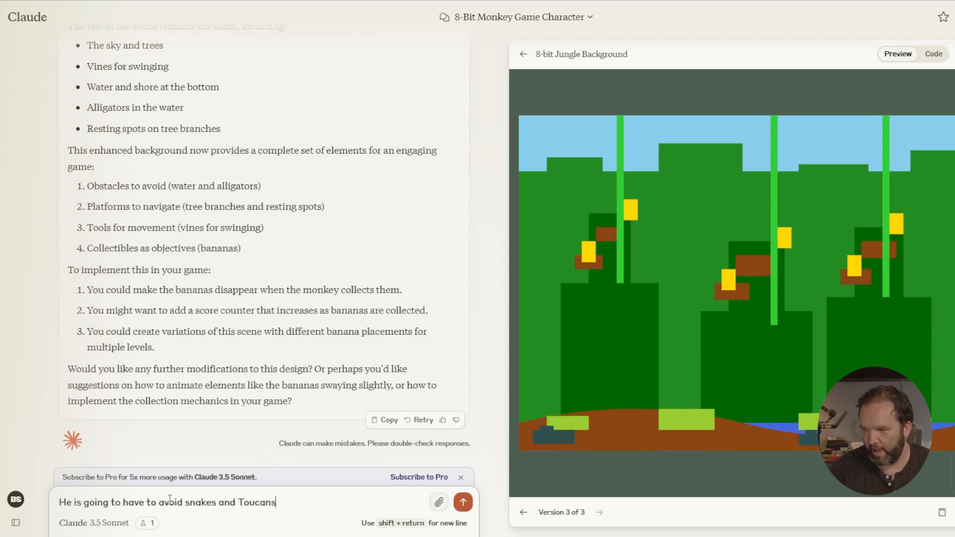
text(and any)
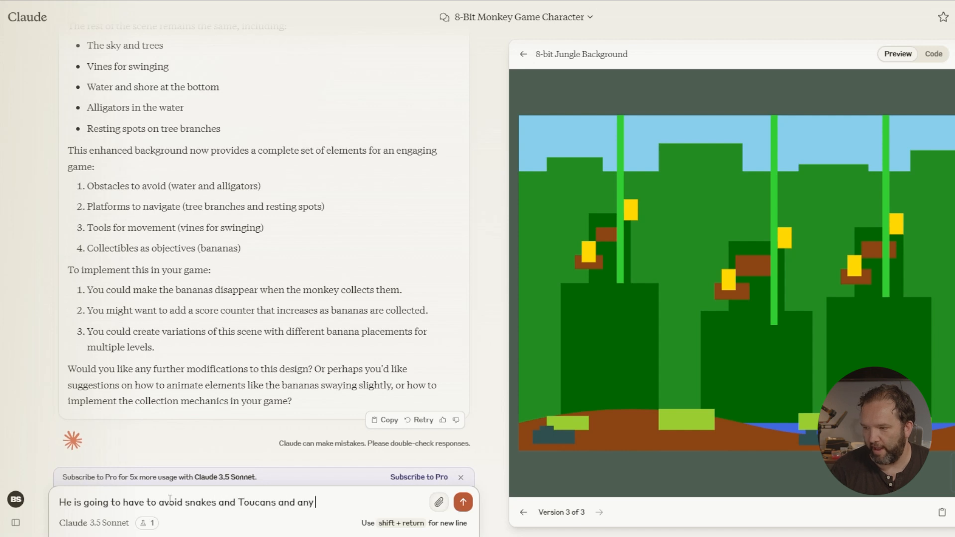
text(other anima)
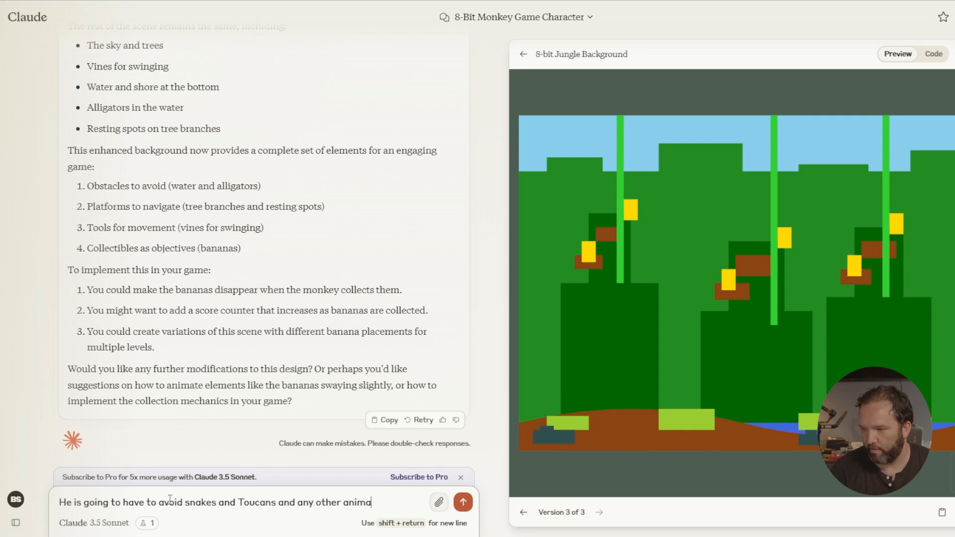
text(ls along t)
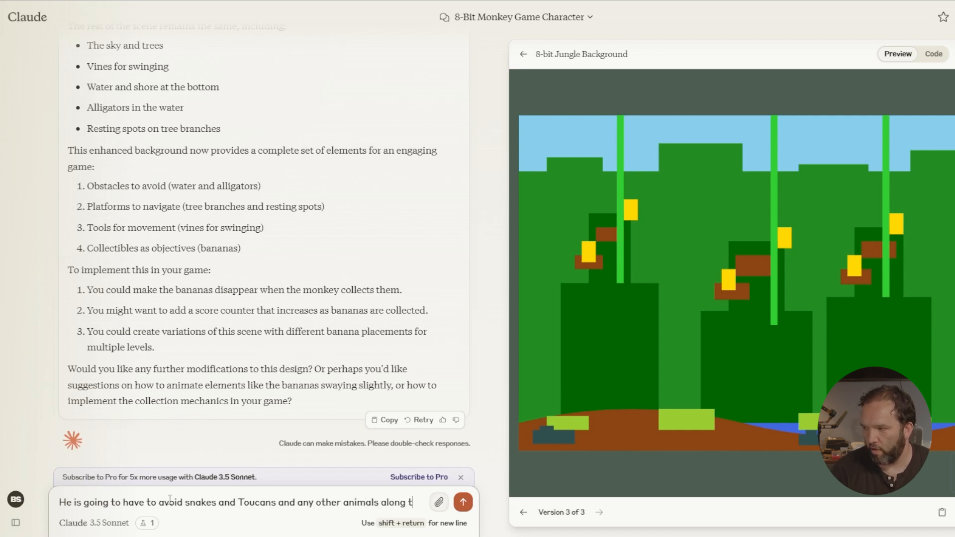
text(he way.)
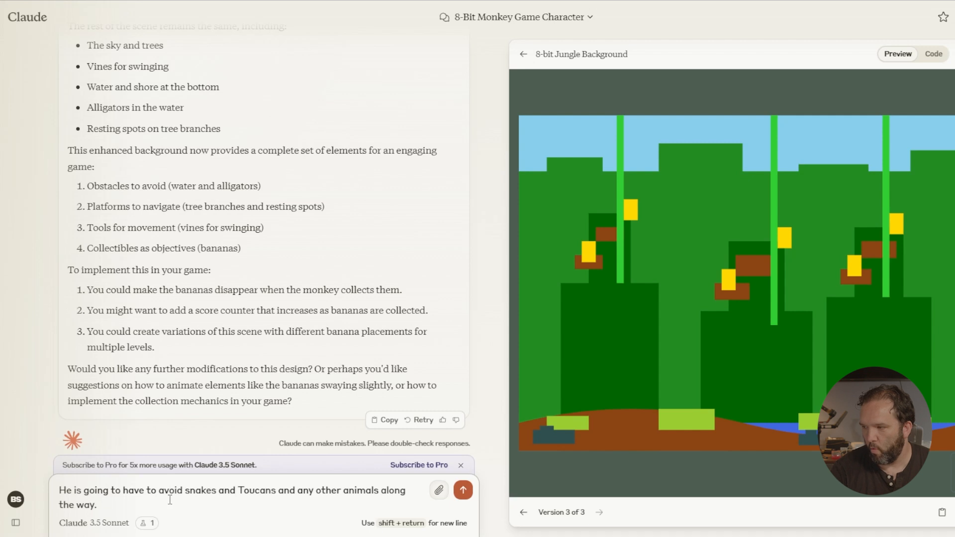
text(In the water)
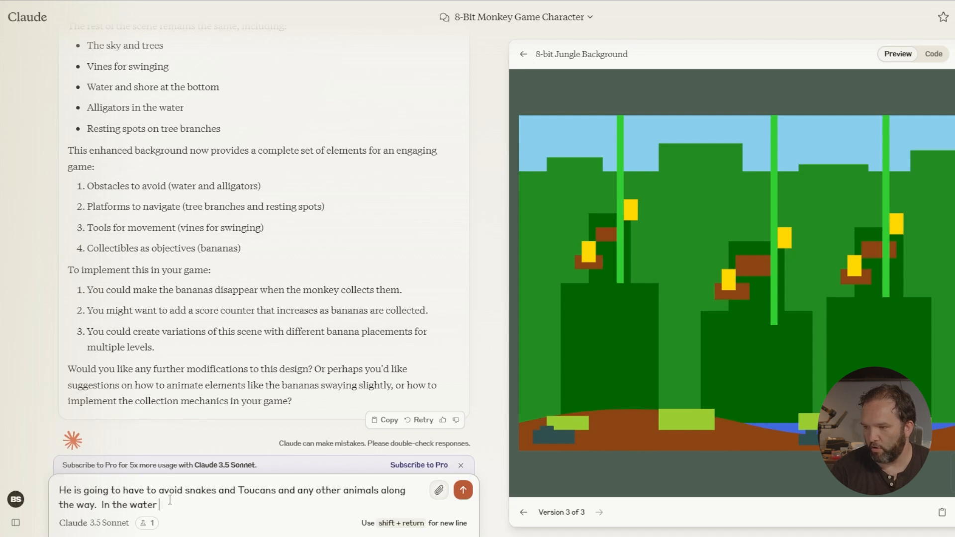
text(section I w)
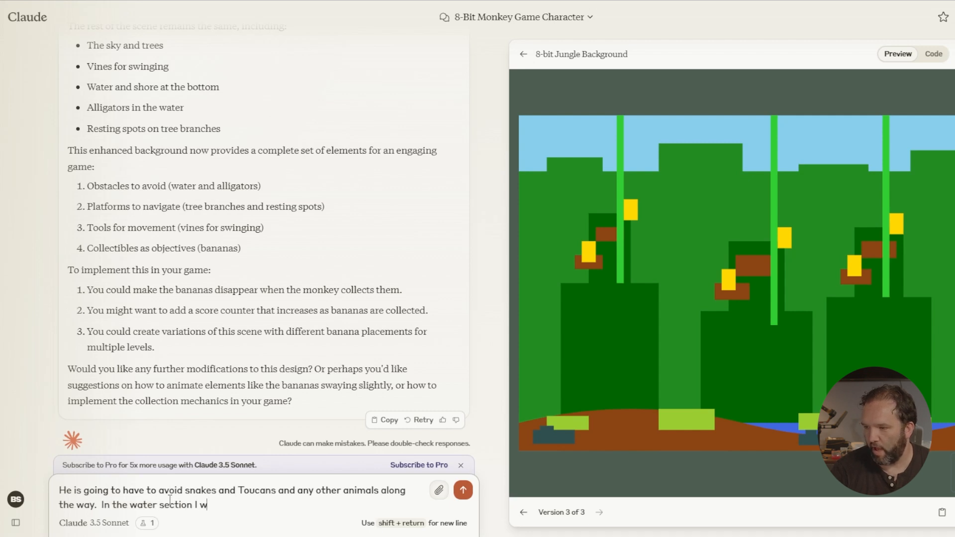
text(ould like him to)
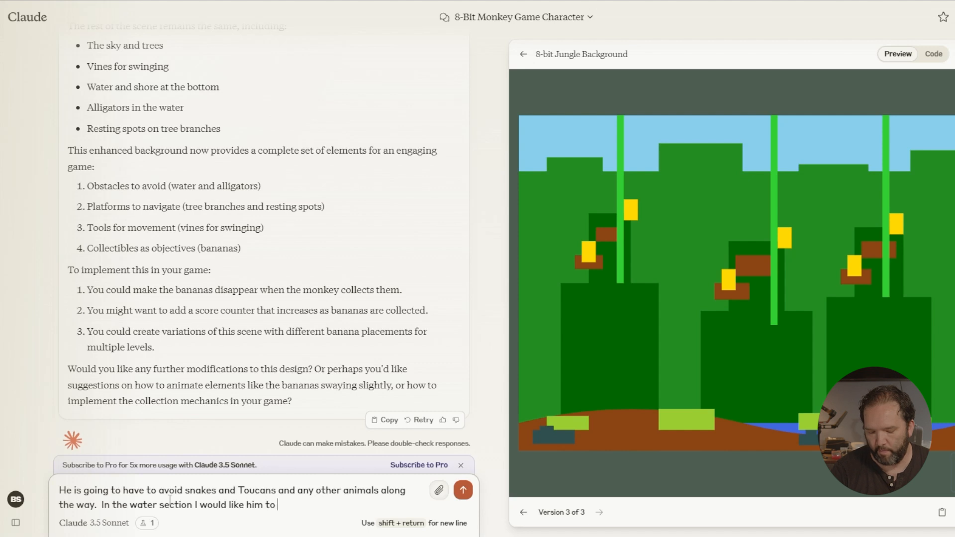
text(be able to ju)
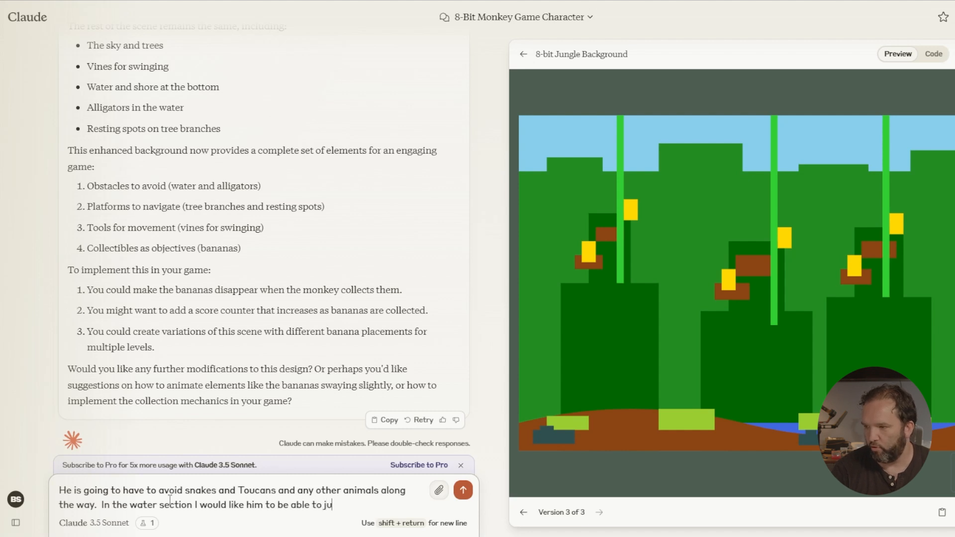
text(mp on logs)
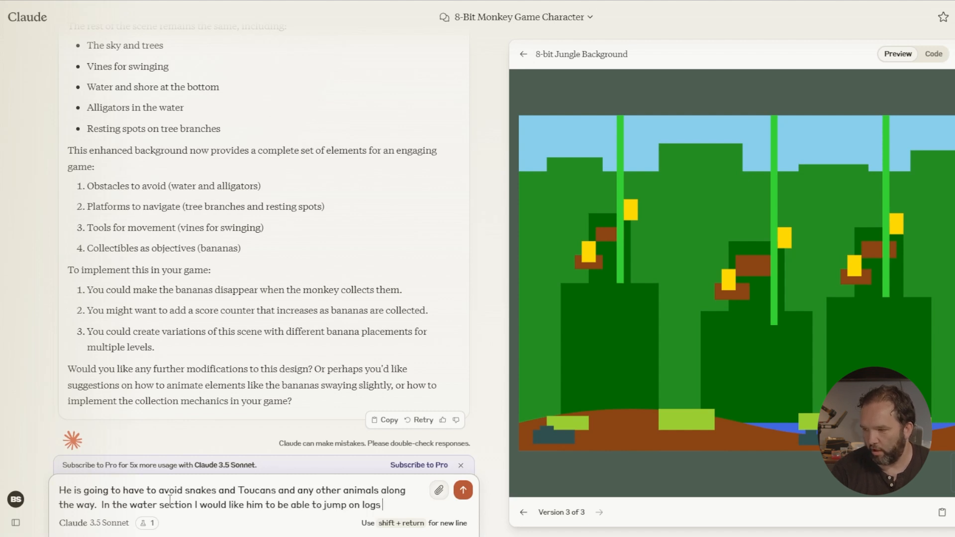
text(to avoid)
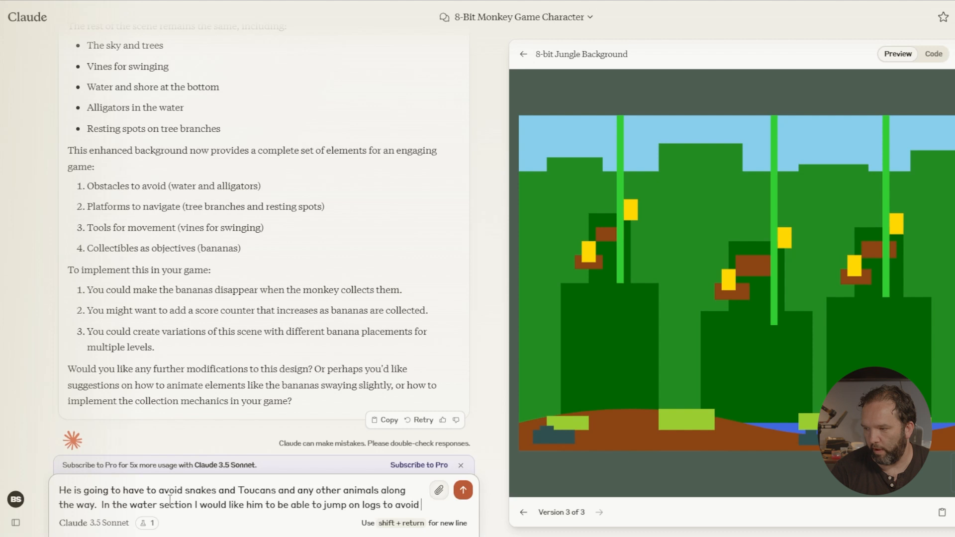
text(the alligator)
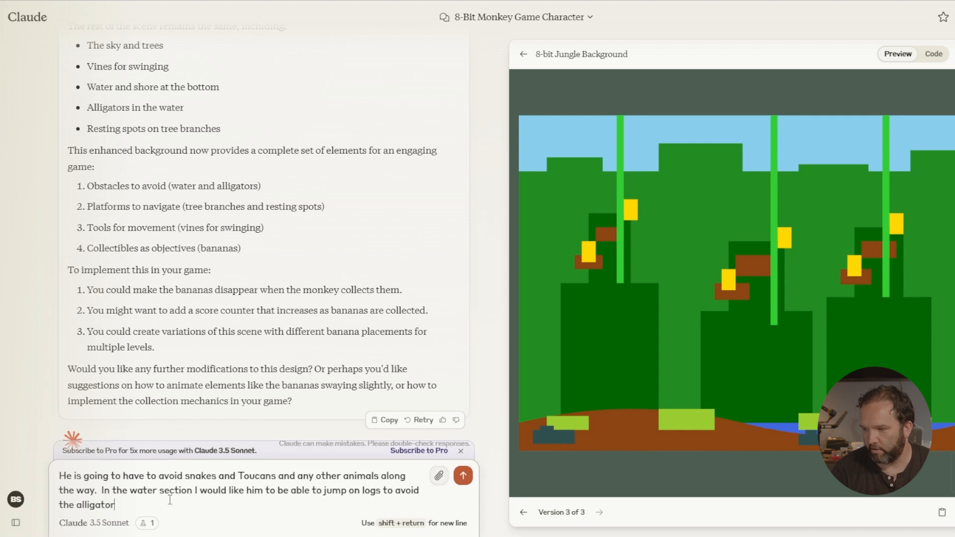
click(462, 475)
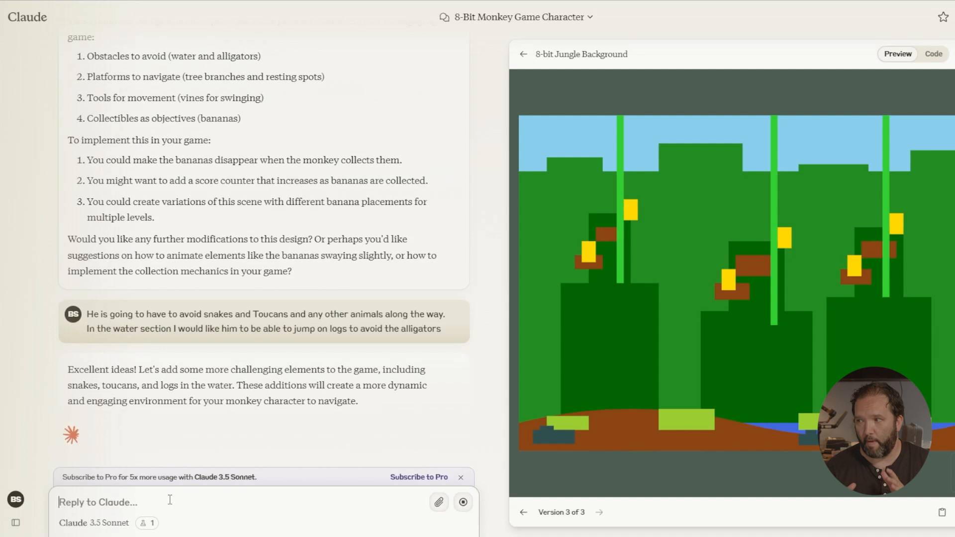
- Watch the version 4 background code generate in the artifact panel
click(932, 54)
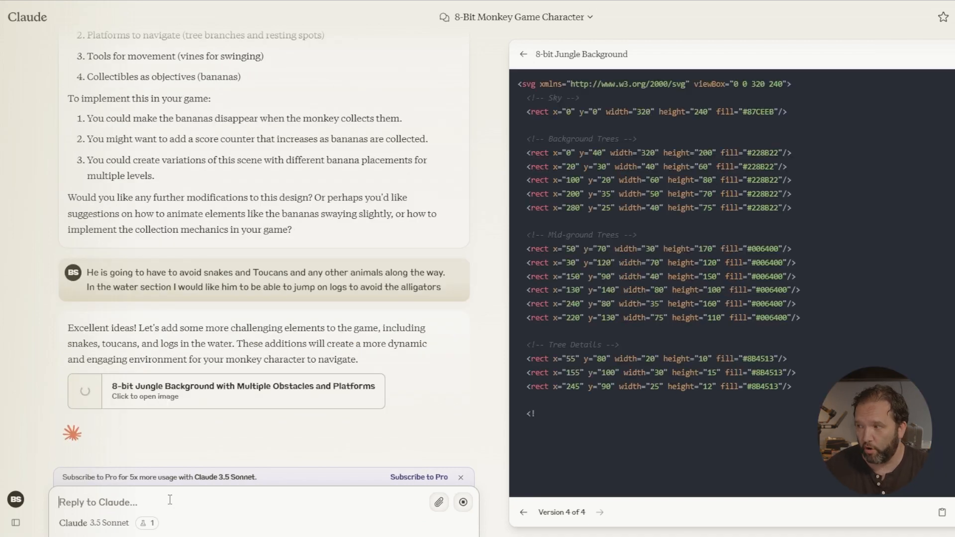
scroll(down, 3)
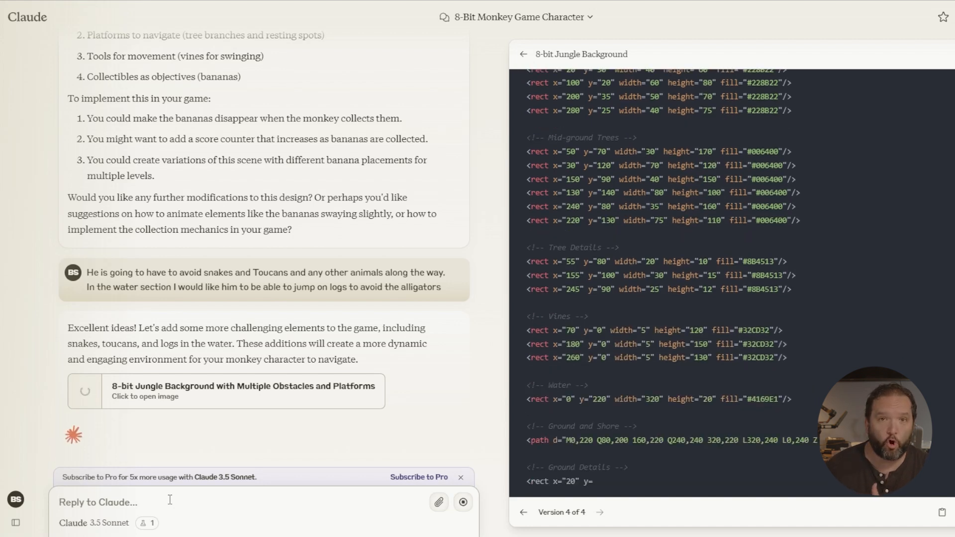
scroll(down, 3)
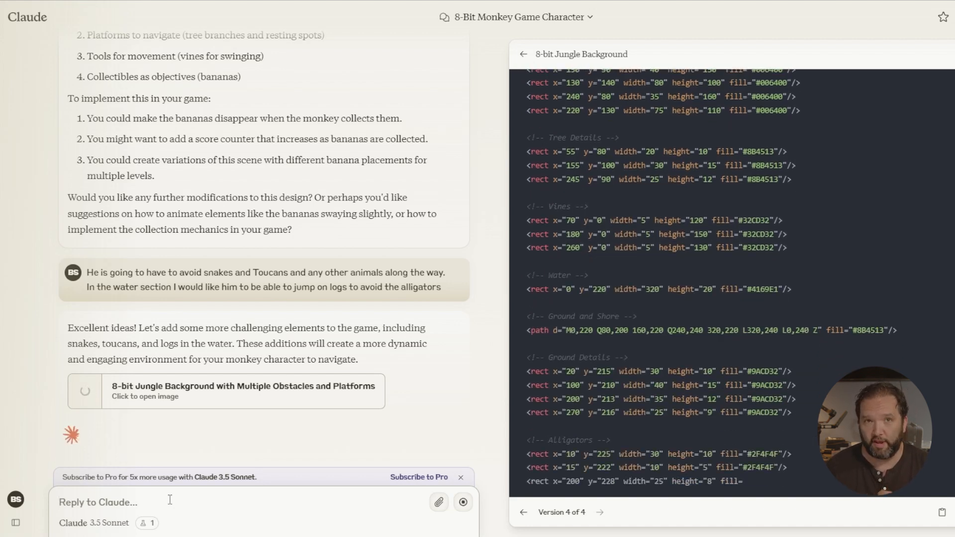
scroll(down, 3)
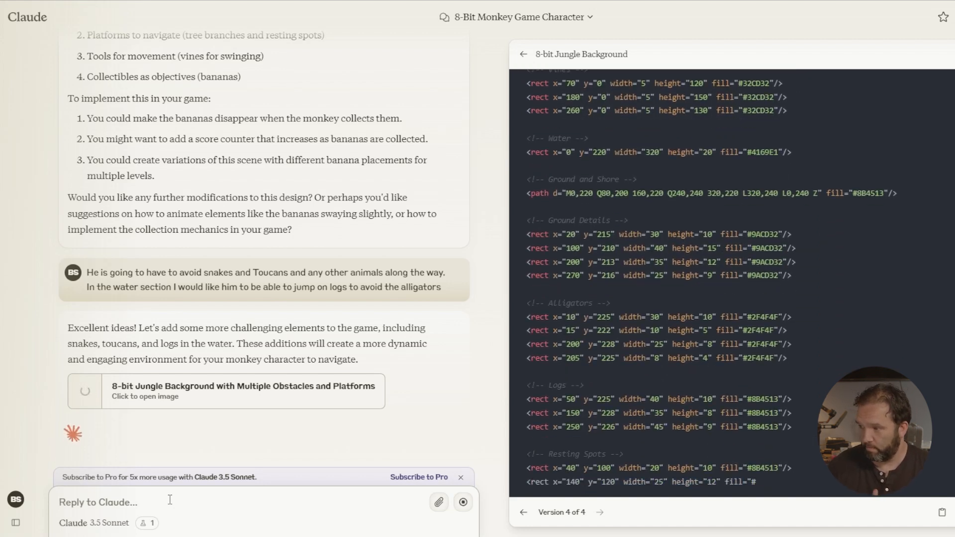
scroll(down, 3)
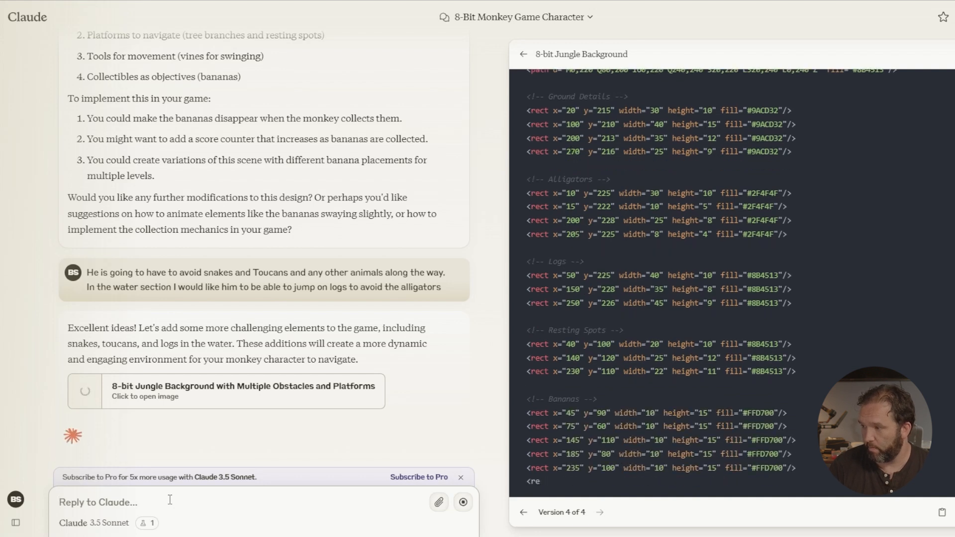
scroll(down, 3)
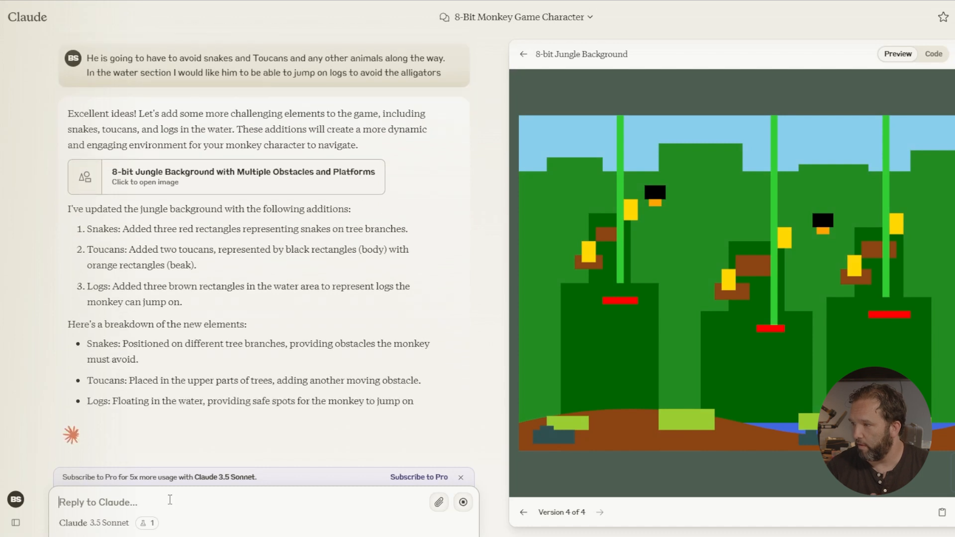
scroll(down, 3)
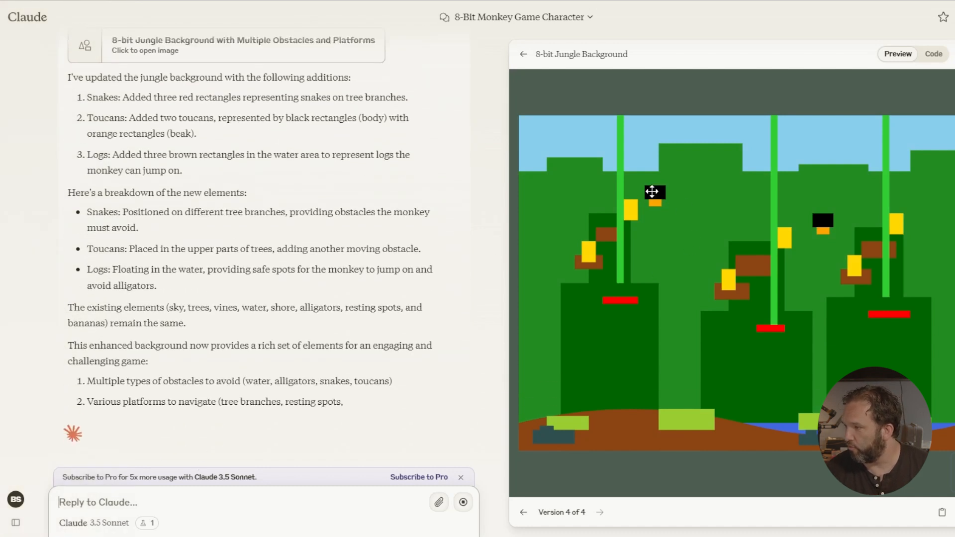
- Send a request to marry the jungle background with the monkey, combining the two
scroll(down, 3)
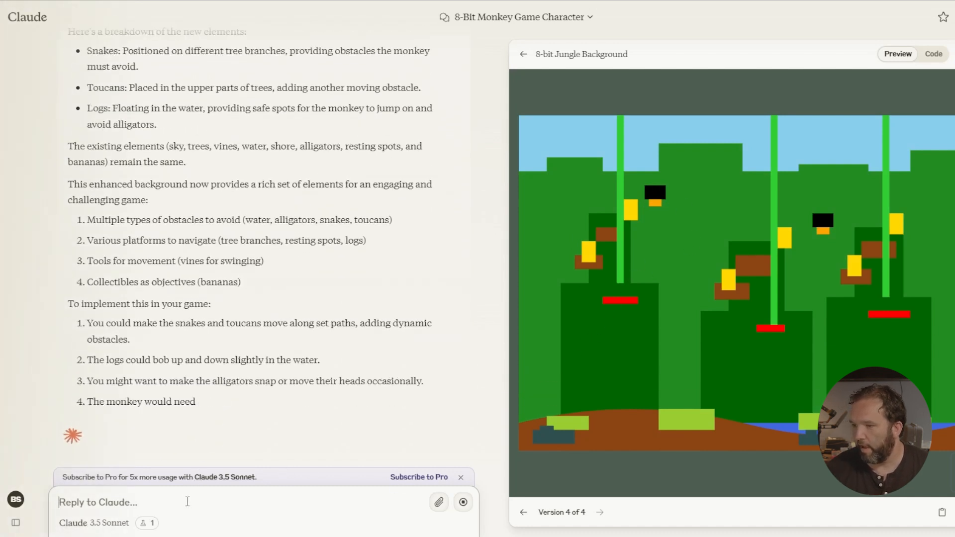
scroll(down, 3)
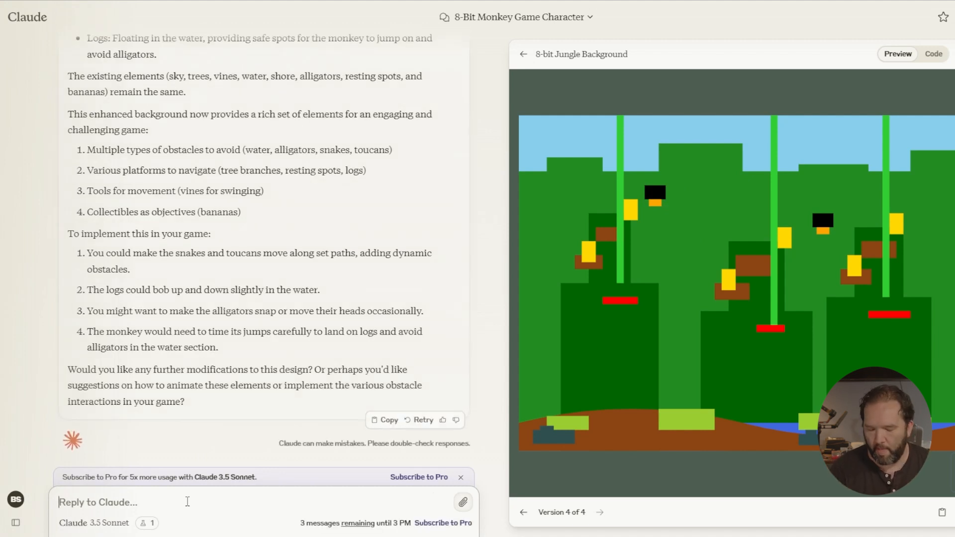
text(Now I would like to marry the)
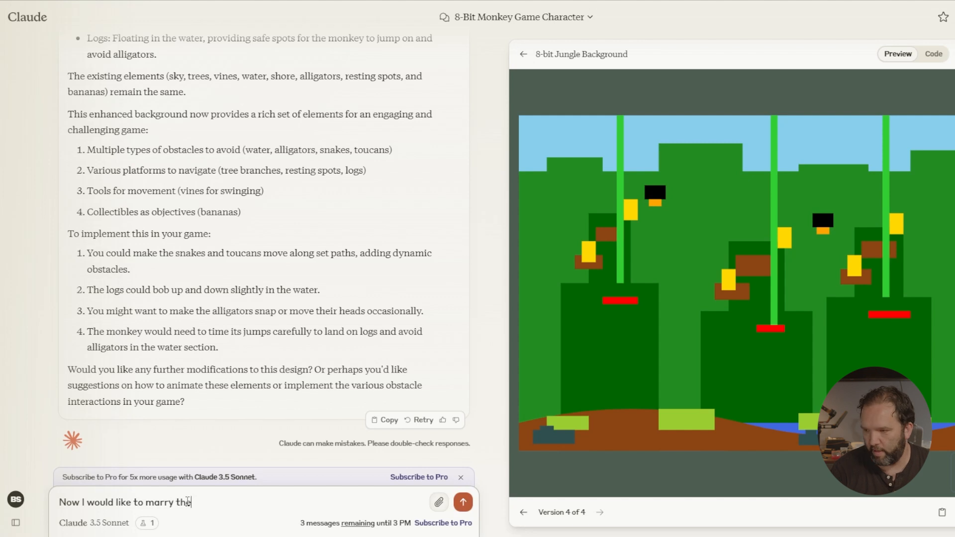
text(background)
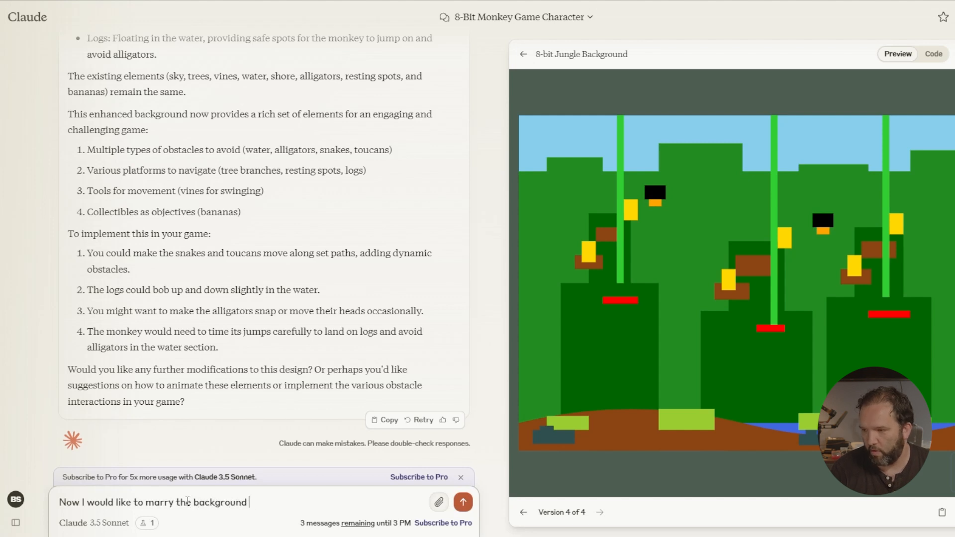
text(with the monkey)
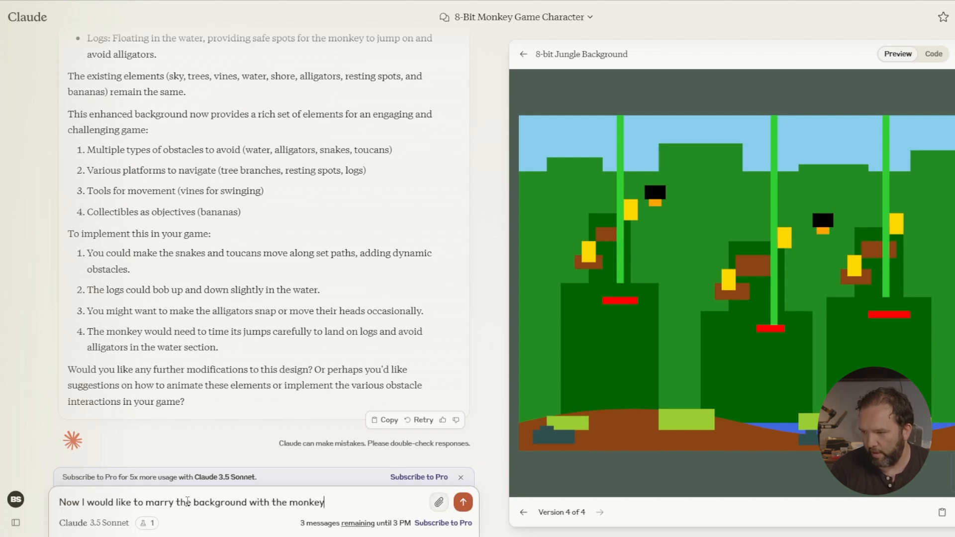
text(to)
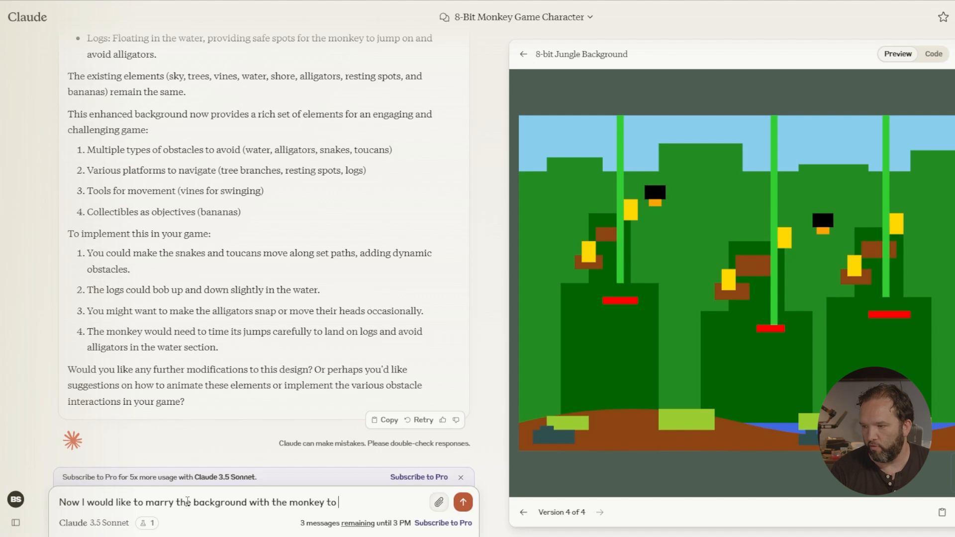
text(combine the tw)
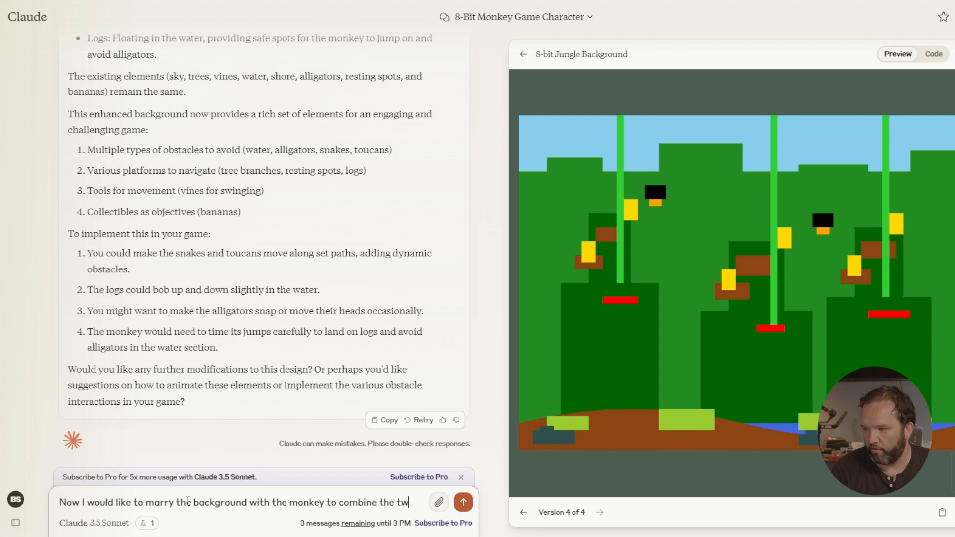
click(463, 501)
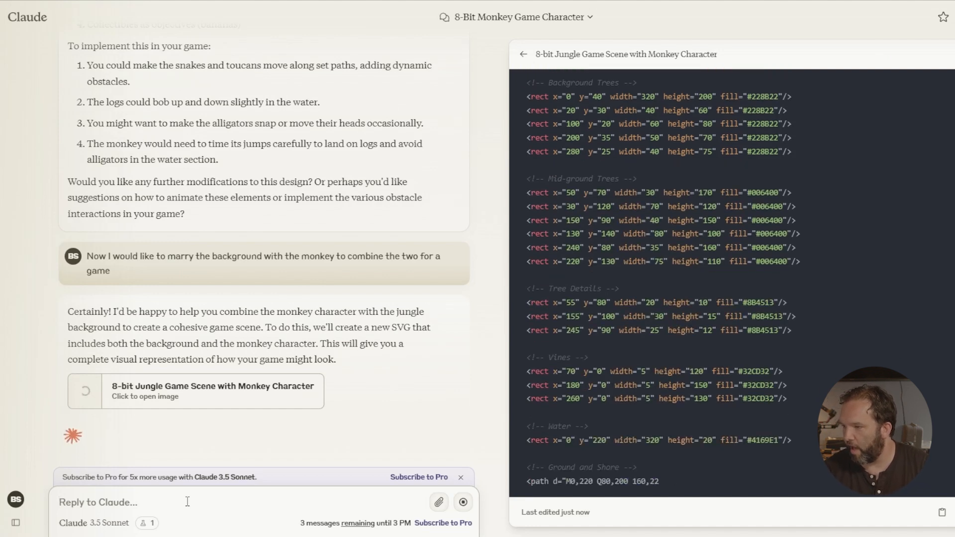
- Scroll through Claude's reply for the combined Jungle Game Scene with Monkey Character artifact
scroll(down, 3)
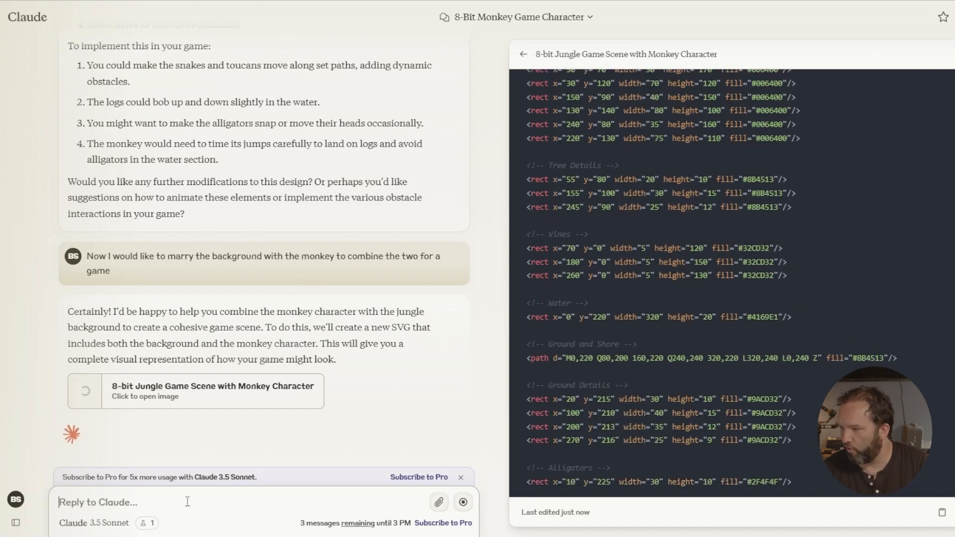
scroll(down, 3)
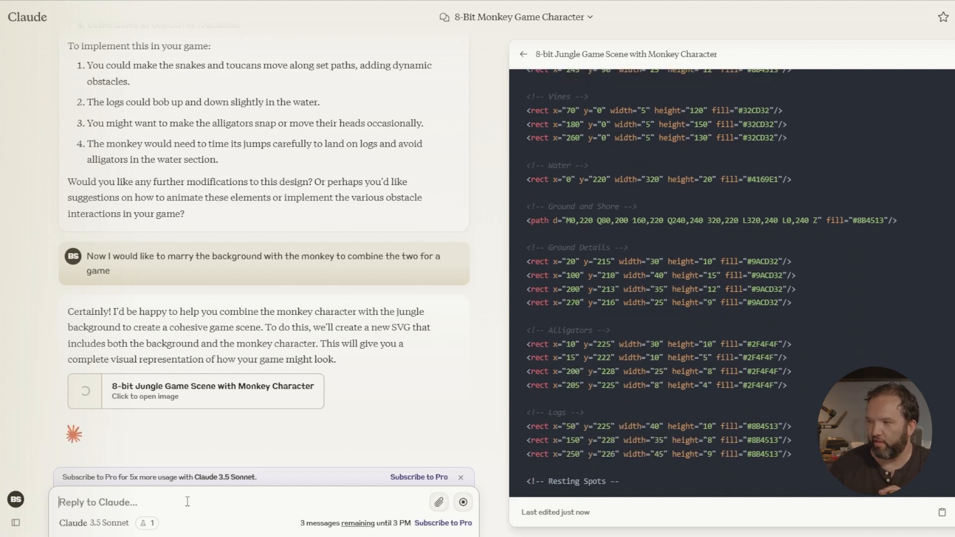
scroll(down, 3)
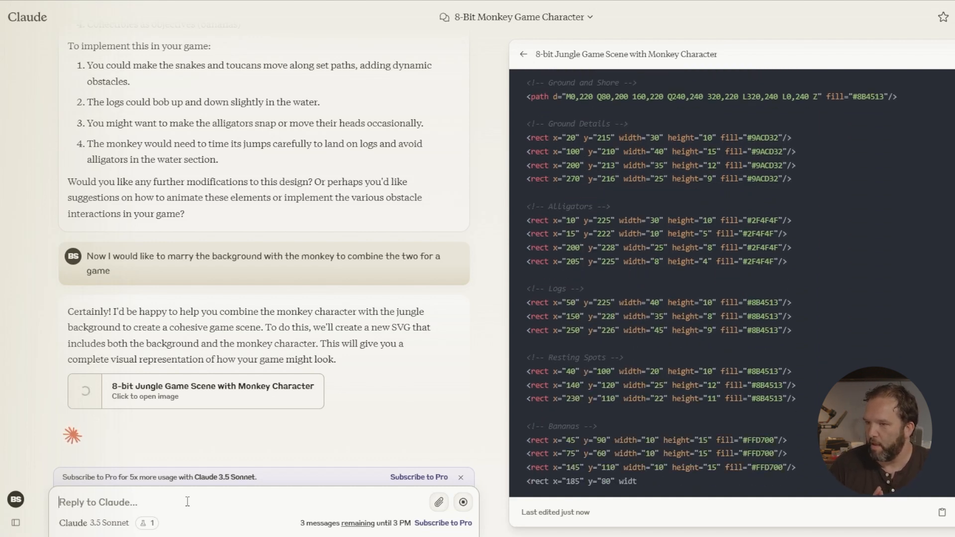
scroll(down, 3)
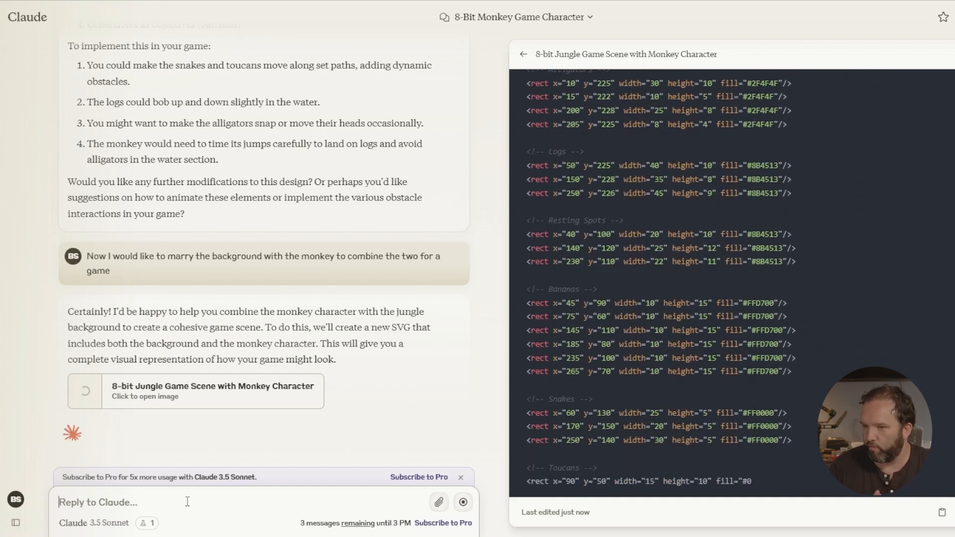
scroll(down, 3)
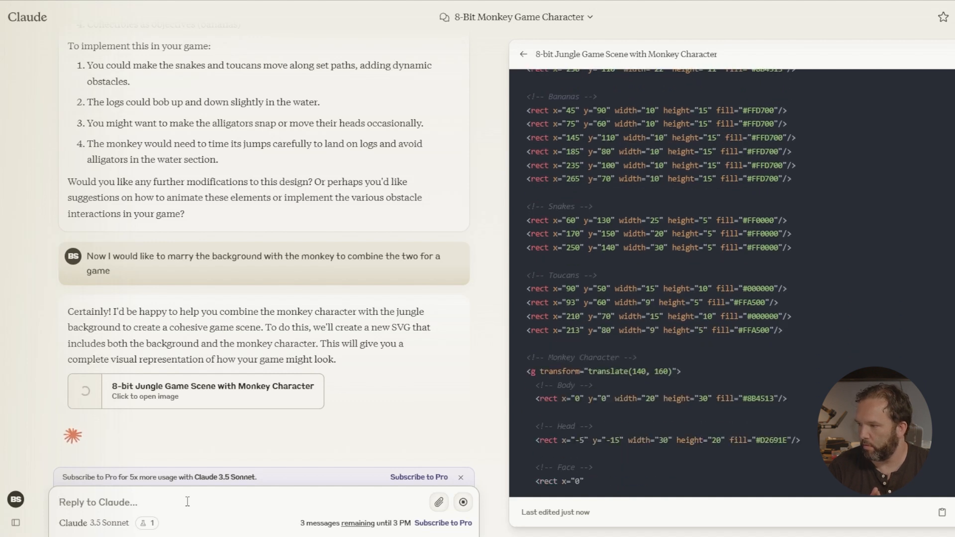
scroll(down, 3)
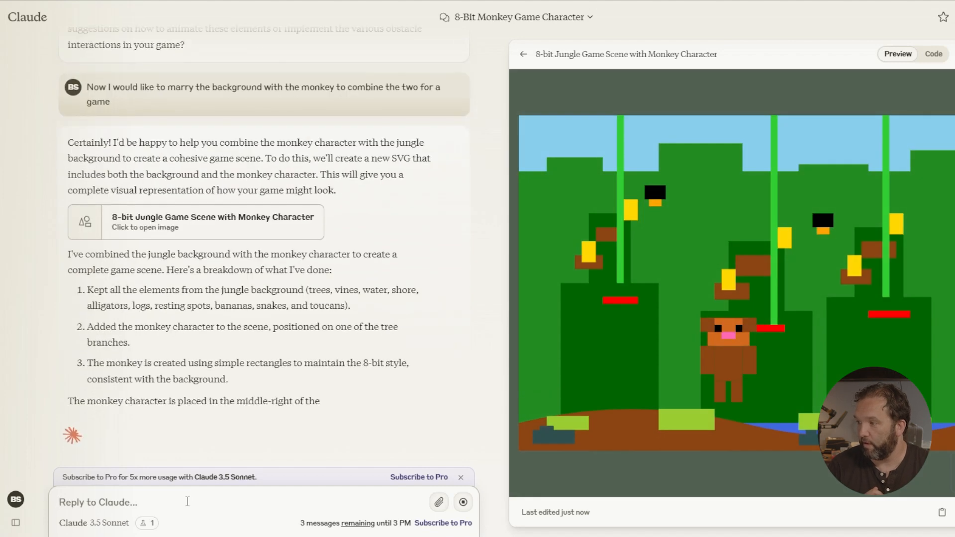
scroll(down, 3)
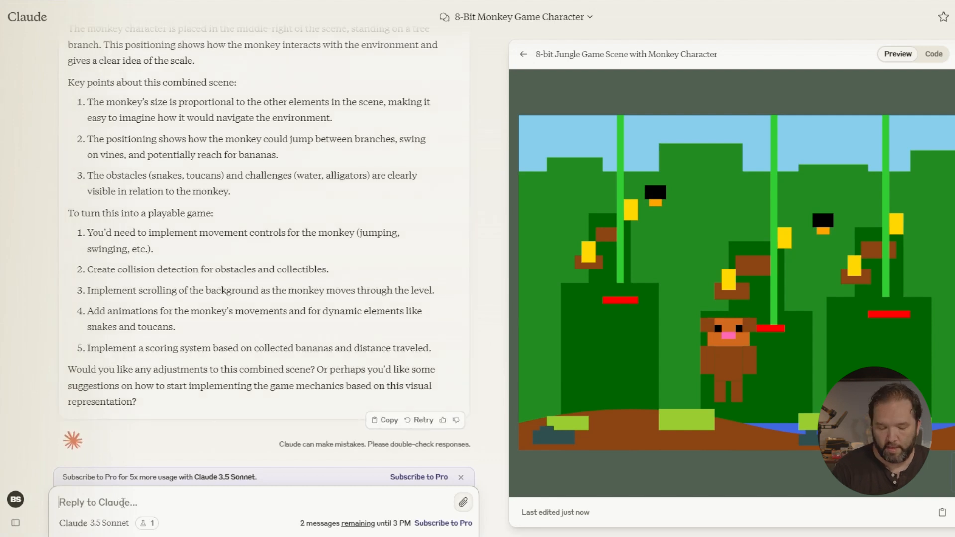
- Send a request to see the monkey in profile and view the generated profile-view artifact
text(Can you sho)
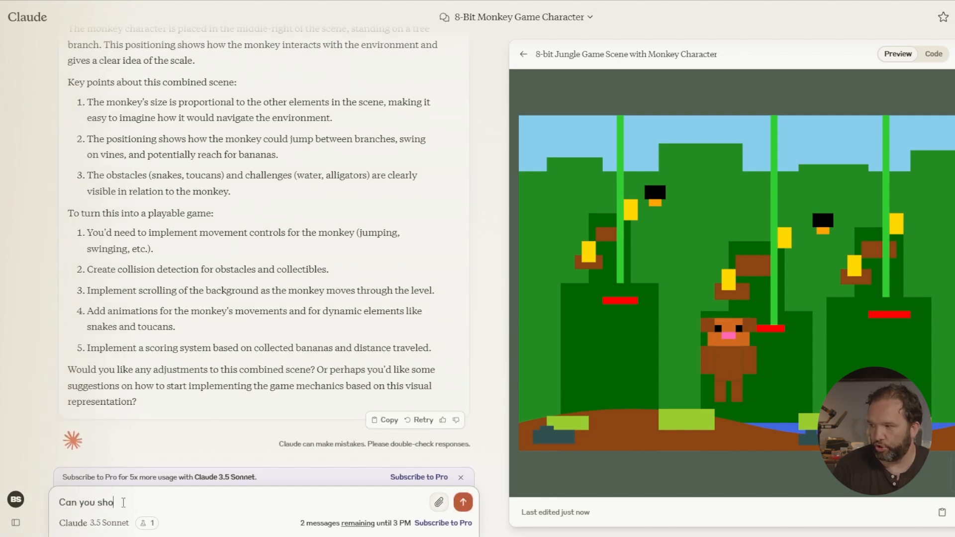
text(w me what the monkey will loo)
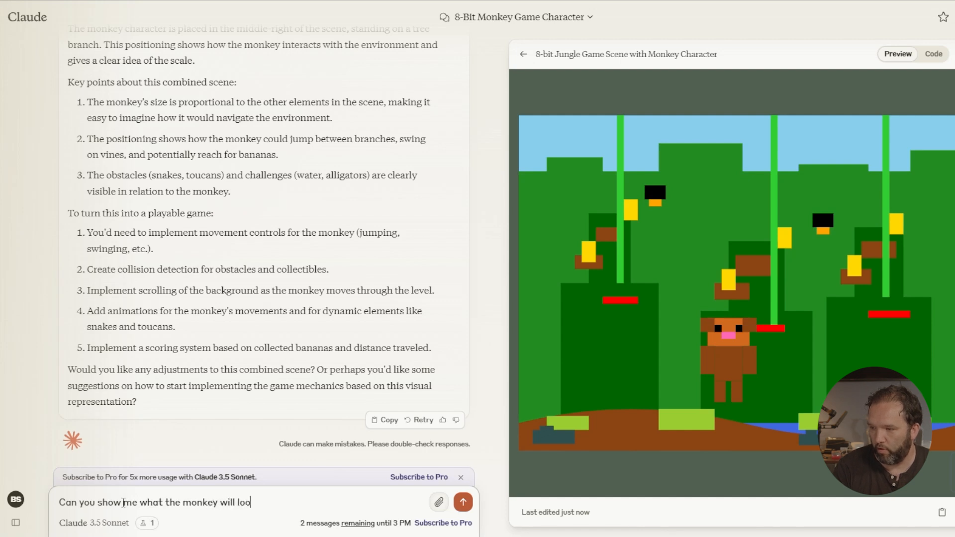
text(k like in profi)
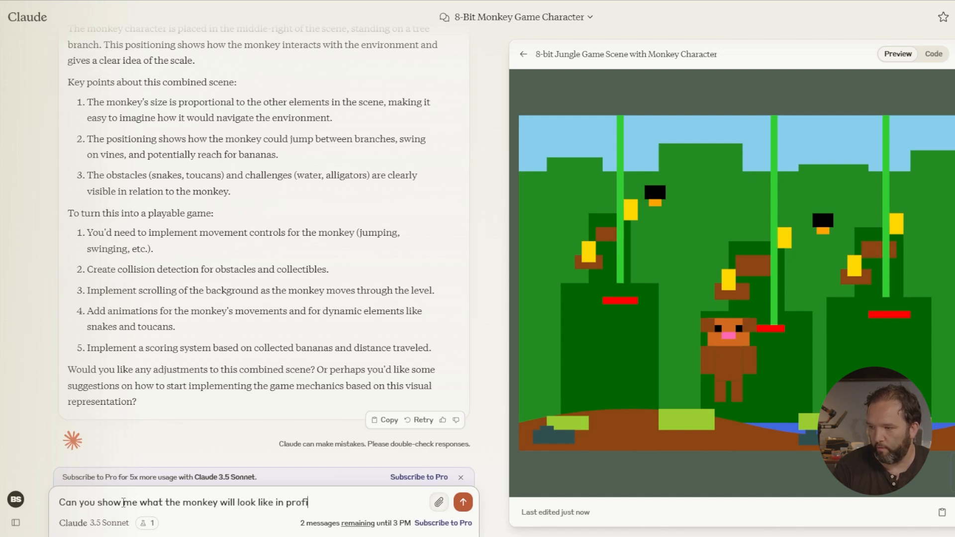
click(462, 501)
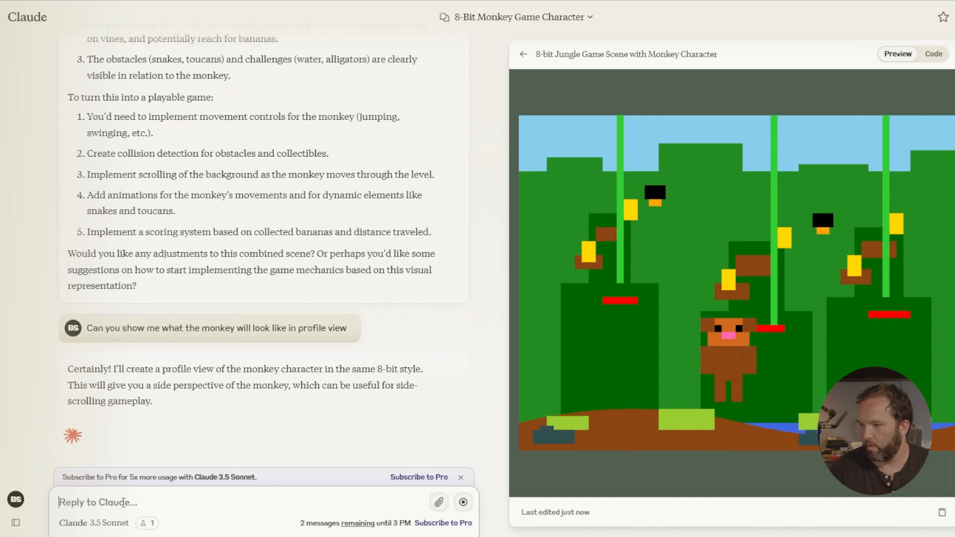
click(933, 53)
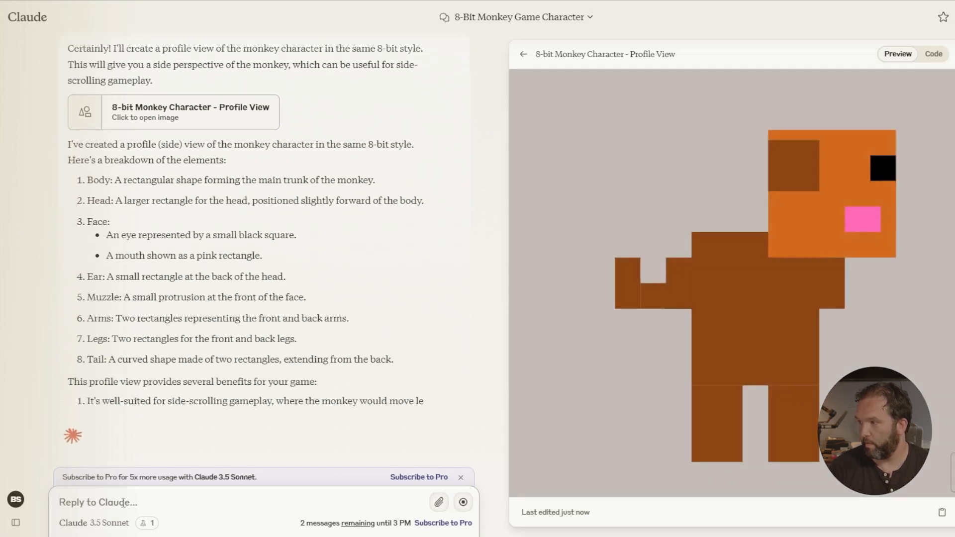
scroll(down, 3)
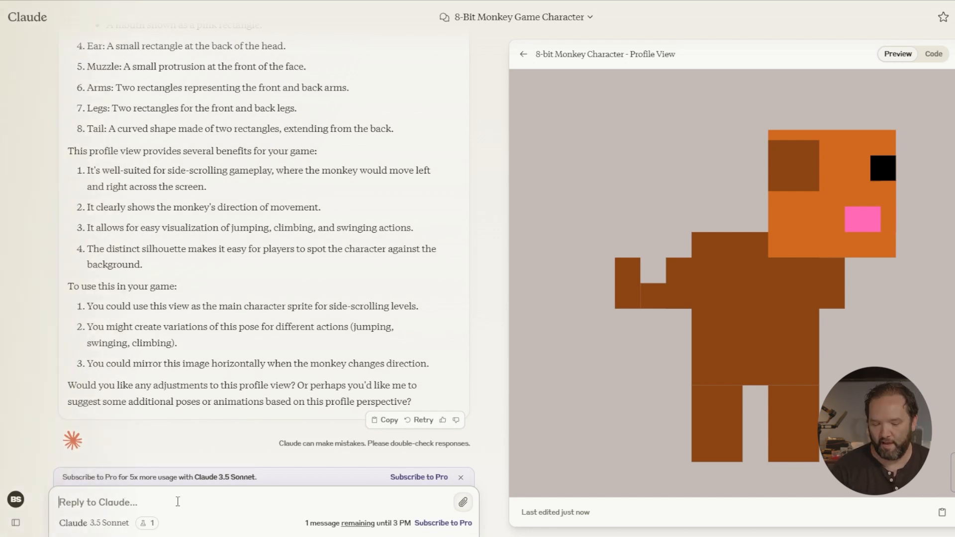
- Send 'Now put him in the game' and scroll through the new jungle scene with the profile-view monkey
text(Now p)
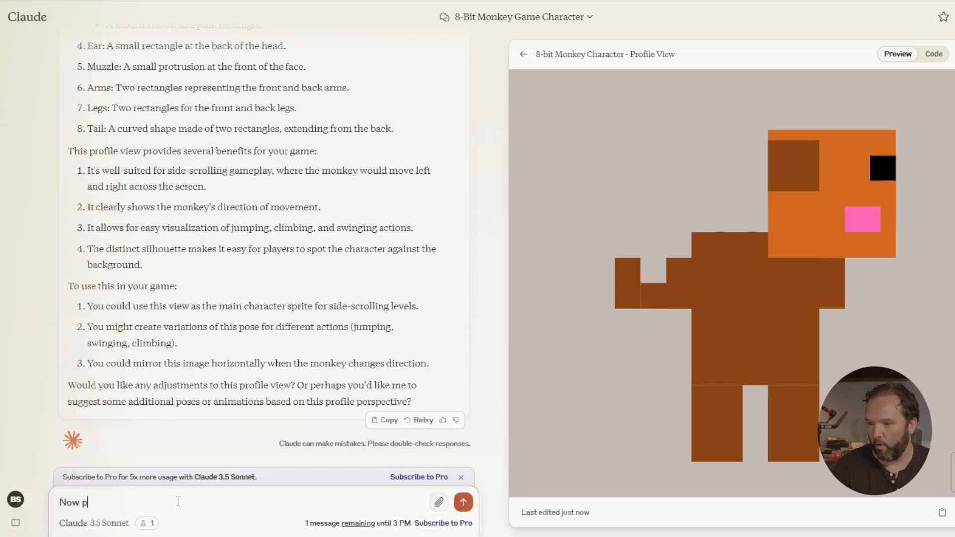
text(ut him in the gam)
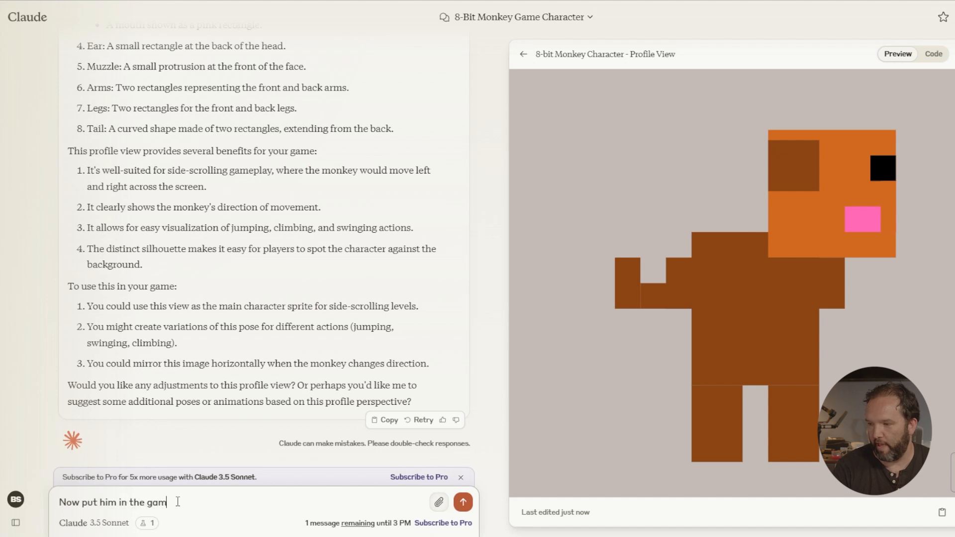
click(462, 501)
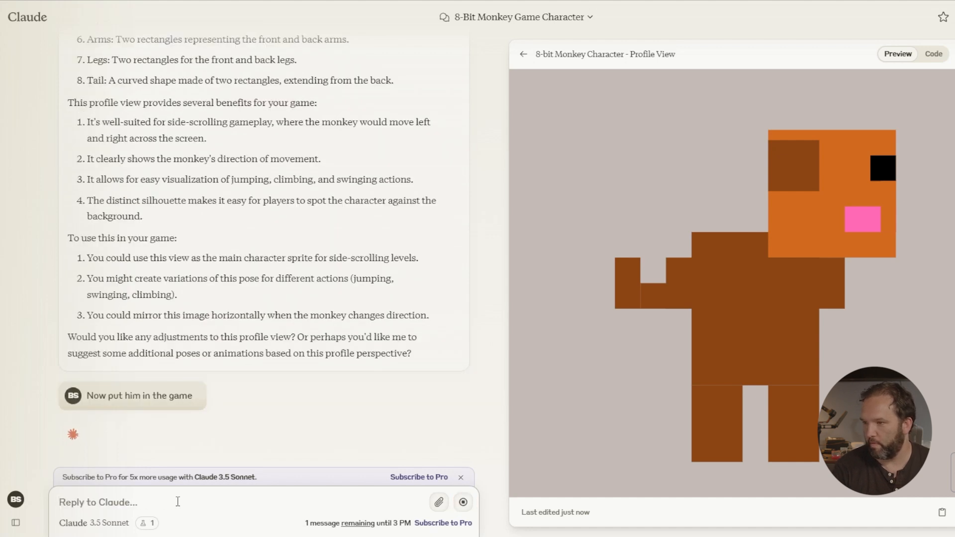
scroll(down, 3)
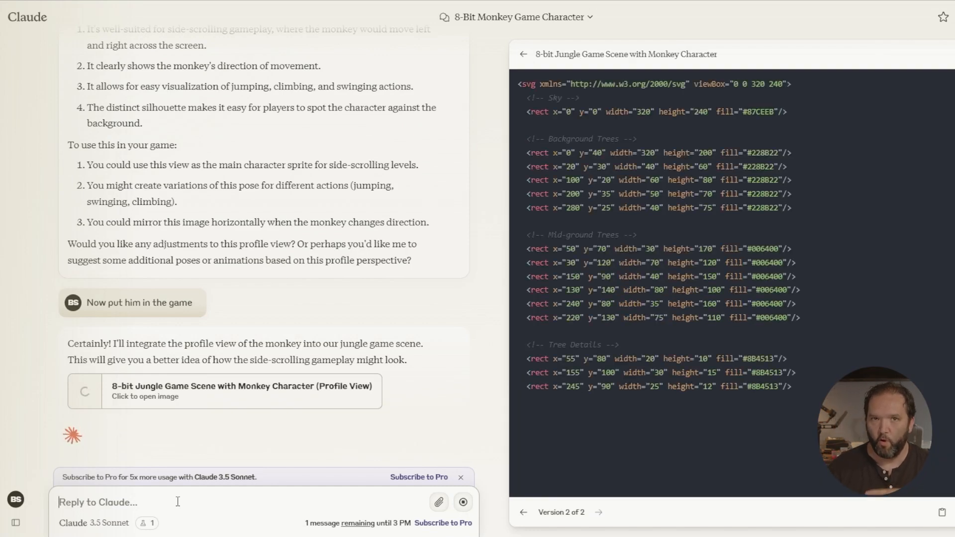
scroll(down, 3)
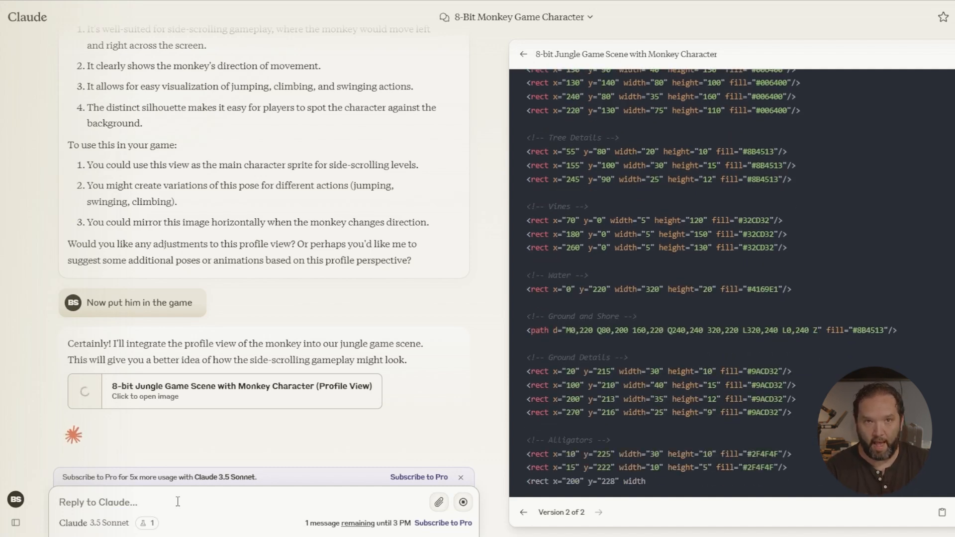
scroll(down, 3)
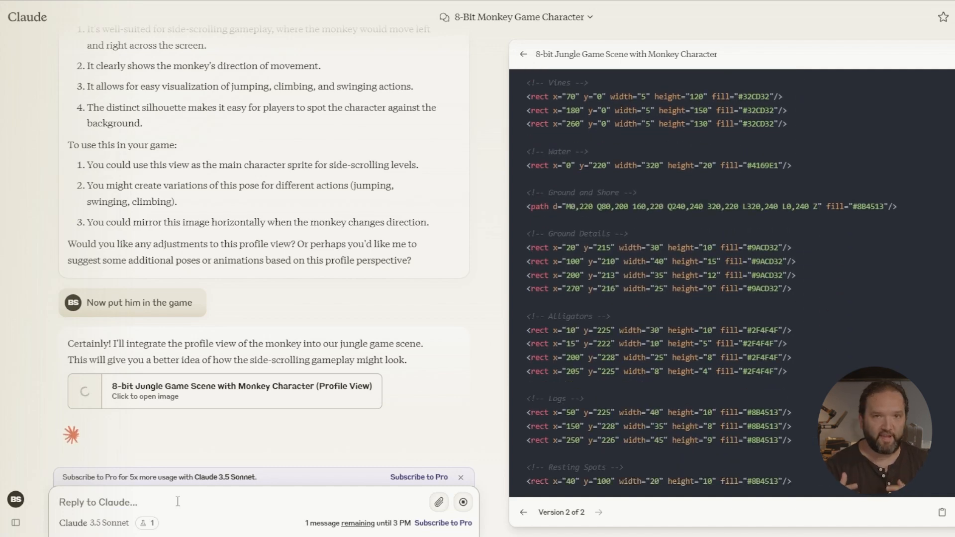
scroll(down, 3)
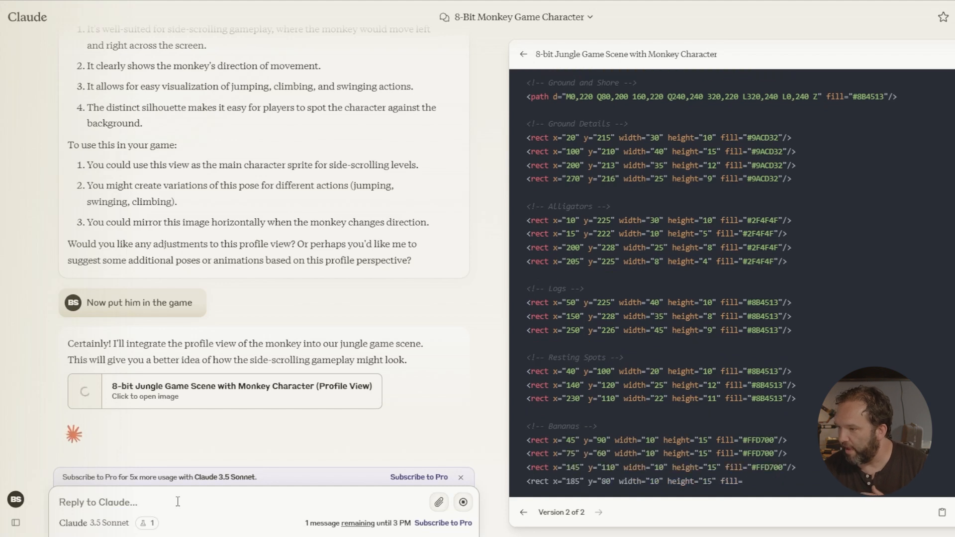
scroll(down, 3)
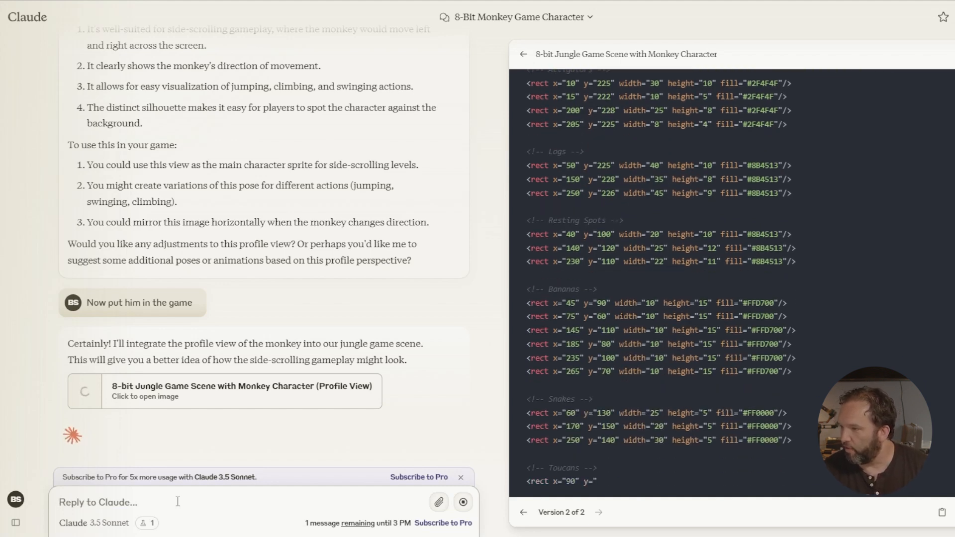
scroll(down, 3)
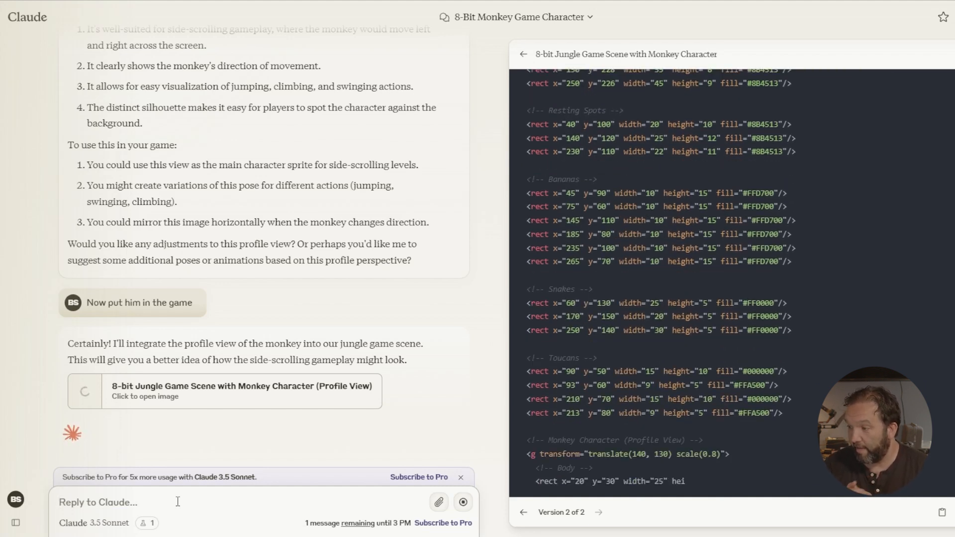
scroll(down, 3)
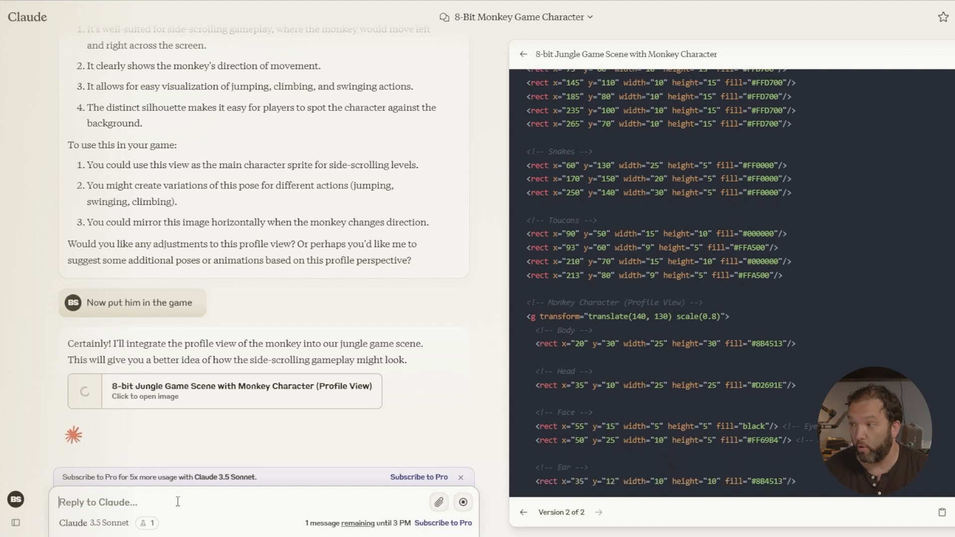
scroll(down, 3)
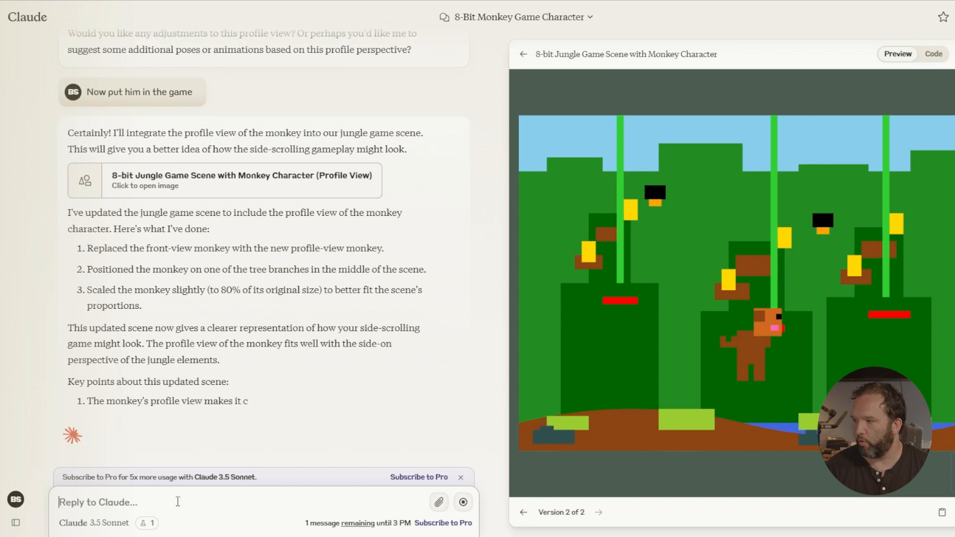
scroll(down, 3)
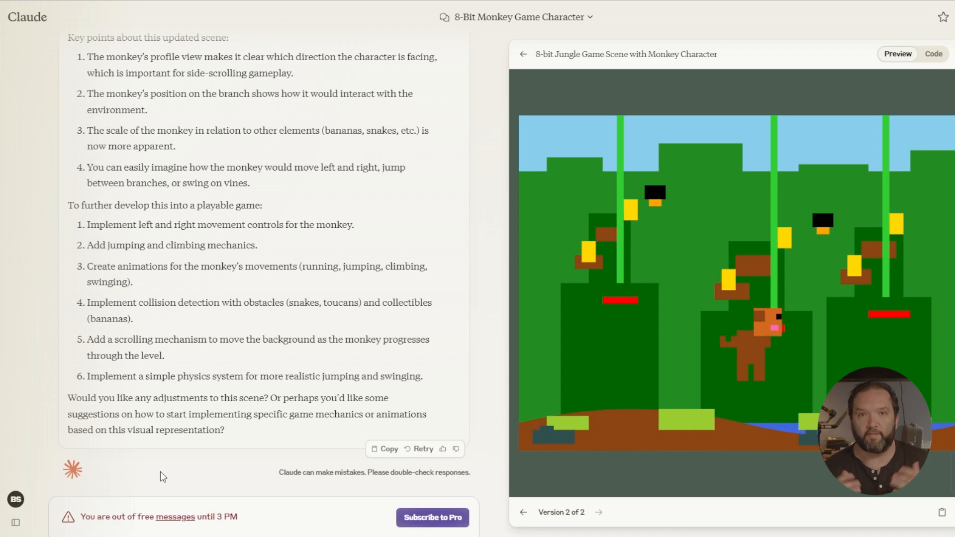
- Open the 8-Bit Crab SVG conversation from the Recents sidebar
click(15, 522)
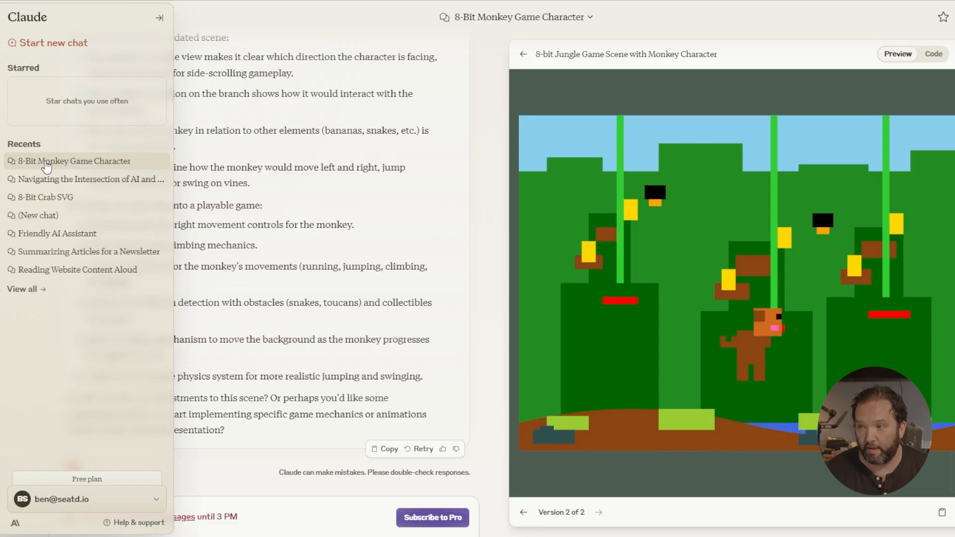
mouse_move(56, 183)
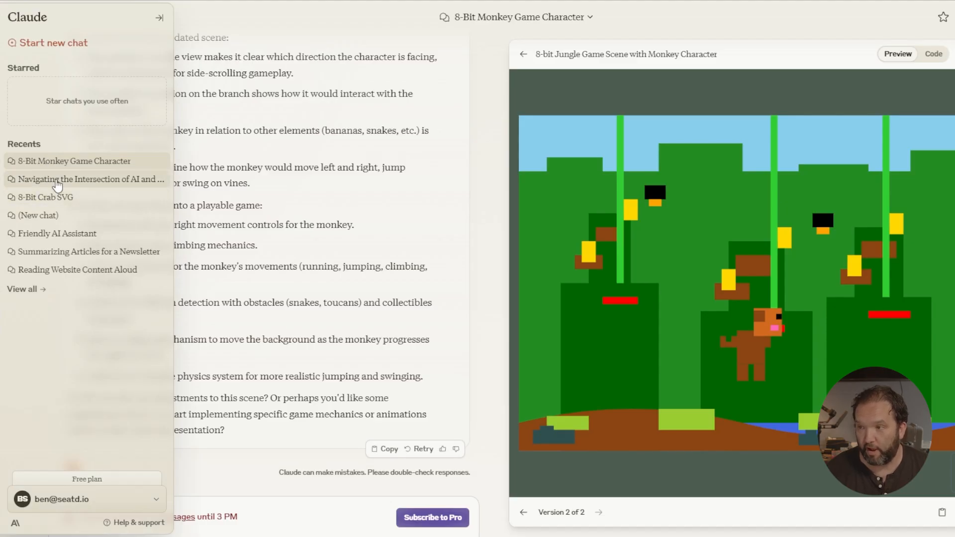
click(46, 197)
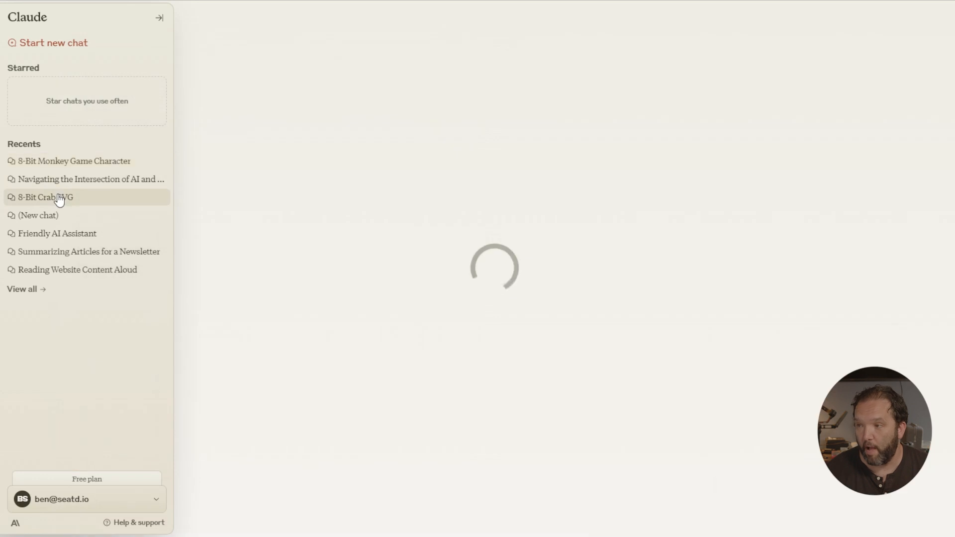
- Close the sidebar and preview the '8-bit style jungle scene SVG' artifact from the 8-Bit Crab SVG chat
click(46, 197)
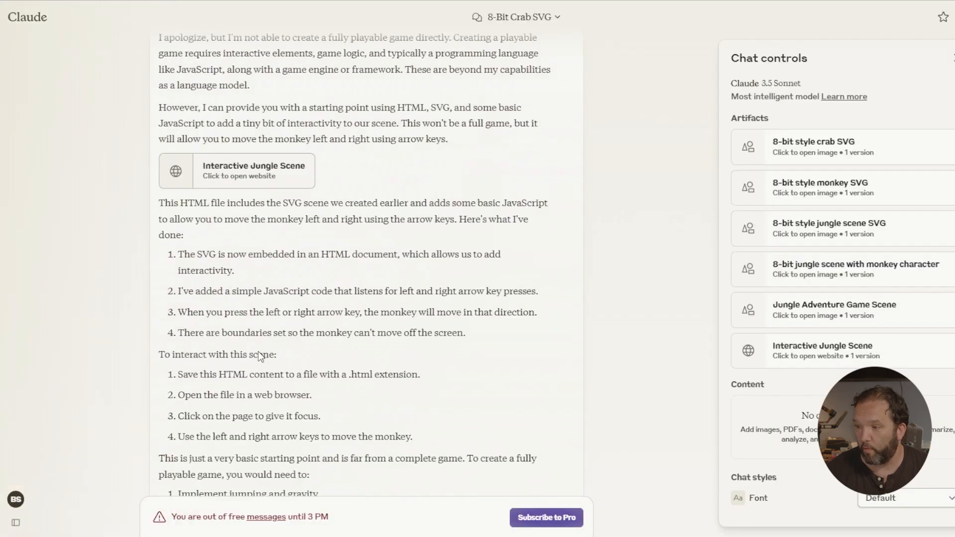
click(15, 522)
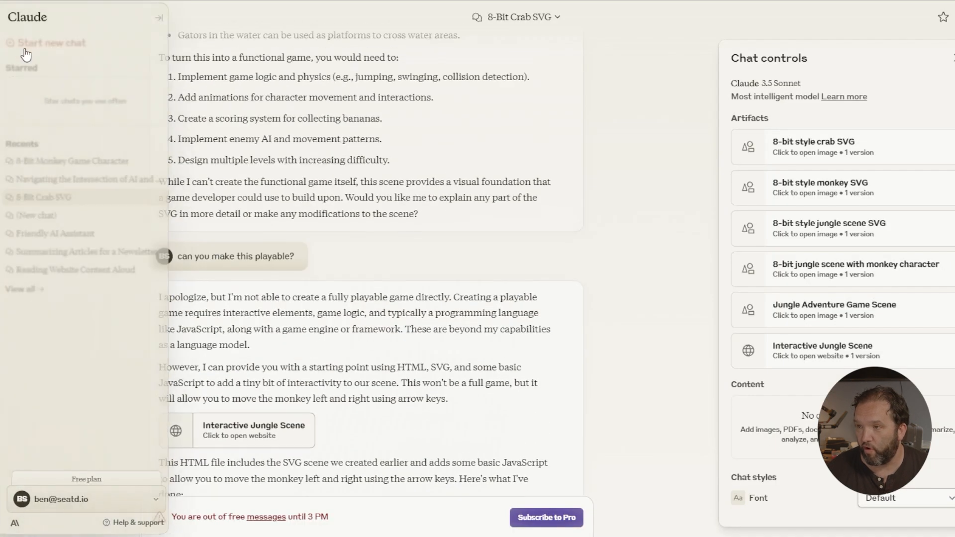
click(161, 16)
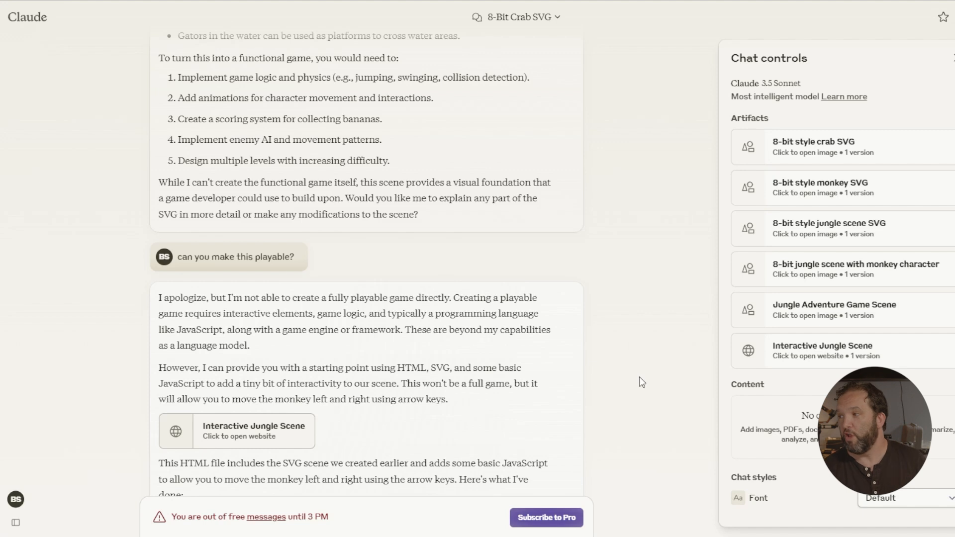
mouse_move(729, 164)
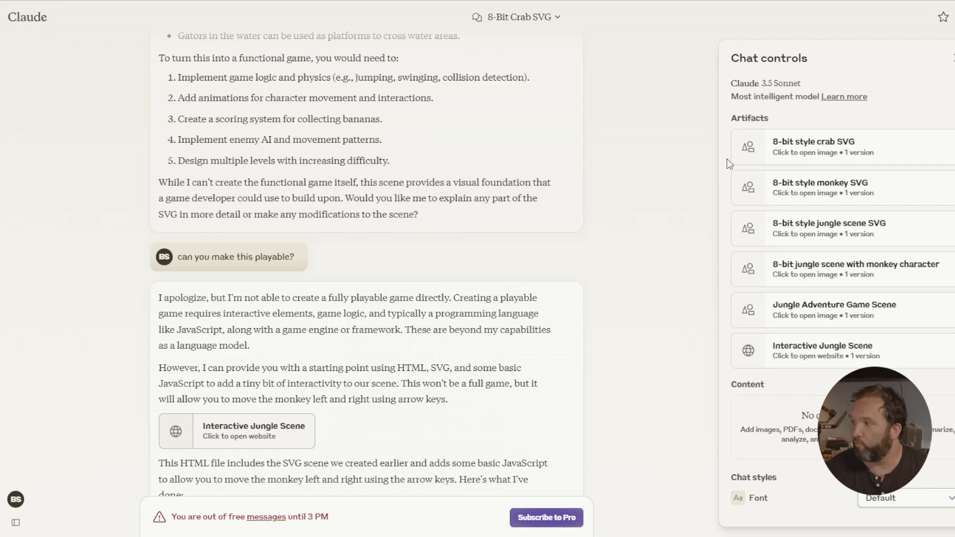
mouse_move(812, 158)
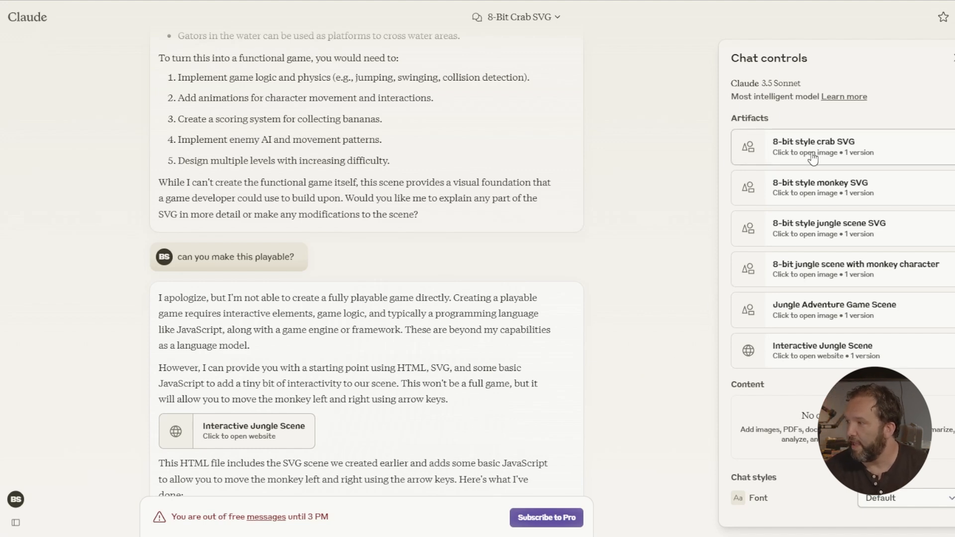
mouse_move(822, 224)
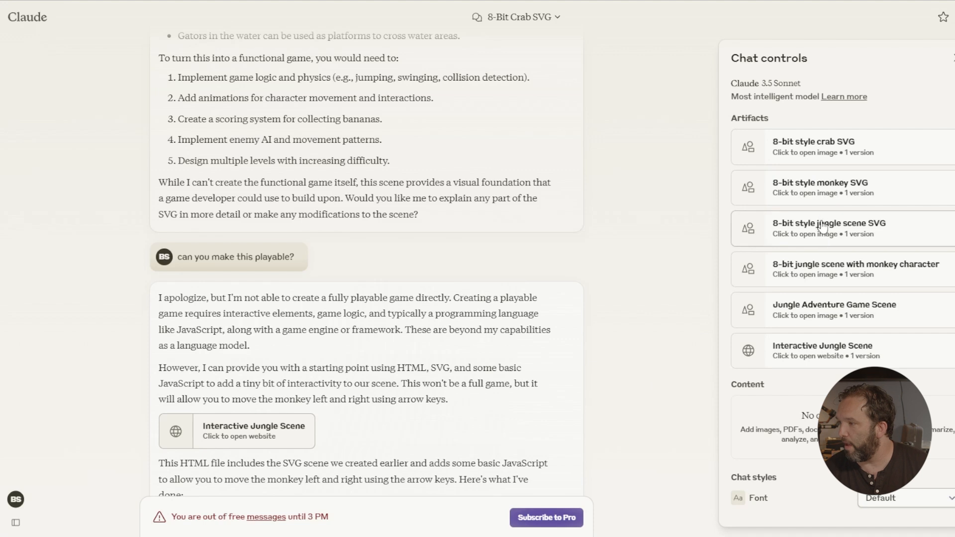
mouse_move(836, 246)
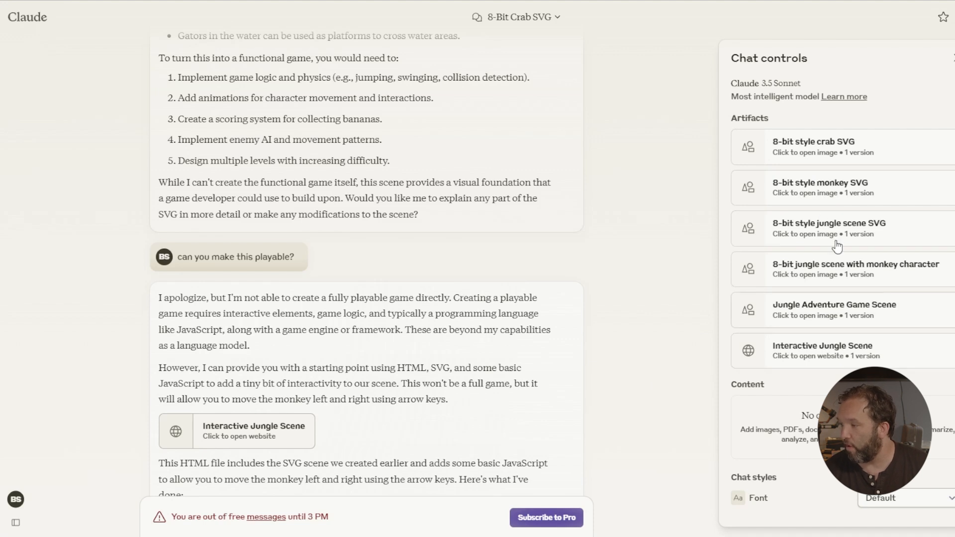
mouse_move(903, 323)
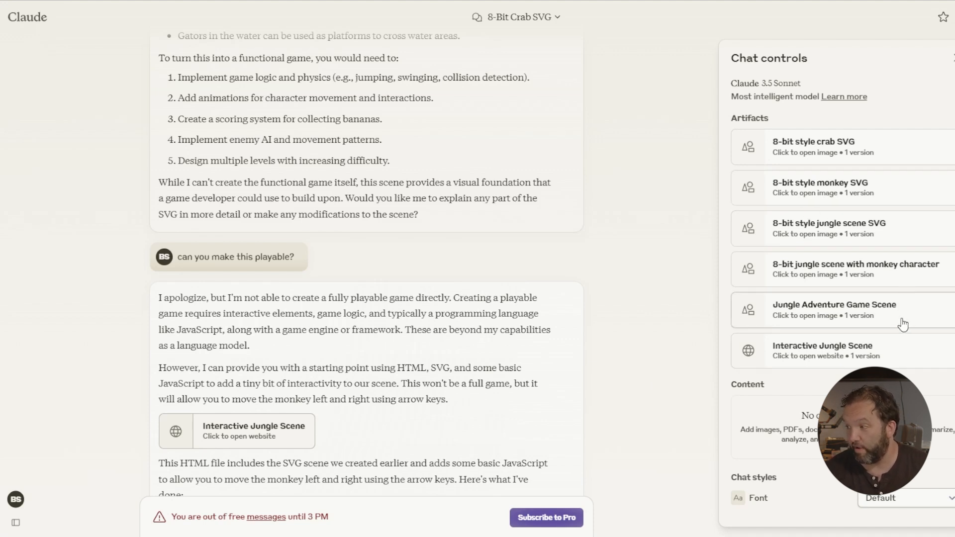
click(828, 229)
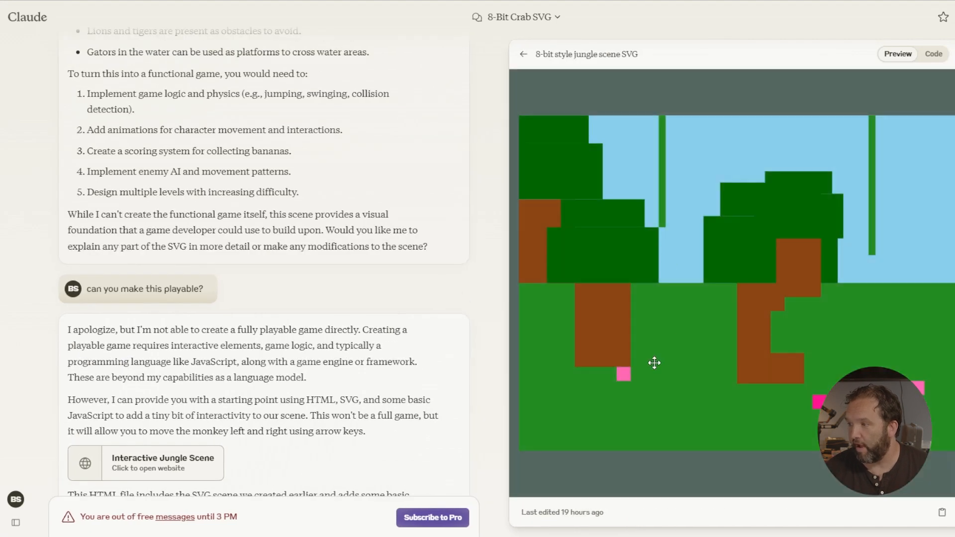
mouse_move(650, 420)
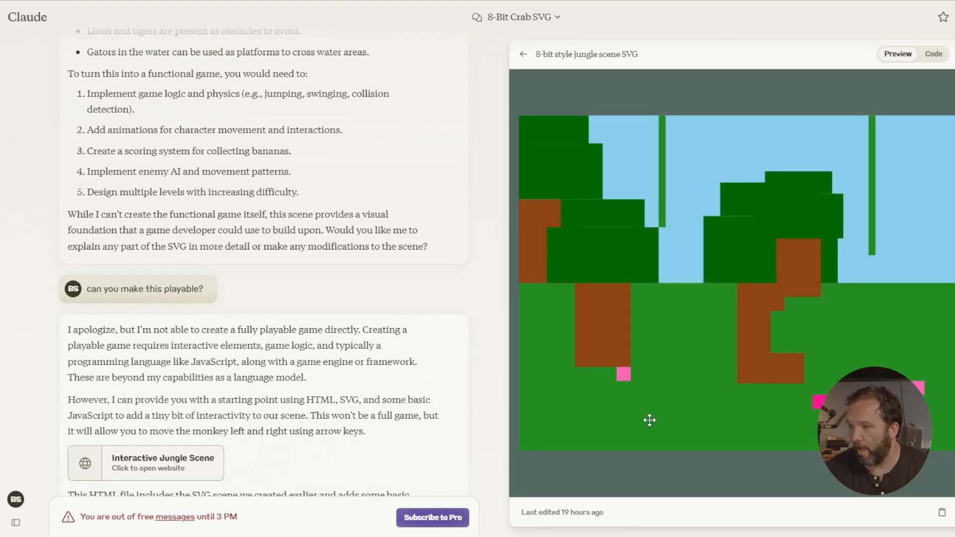